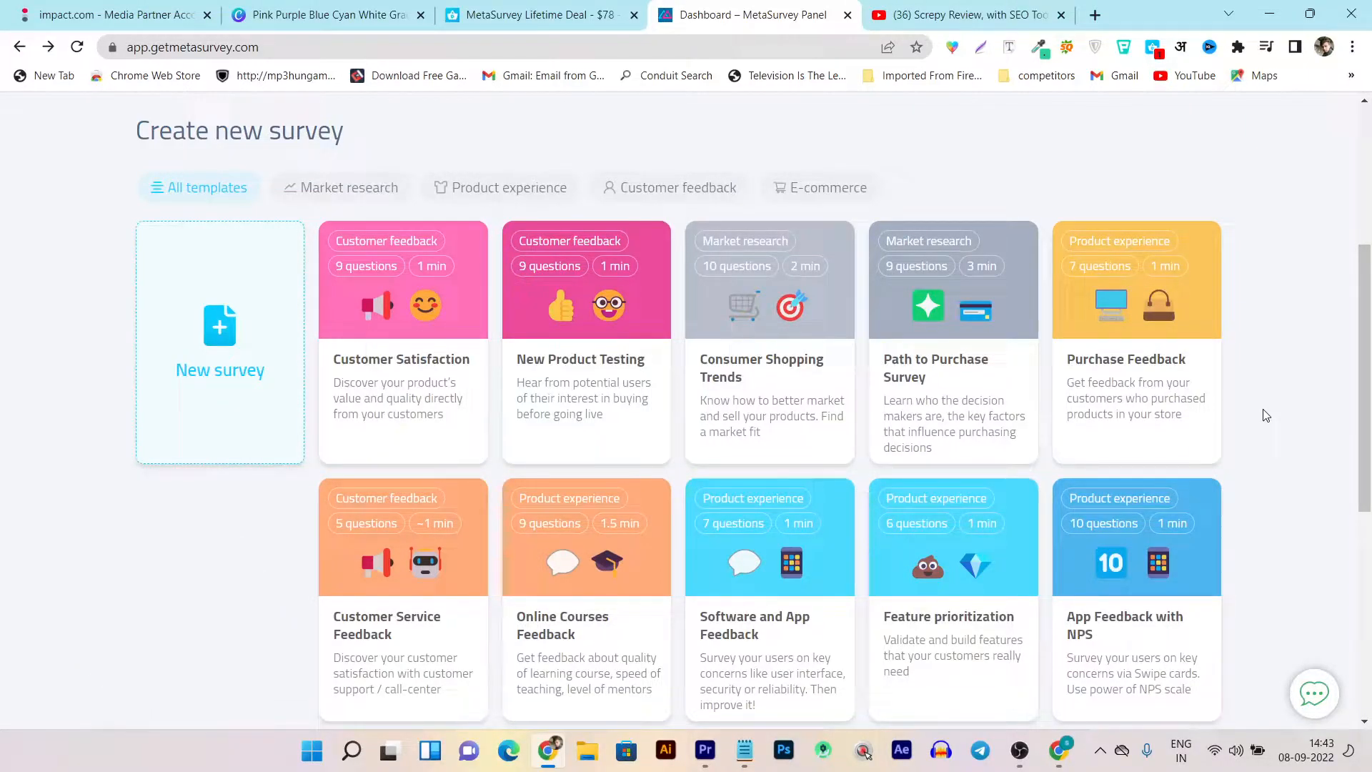
# - Scroll through the survey template gallery, then switch to the MetaSurvey Lifetime Deal tab
pyautogui.scroll(-3)
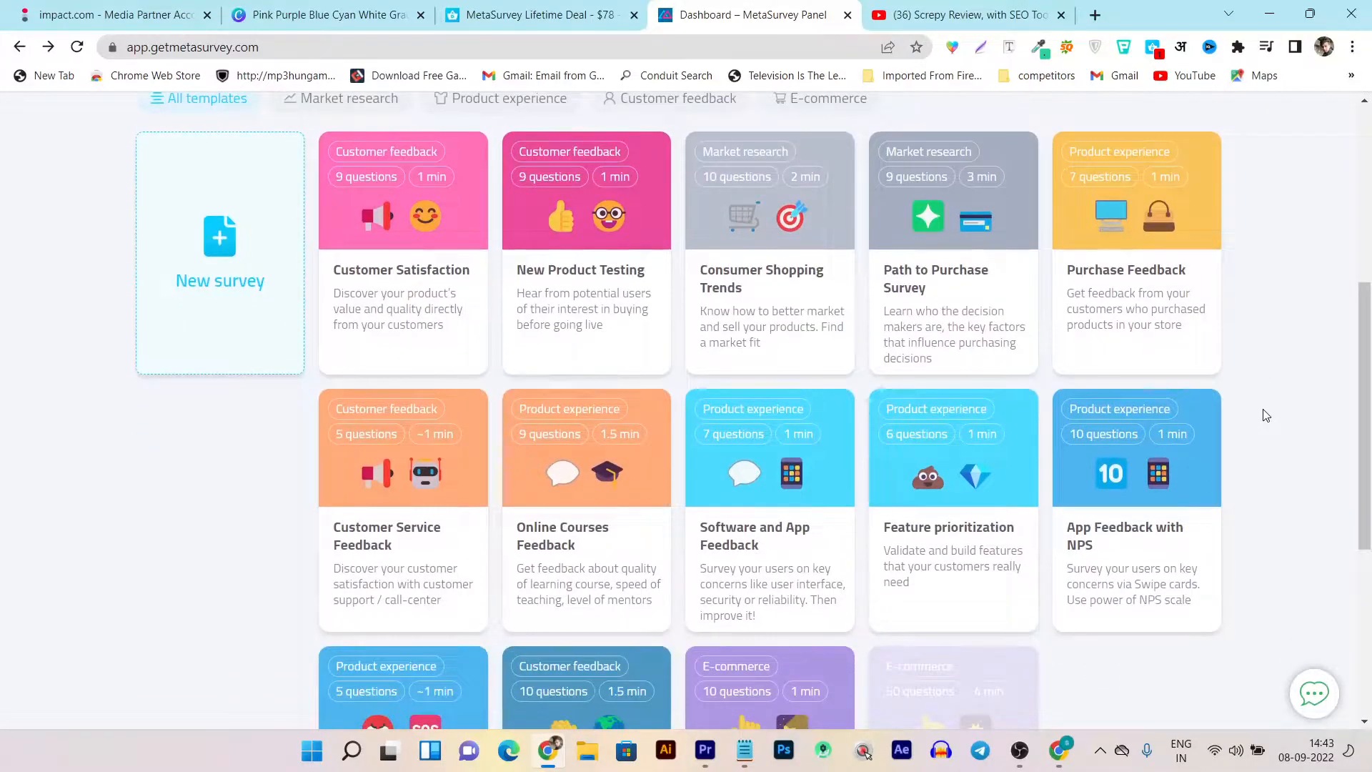
pyautogui.scroll(3)
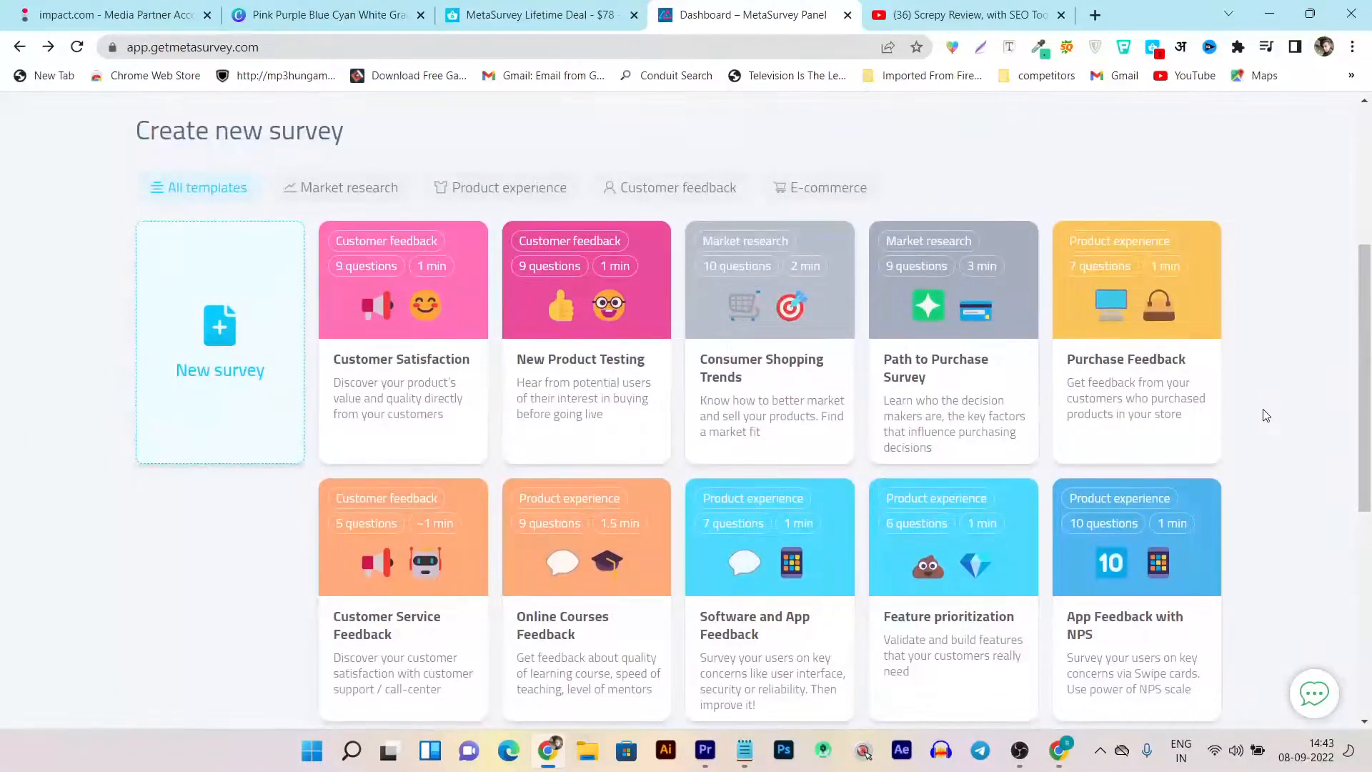
pyautogui.scroll(-3)
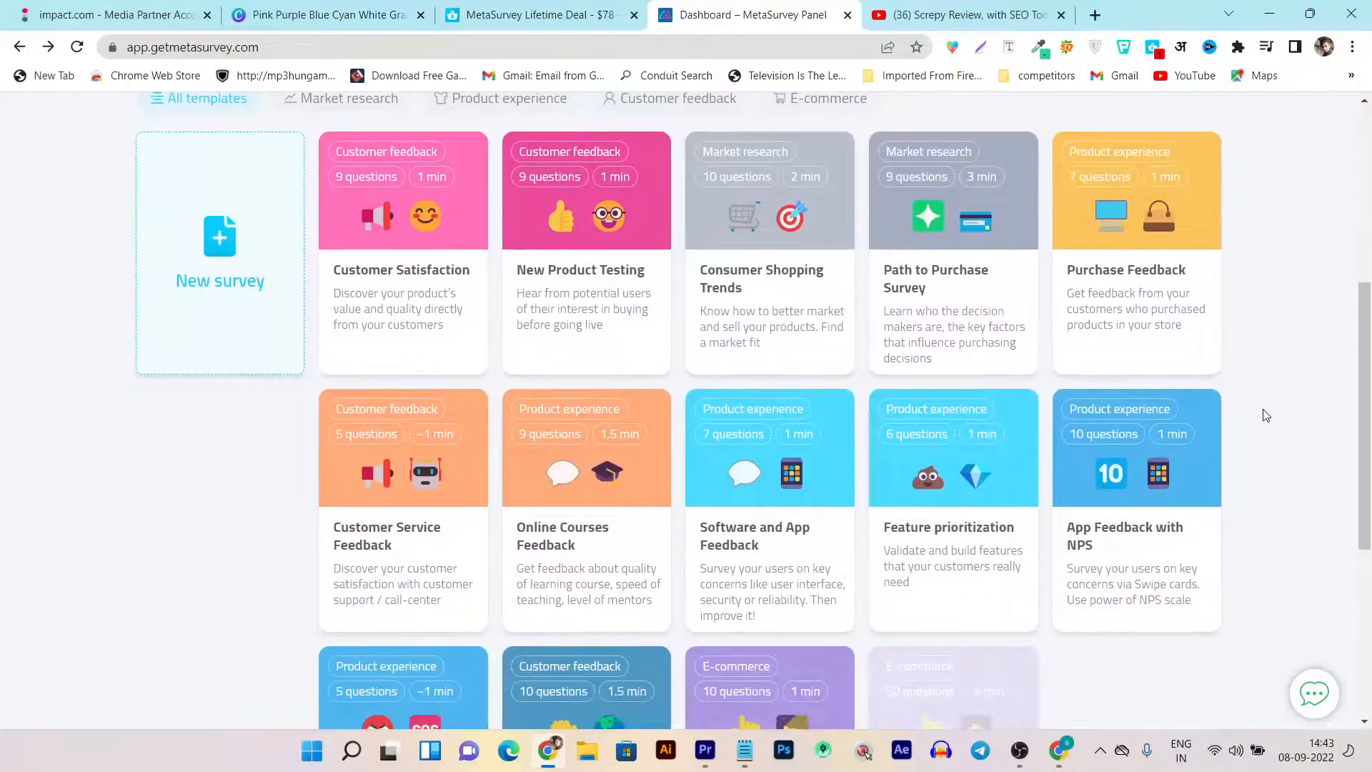
pyautogui.scroll(-3)
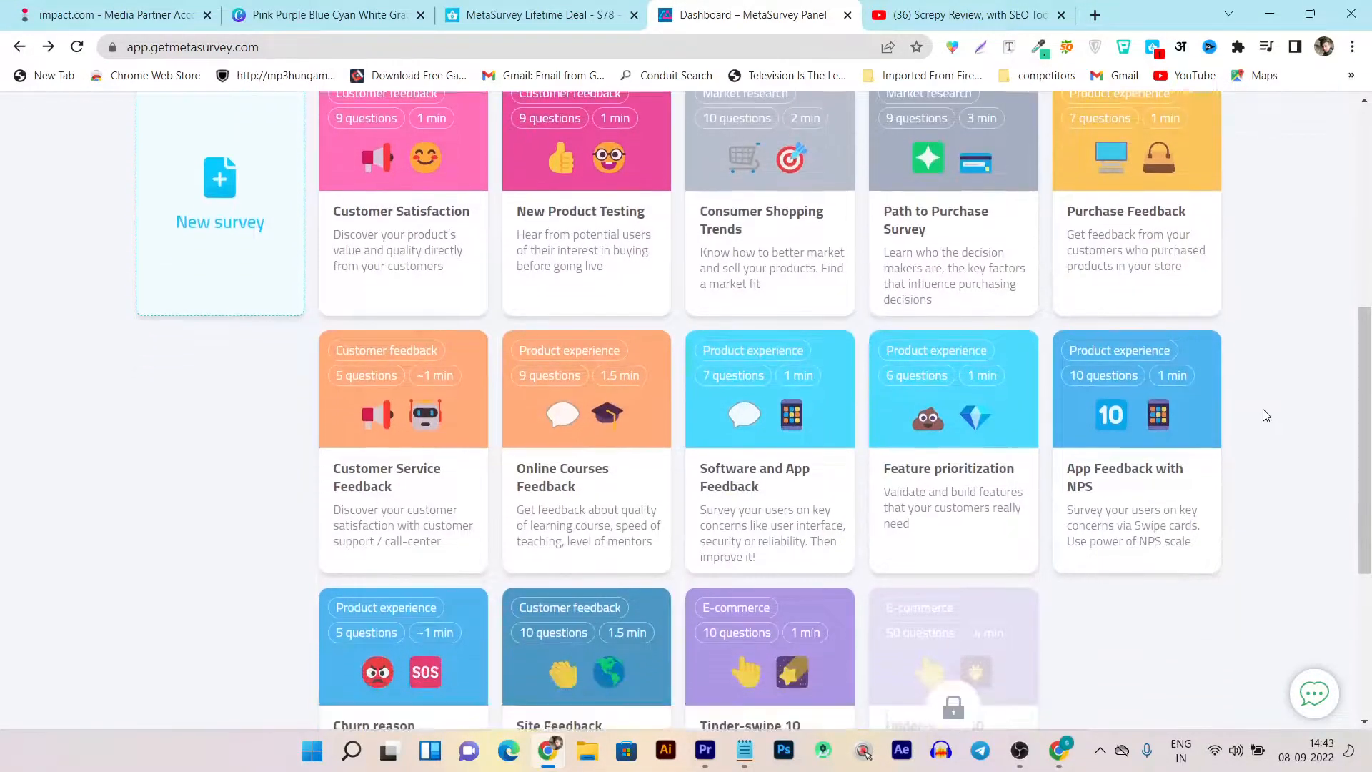
pyautogui.scroll(3)
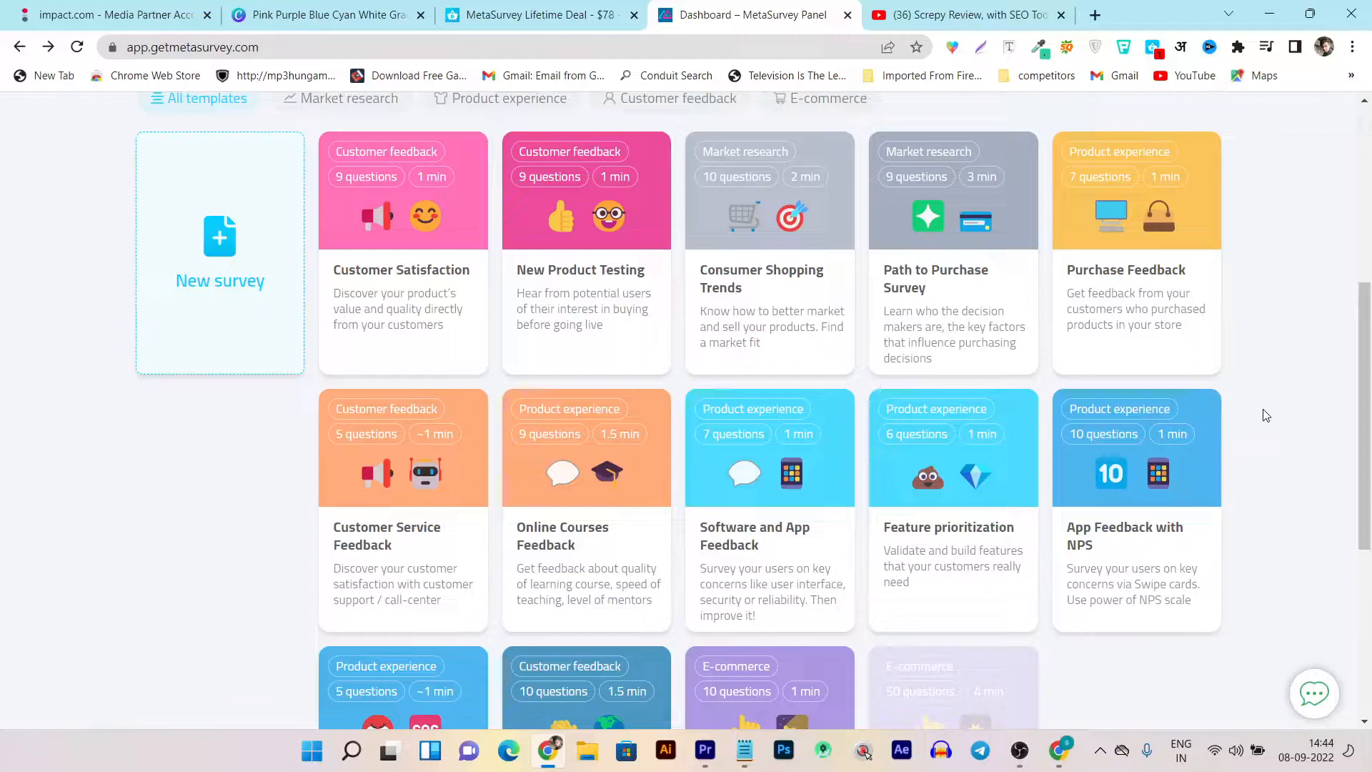
pyautogui.click(534, 15)
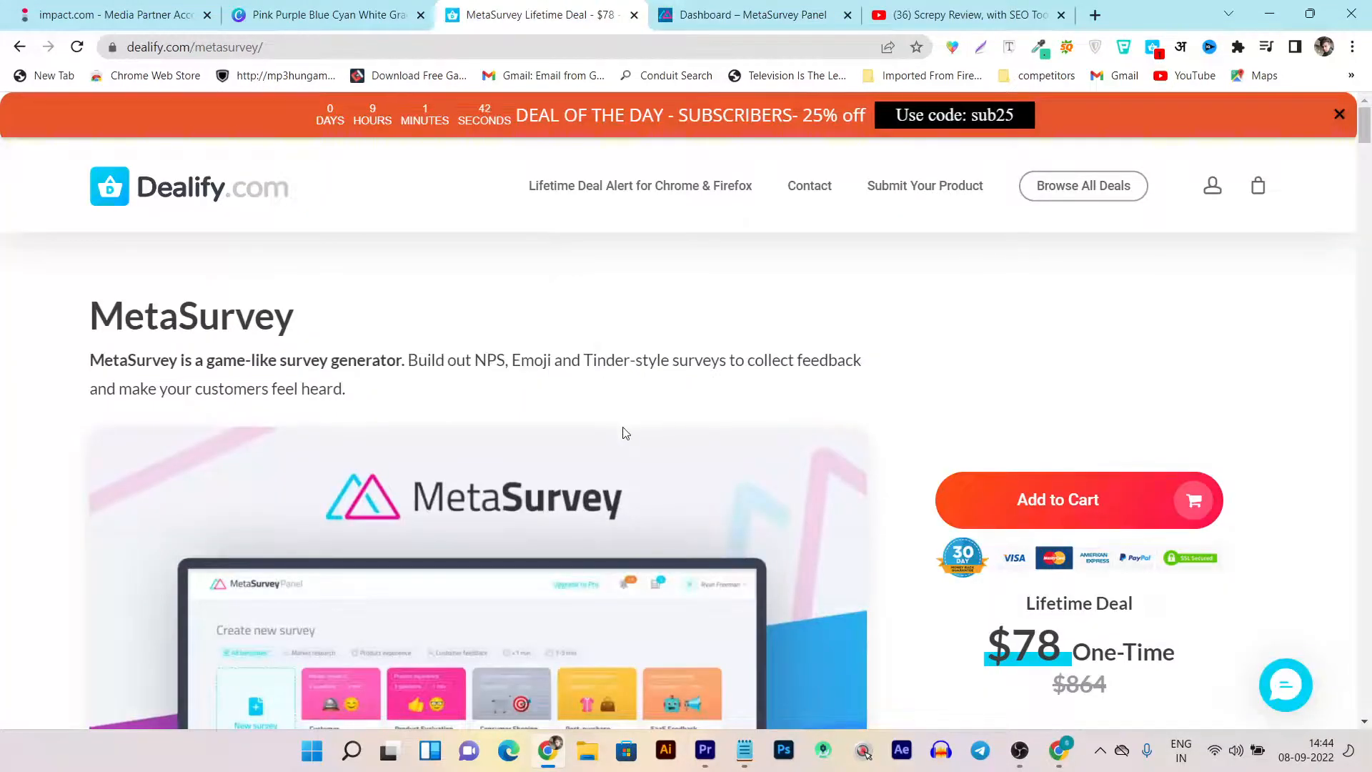
# - Review Dealify's $78 MetaSurvey lifetime offer, then go back to the MetaSurvey Panel dashboard
pyautogui.scroll(-3)
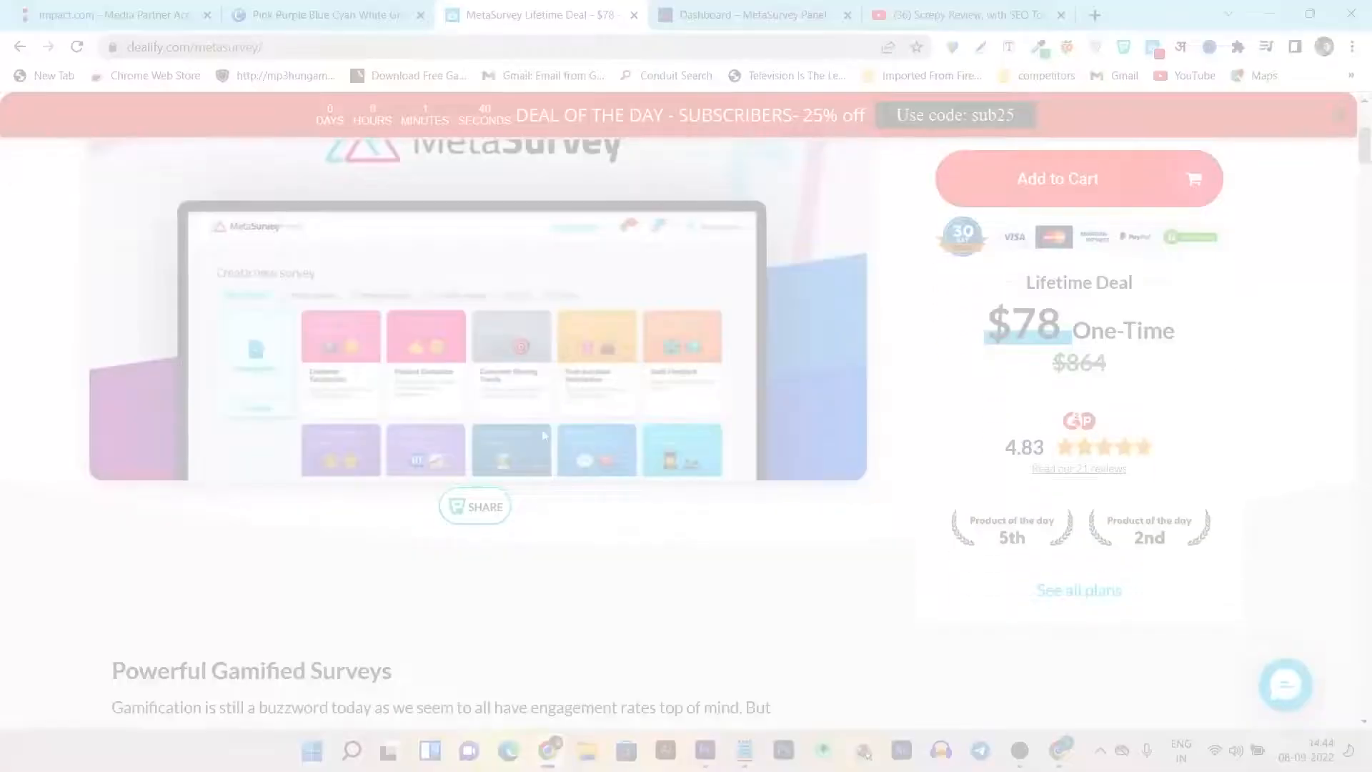
pyautogui.scroll(3)
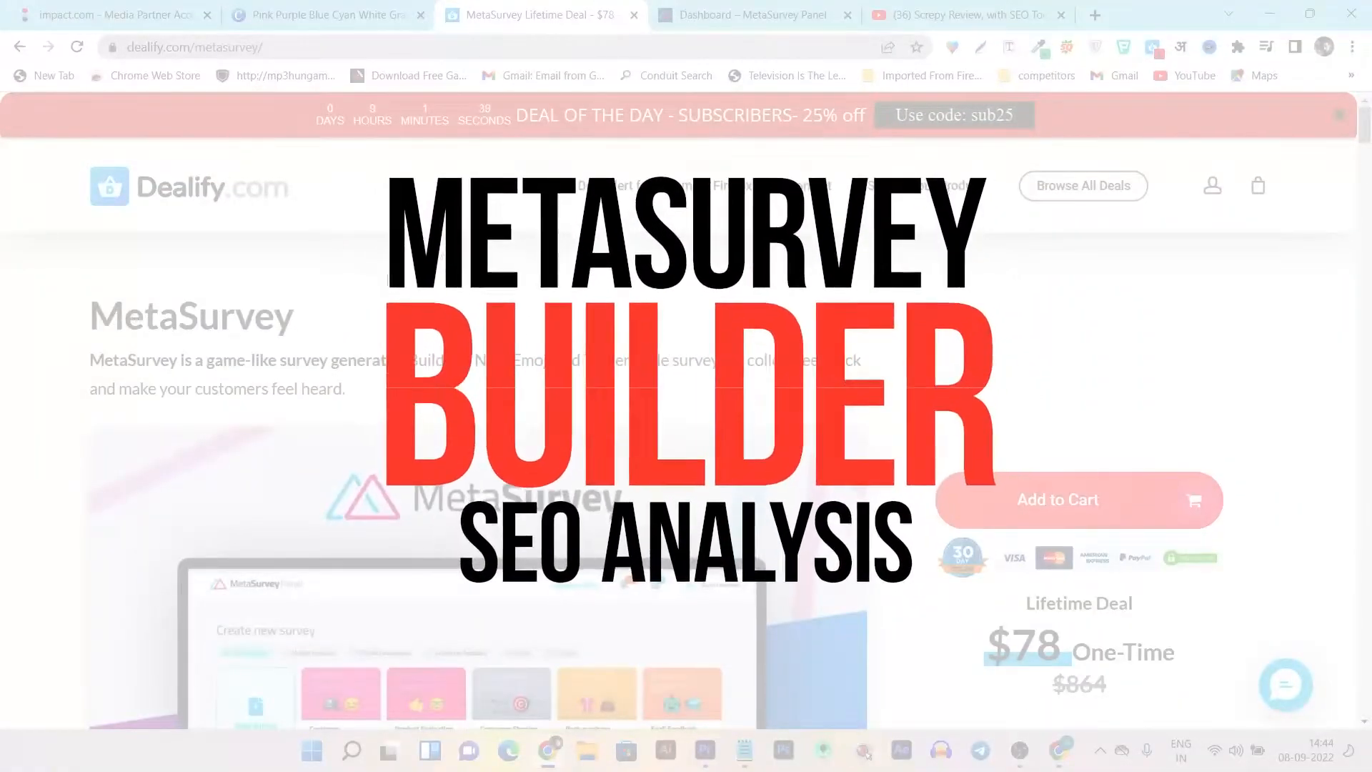
pyautogui.click(748, 15)
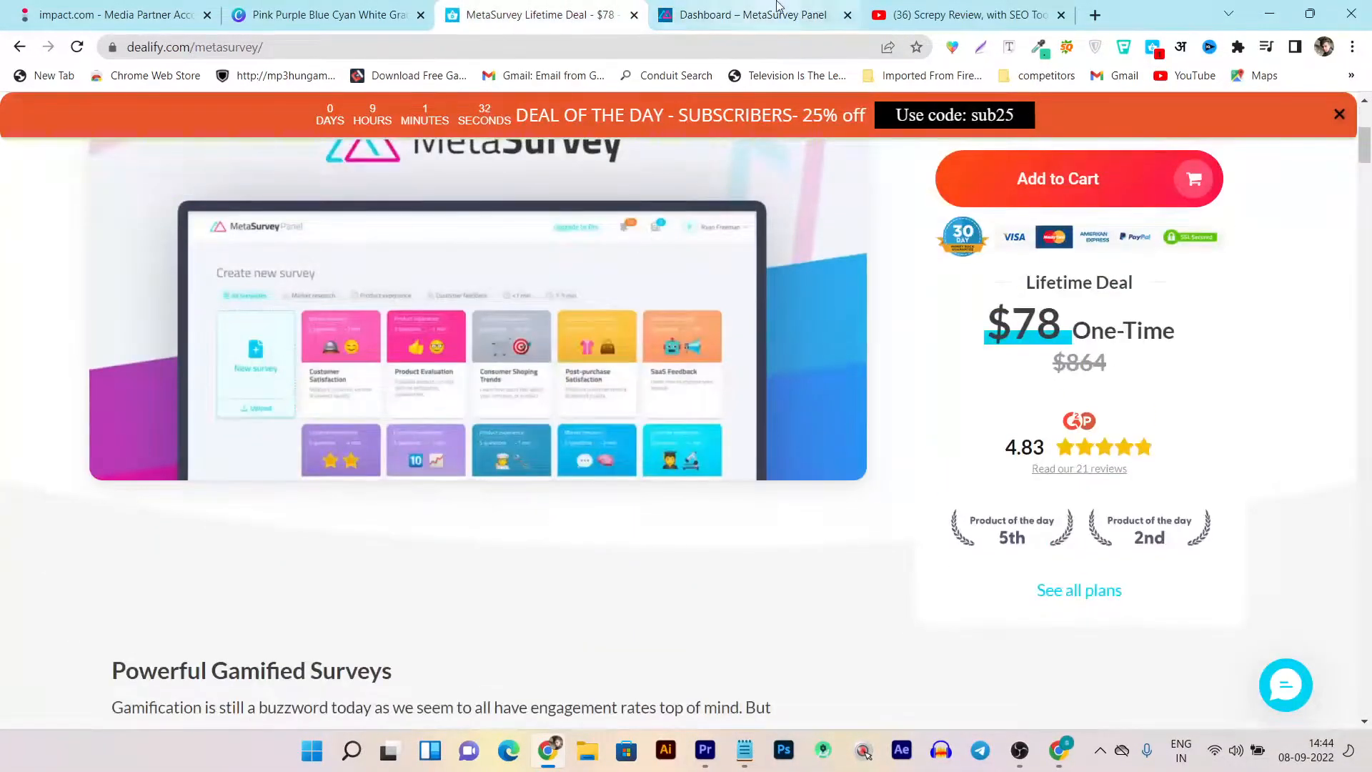
pyautogui.click(752, 15)
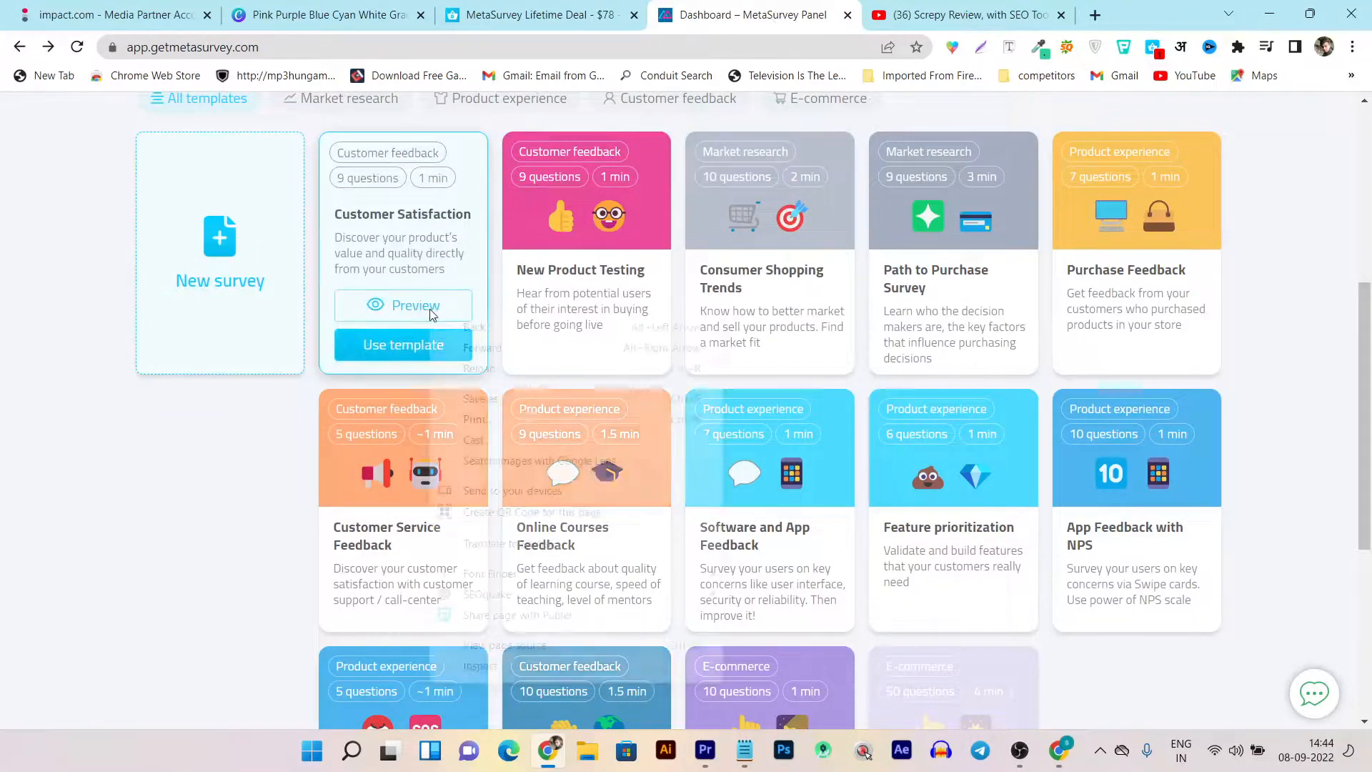
pyautogui.click(402, 305)
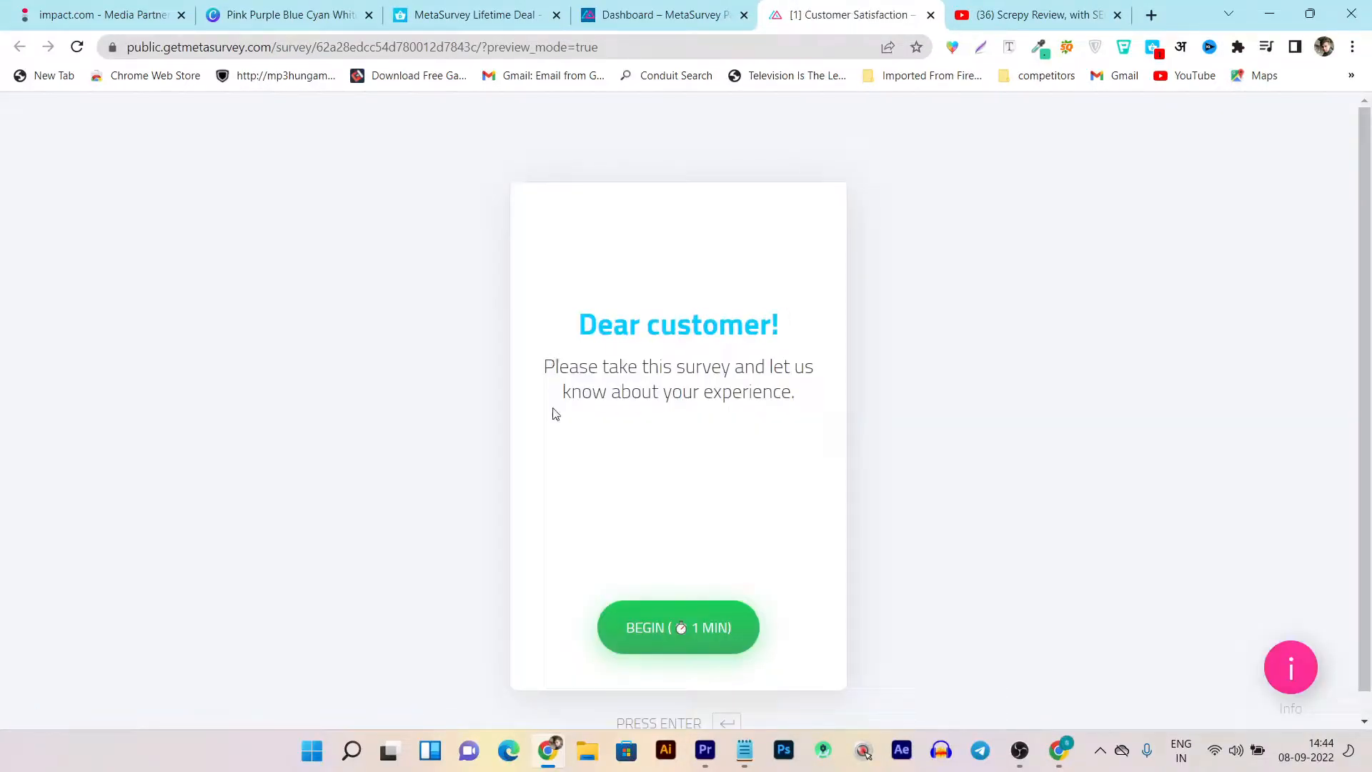
pyautogui.moveTo(744, 398)
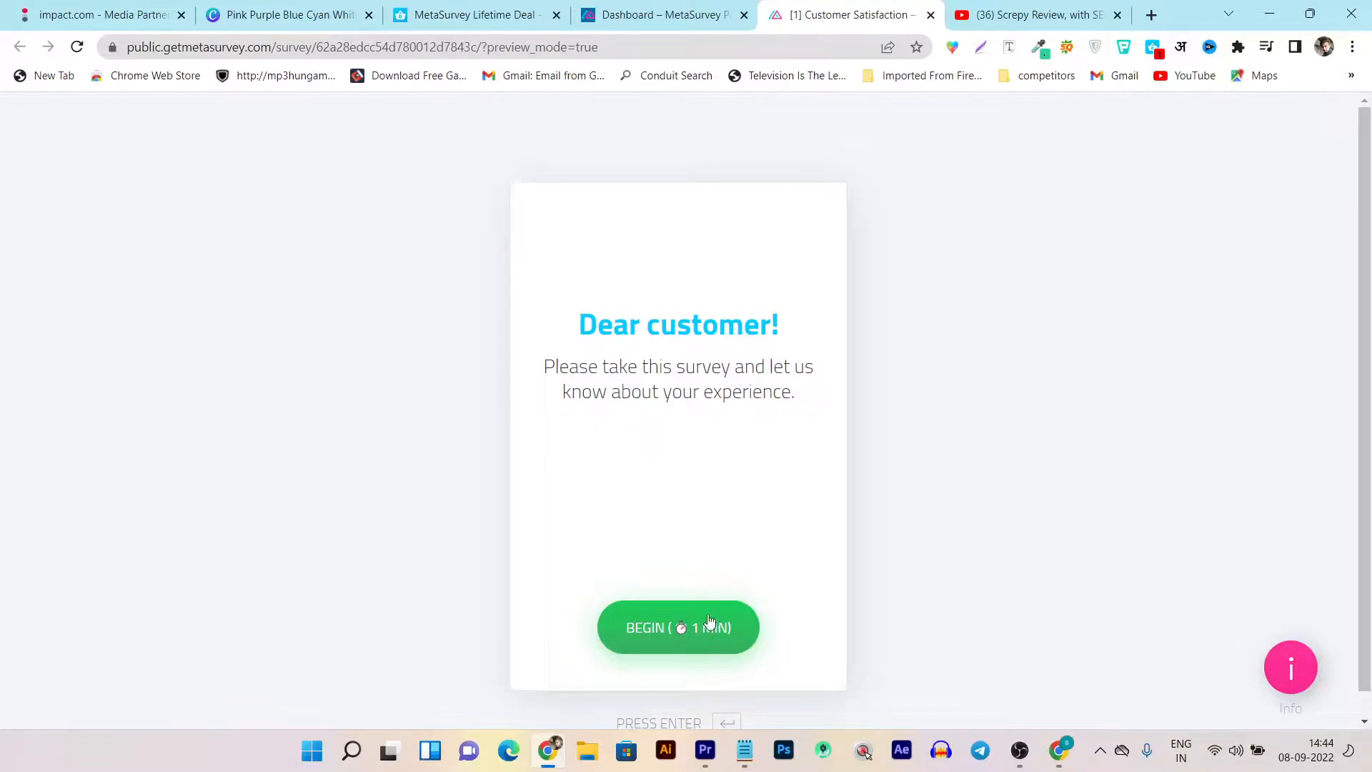
pyautogui.click(678, 627)
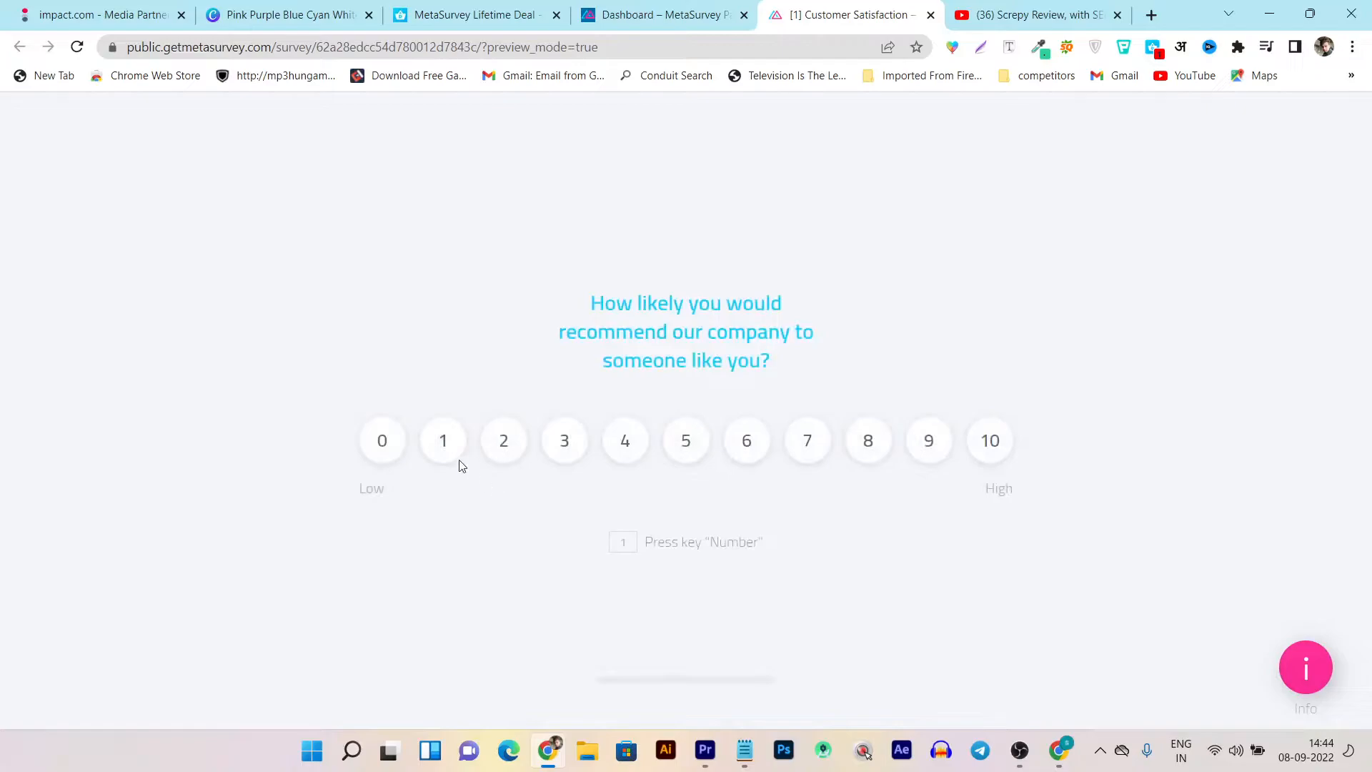
pyautogui.moveTo(908, 459)
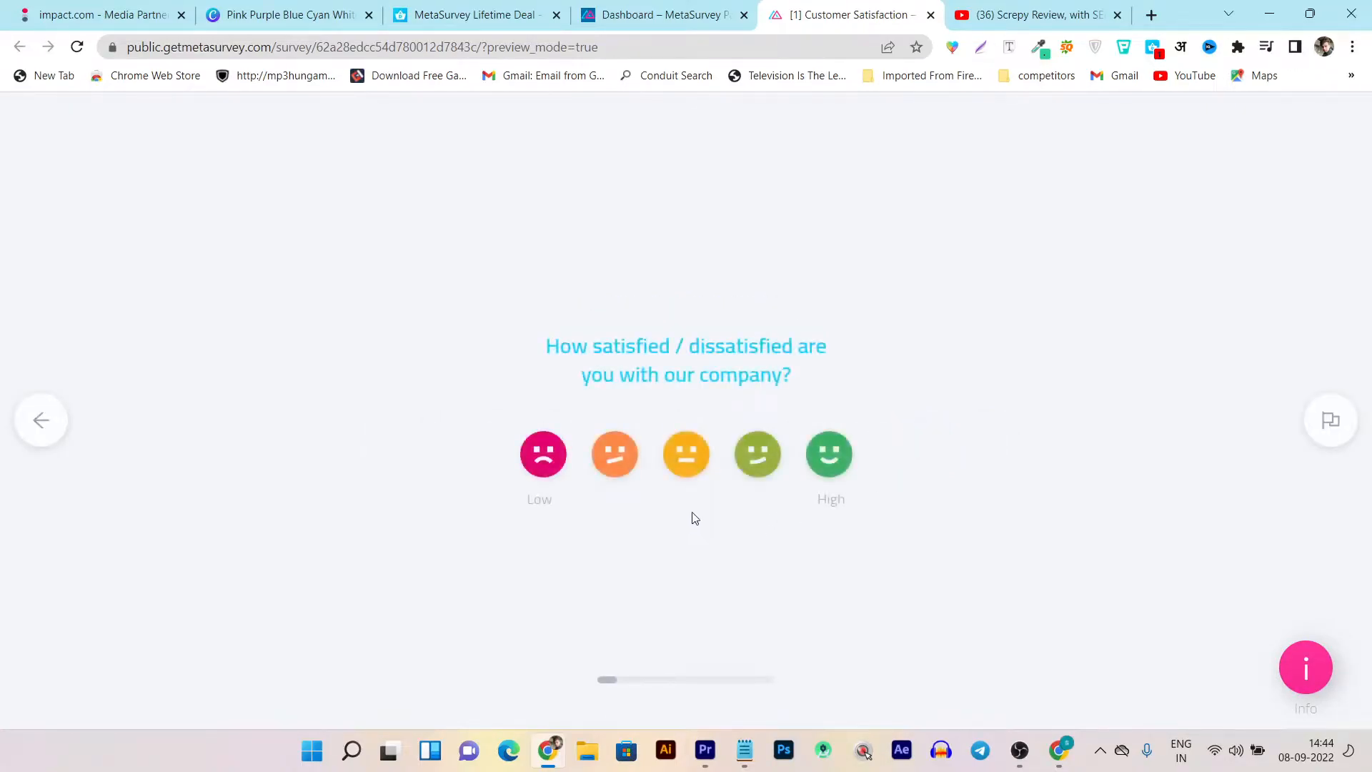
pyautogui.click(827, 453)
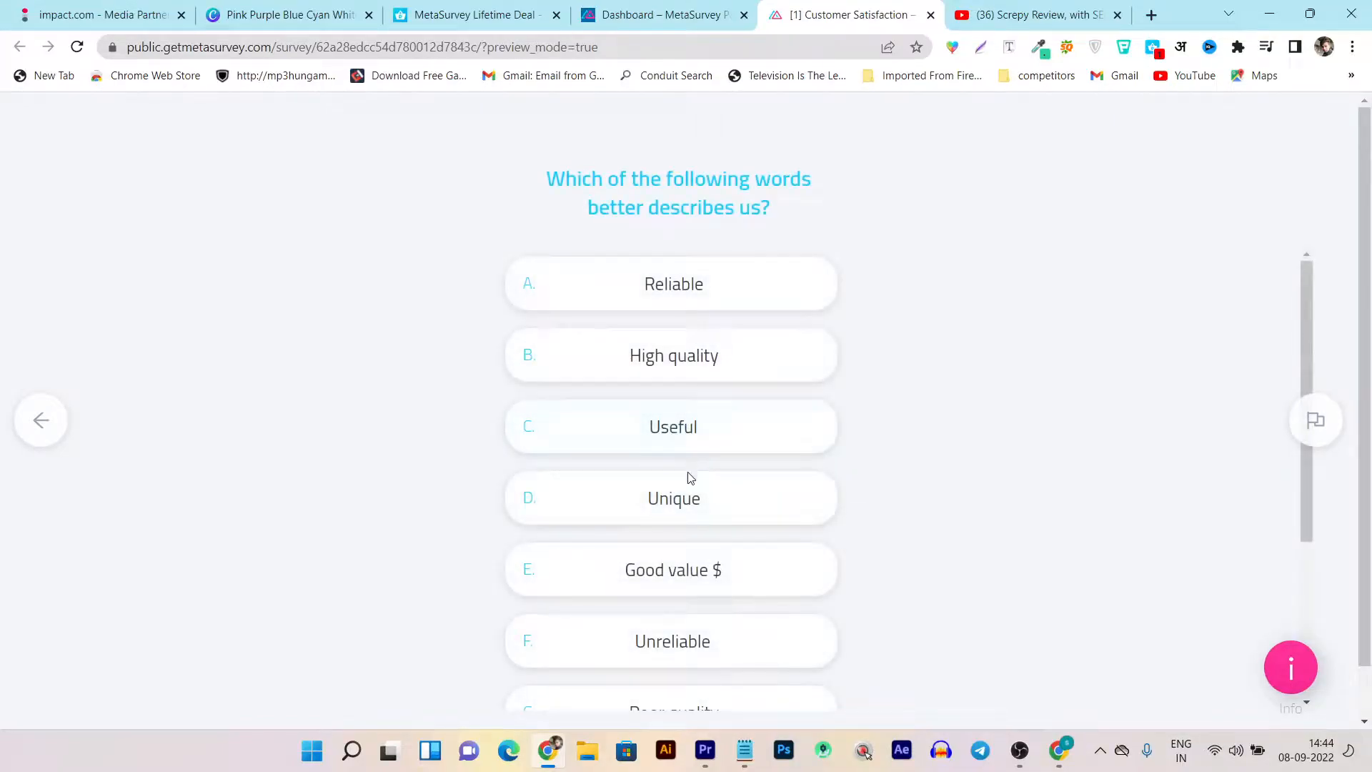
pyautogui.click(671, 498)
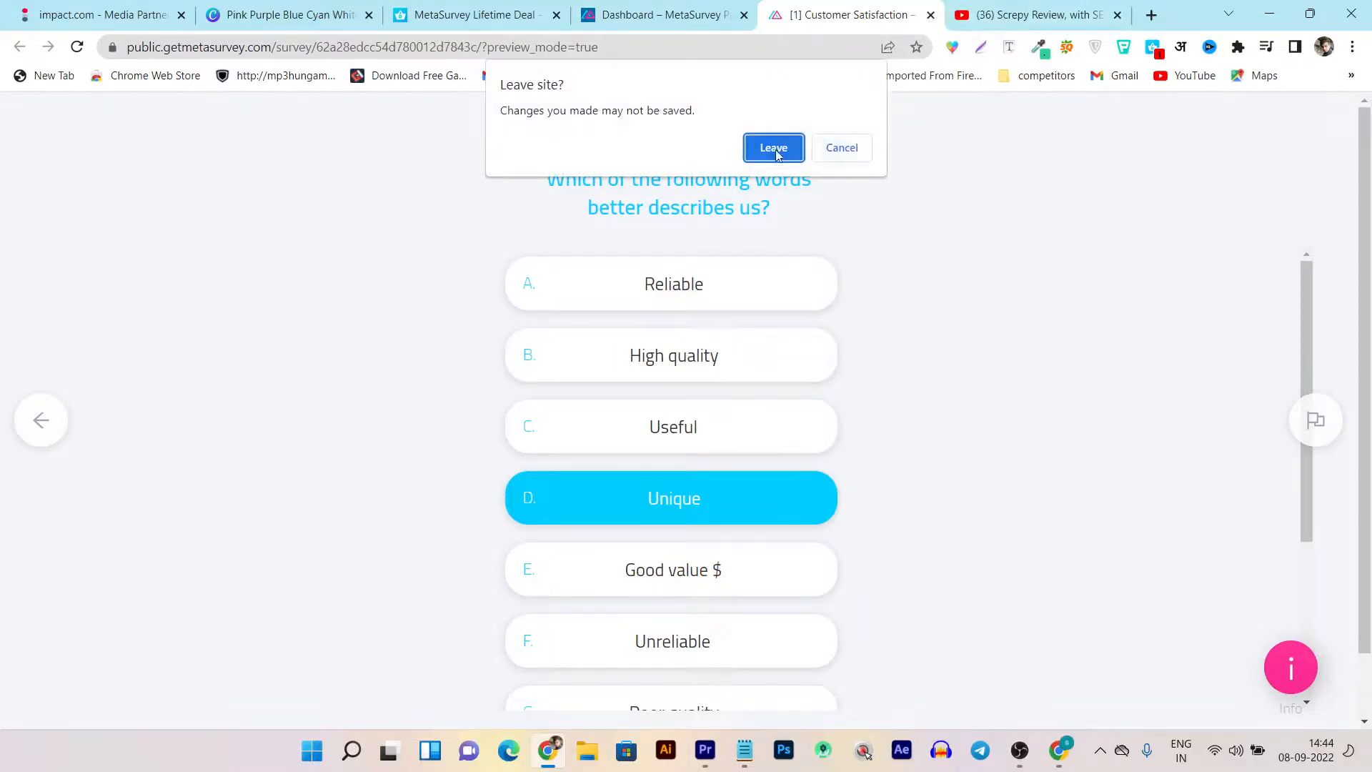
pyautogui.click(772, 147)
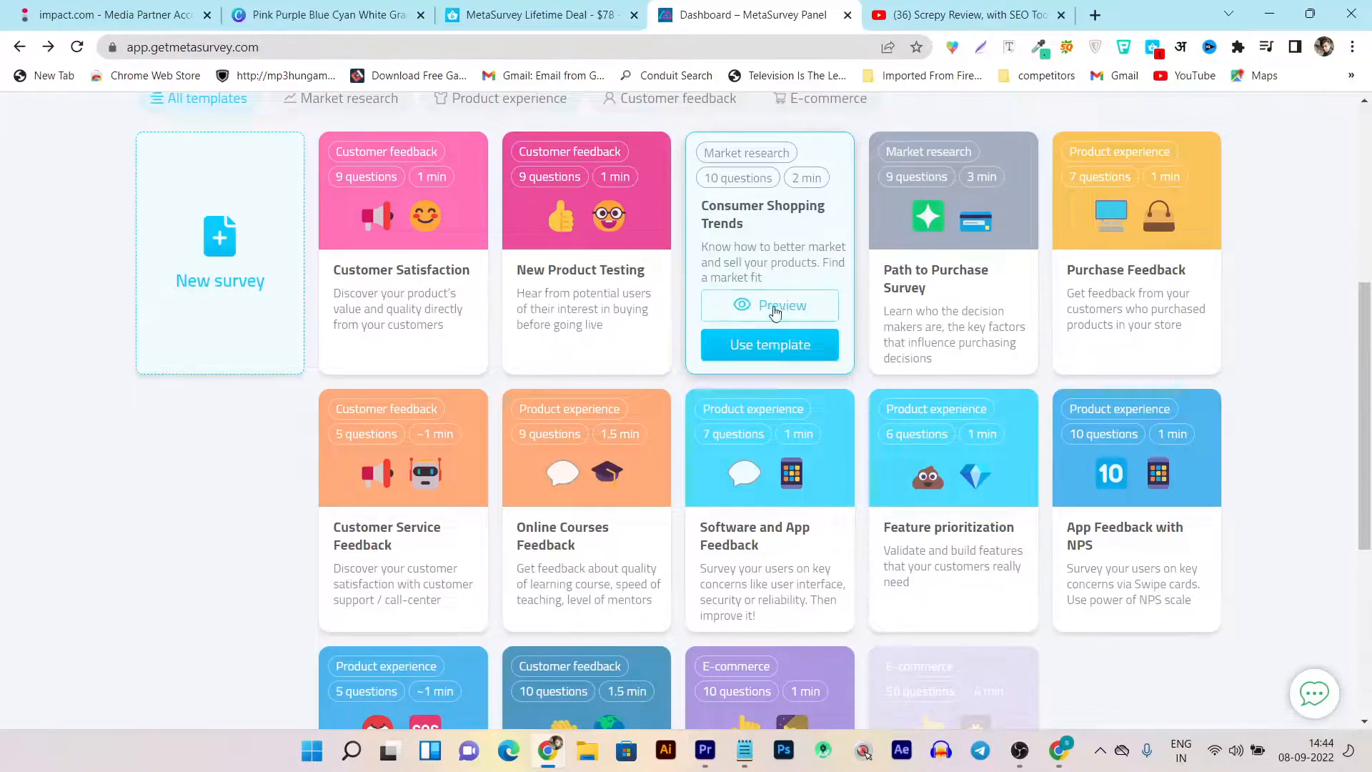
# - Preview the Consumer Shopping Trends template and answer Yes to its first buying question
pyautogui.click(768, 304)
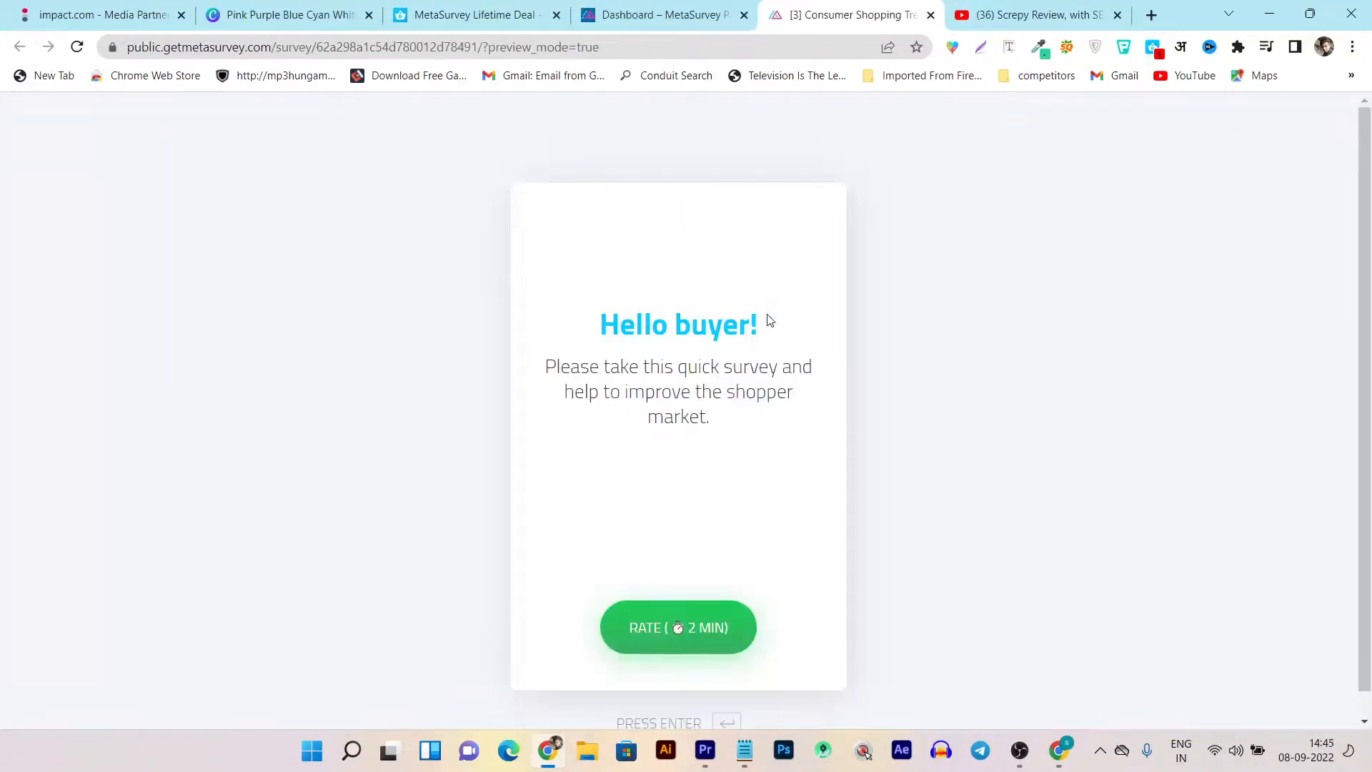
pyautogui.click(678, 627)
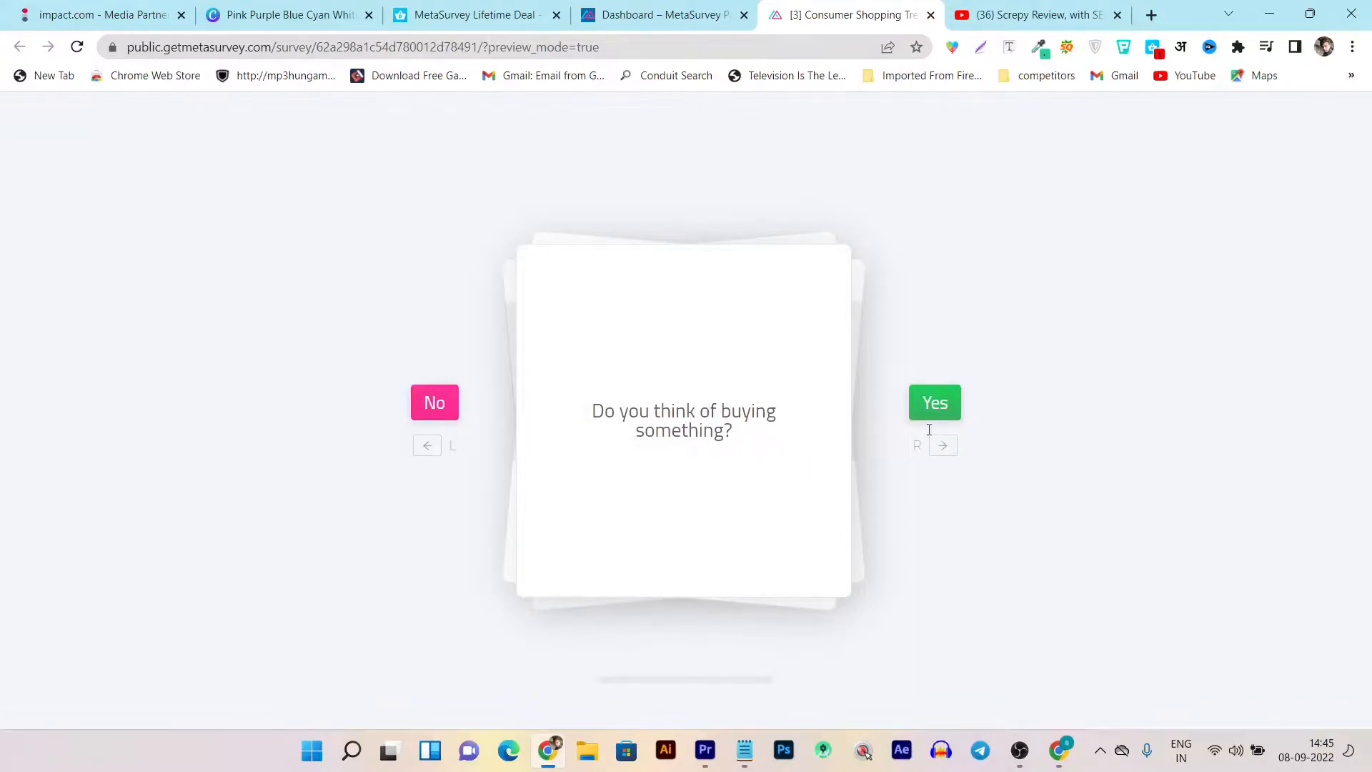
pyautogui.click(934, 402)
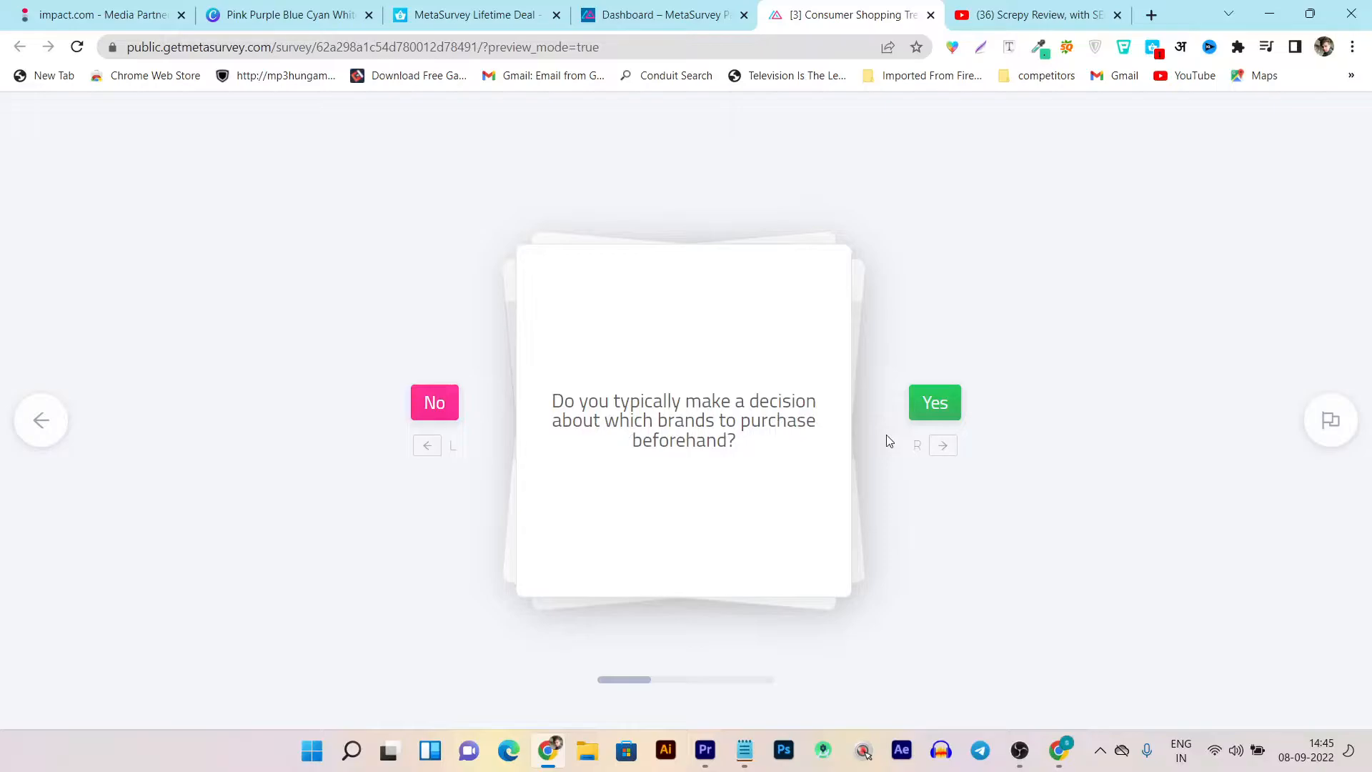
pyautogui.moveTo(933, 402)
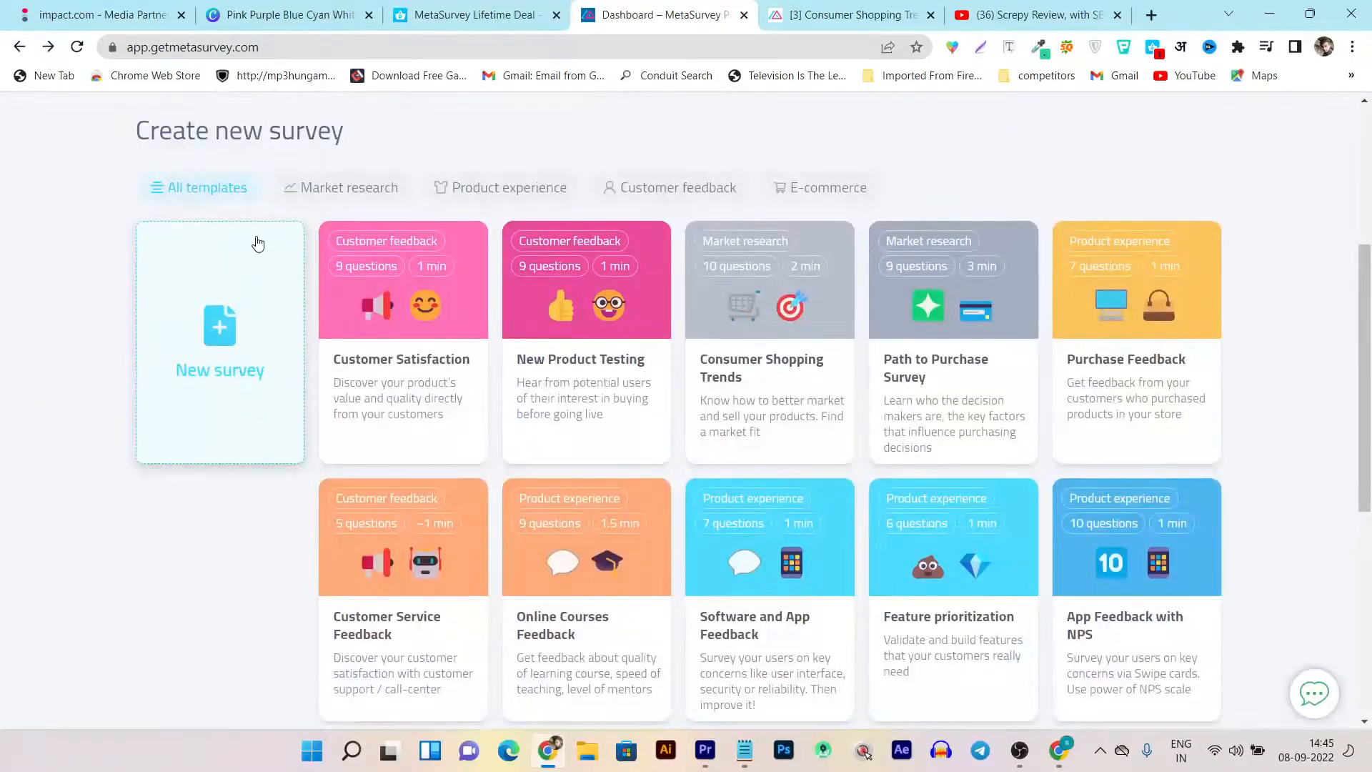
pyautogui.moveTo(428, 237)
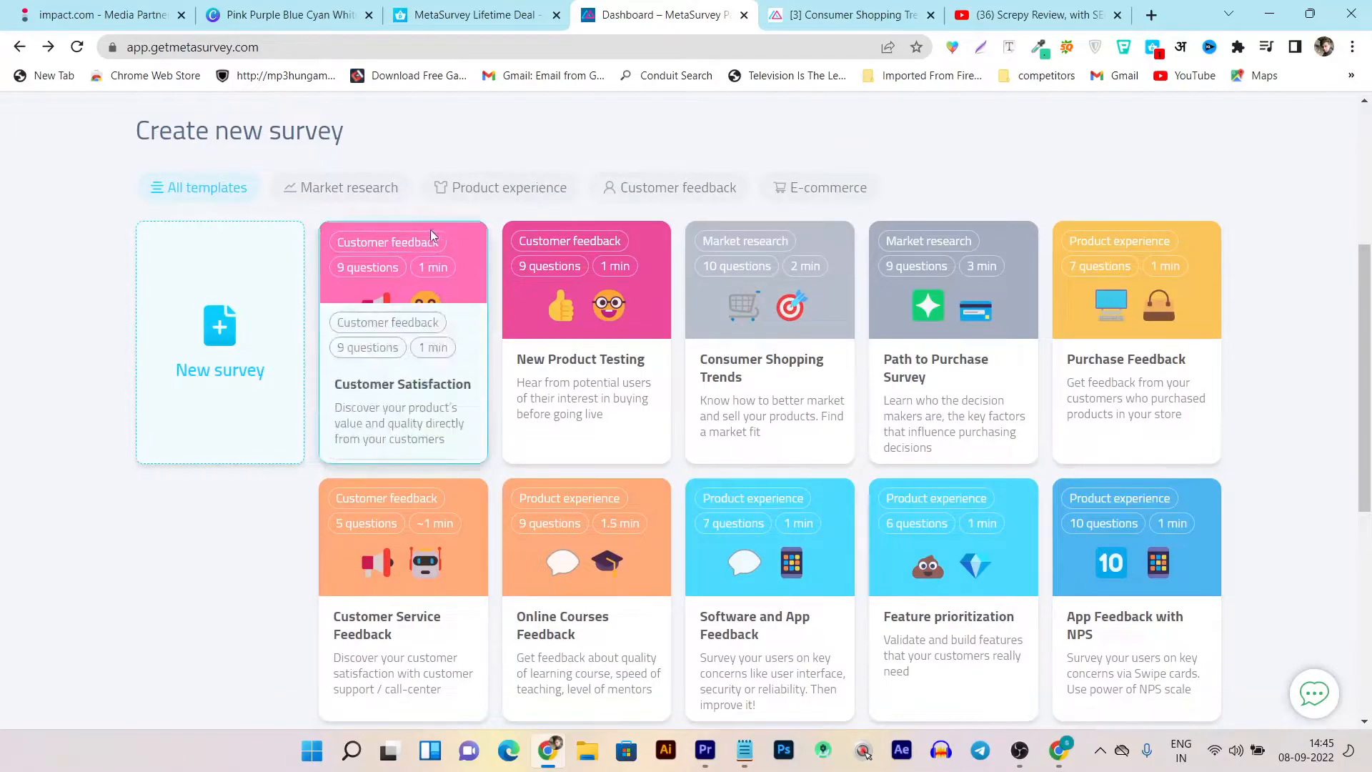
pyautogui.moveTo(190, 355)
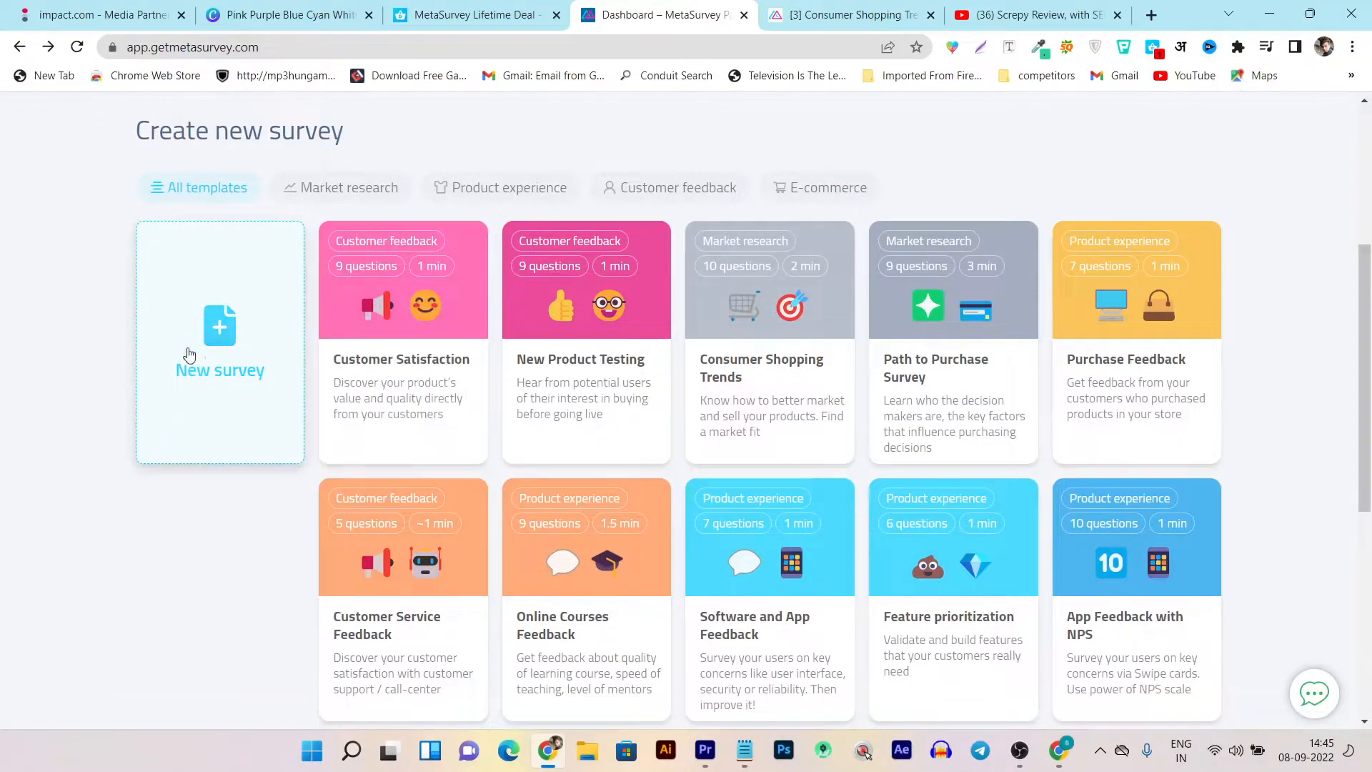
pyautogui.moveTo(1263, 369)
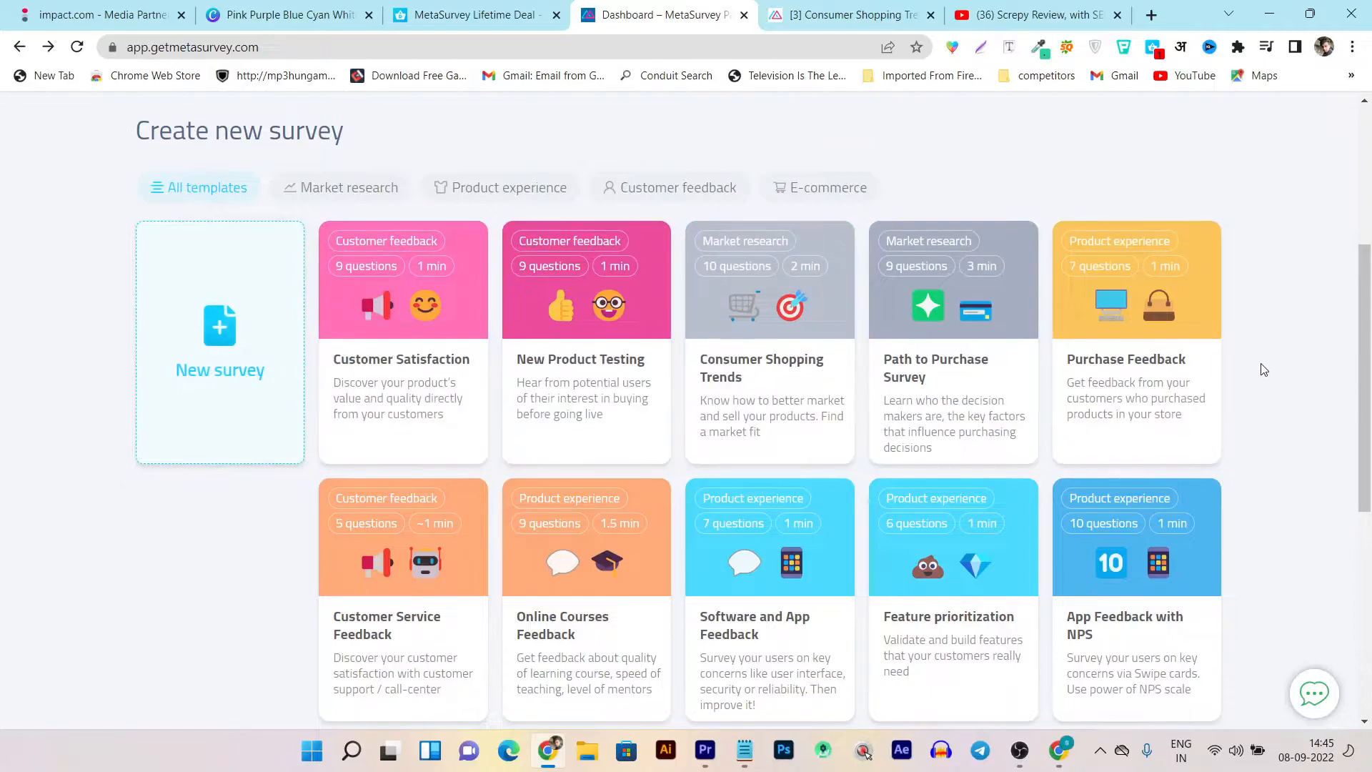
# - Find the Online Courses Feedback card in the gallery and create a survey from it
pyautogui.scroll(-3)
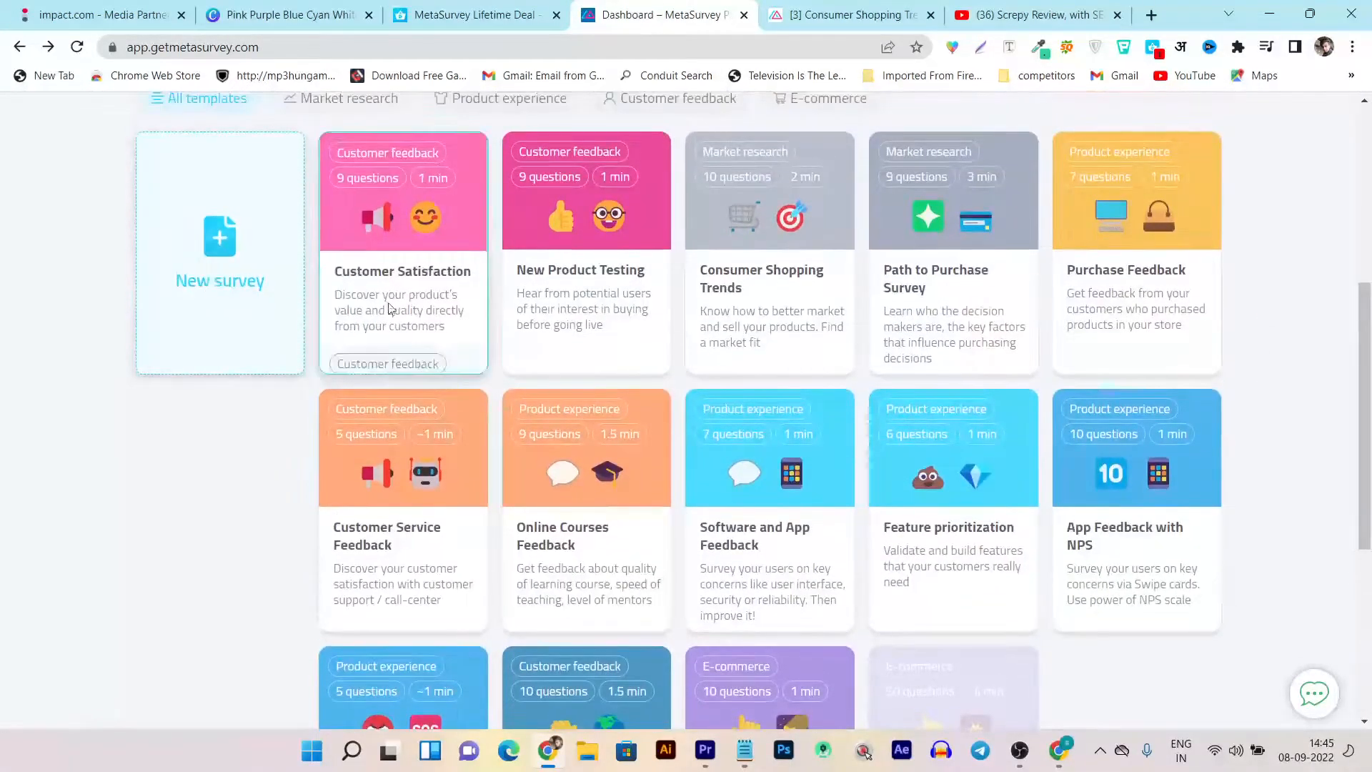
pyautogui.moveTo(586, 253)
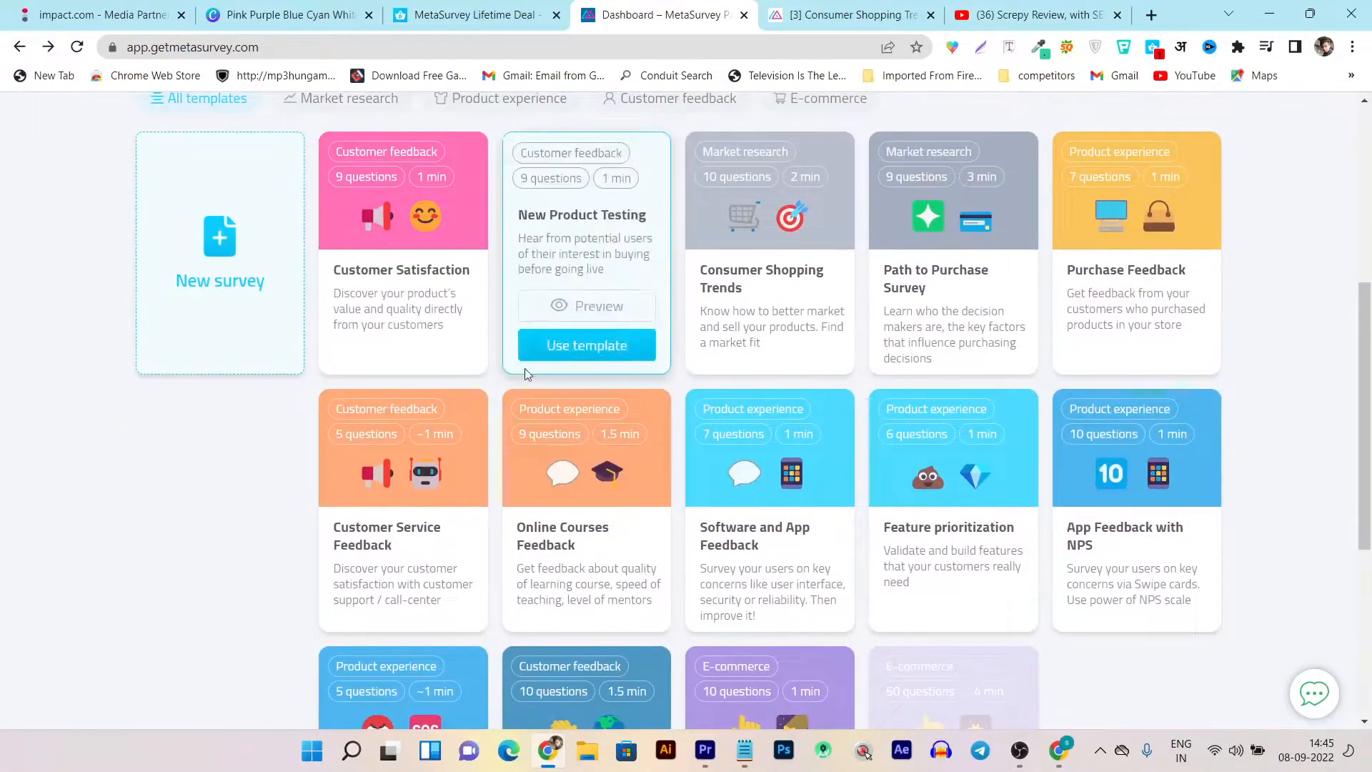
pyautogui.moveTo(973, 365)
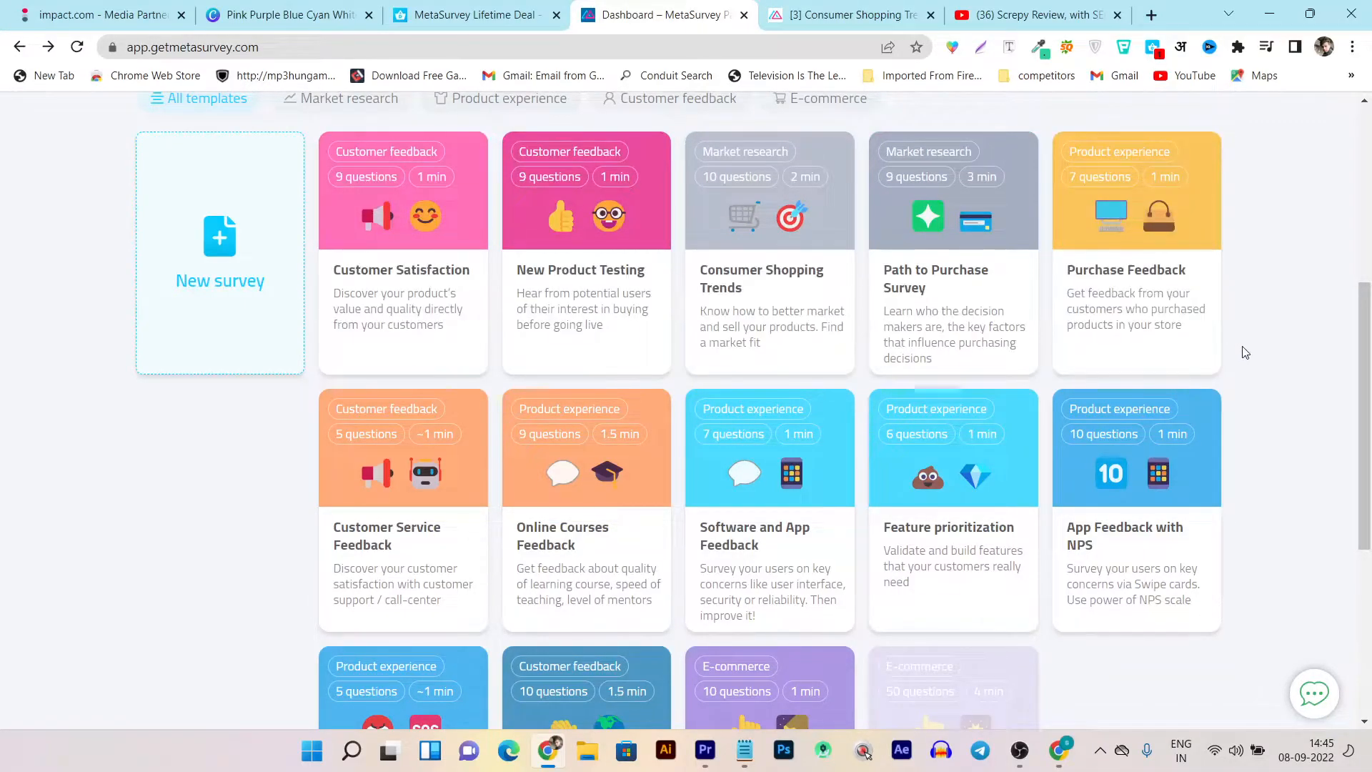
pyautogui.scroll(3)
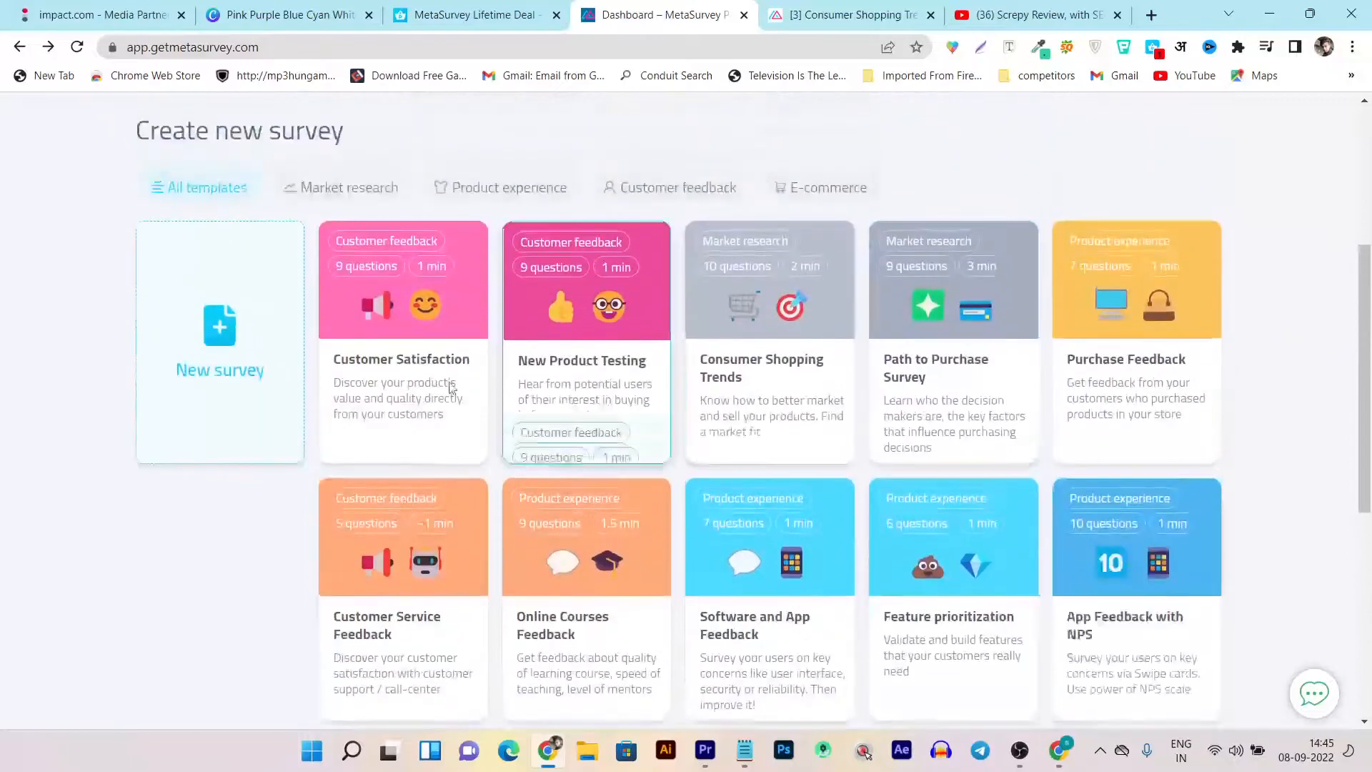
pyautogui.moveTo(586, 342)
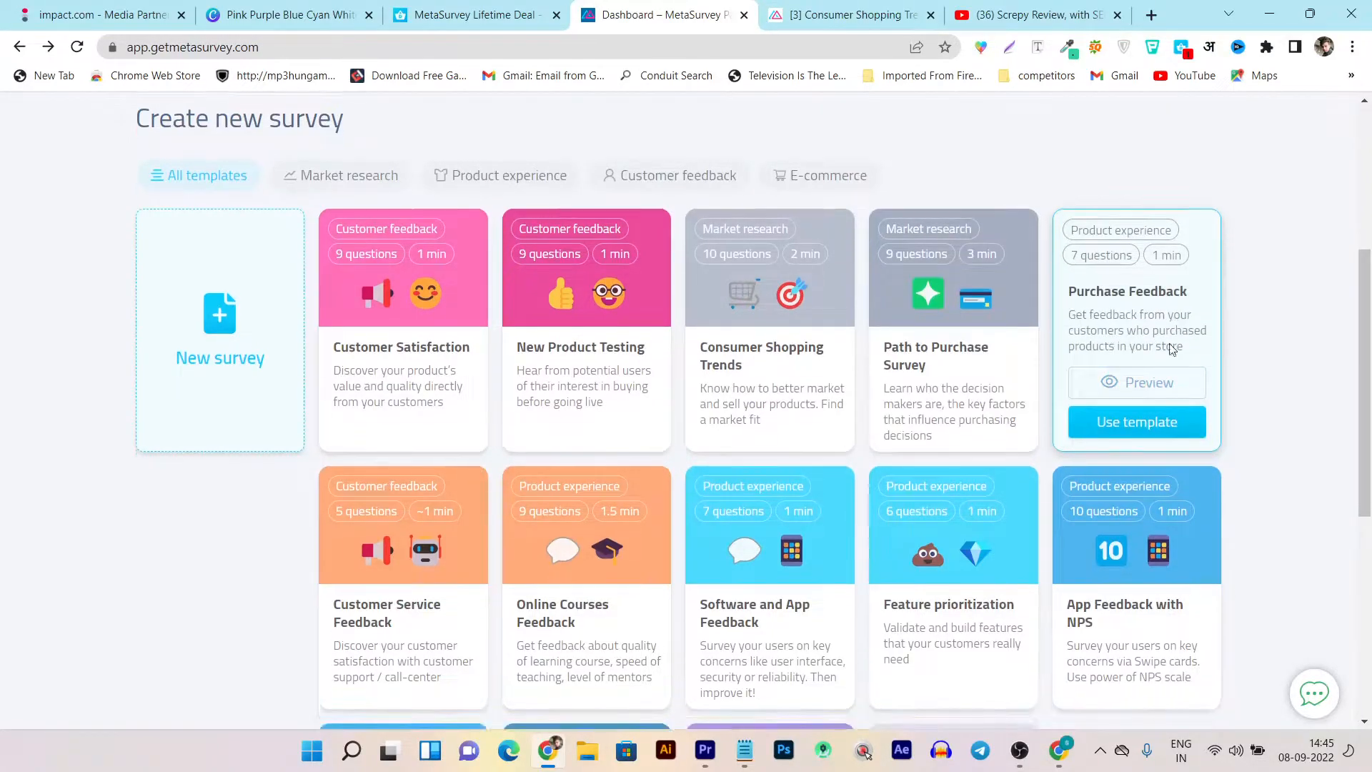
pyautogui.scroll(-3)
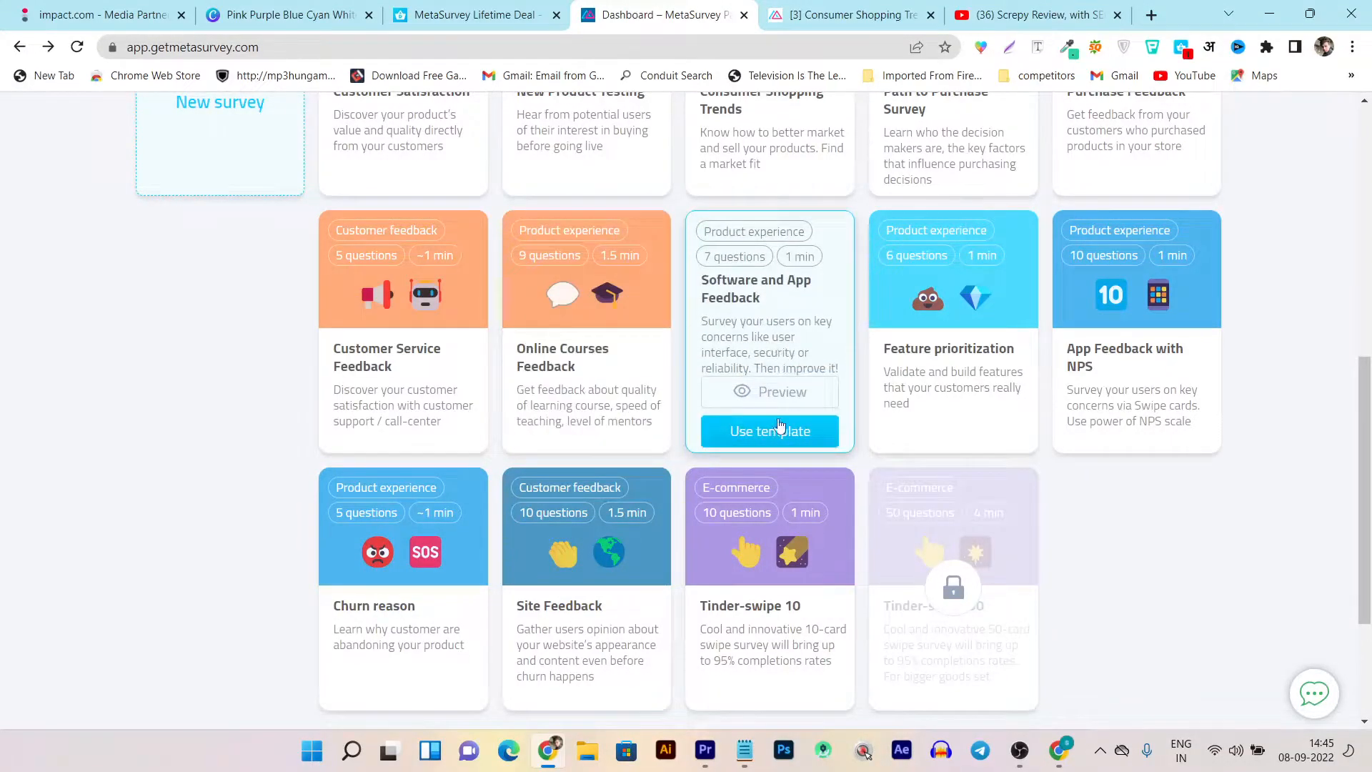
pyautogui.moveTo(1139, 501)
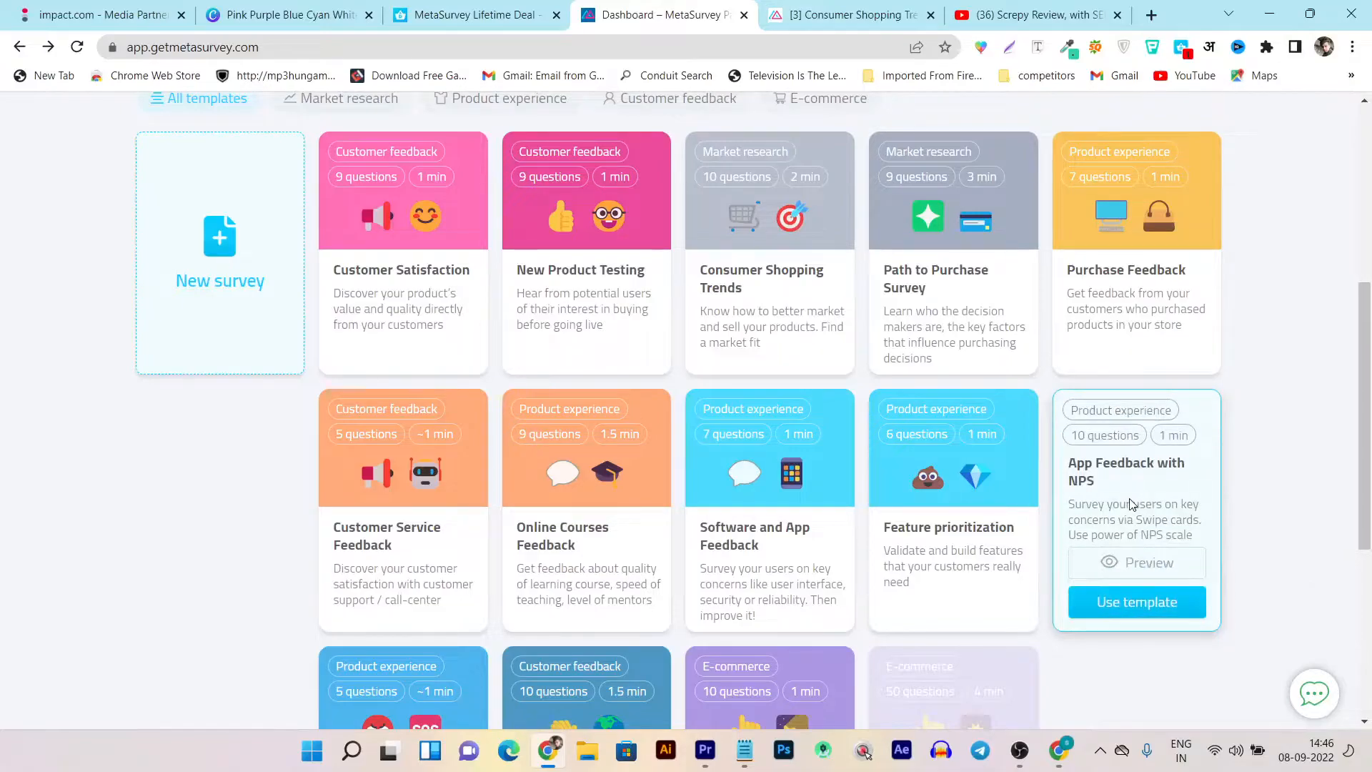
pyautogui.moveTo(651, 520)
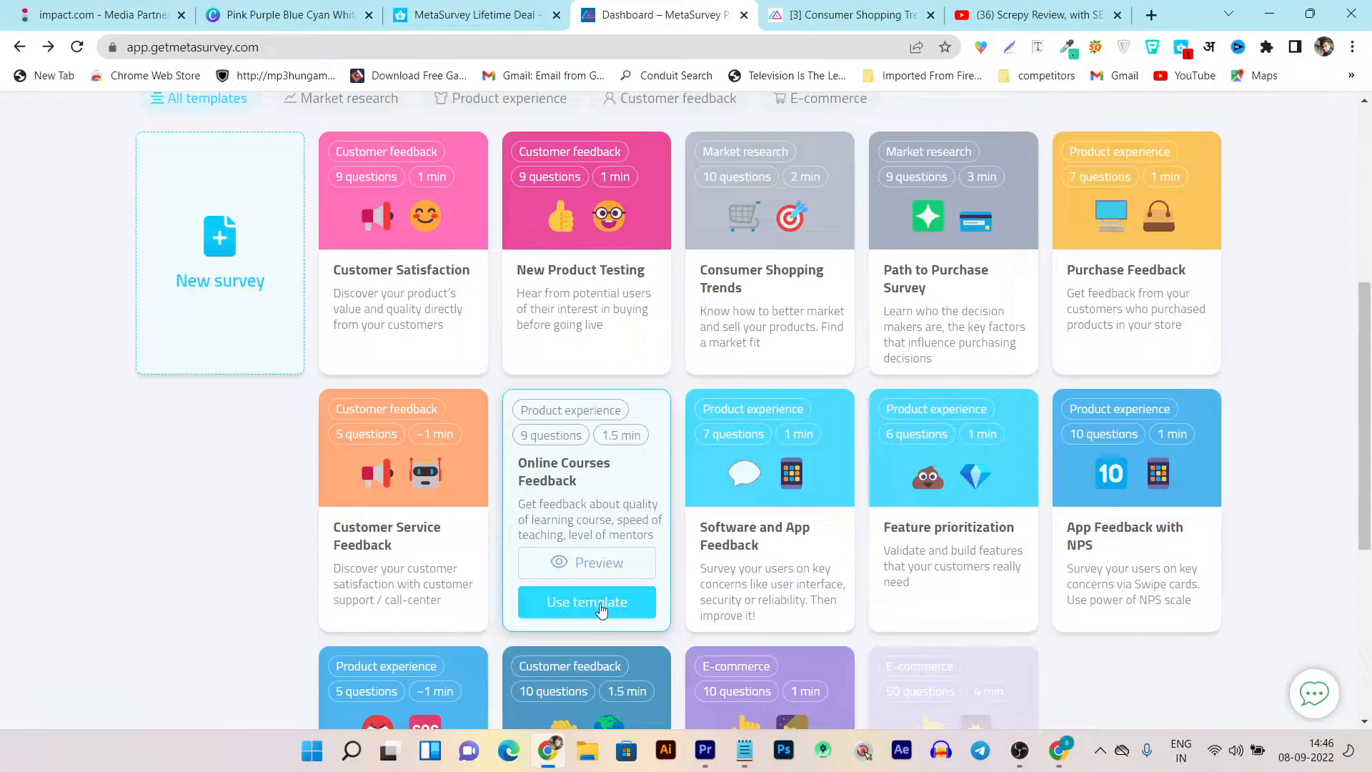
pyautogui.click(585, 602)
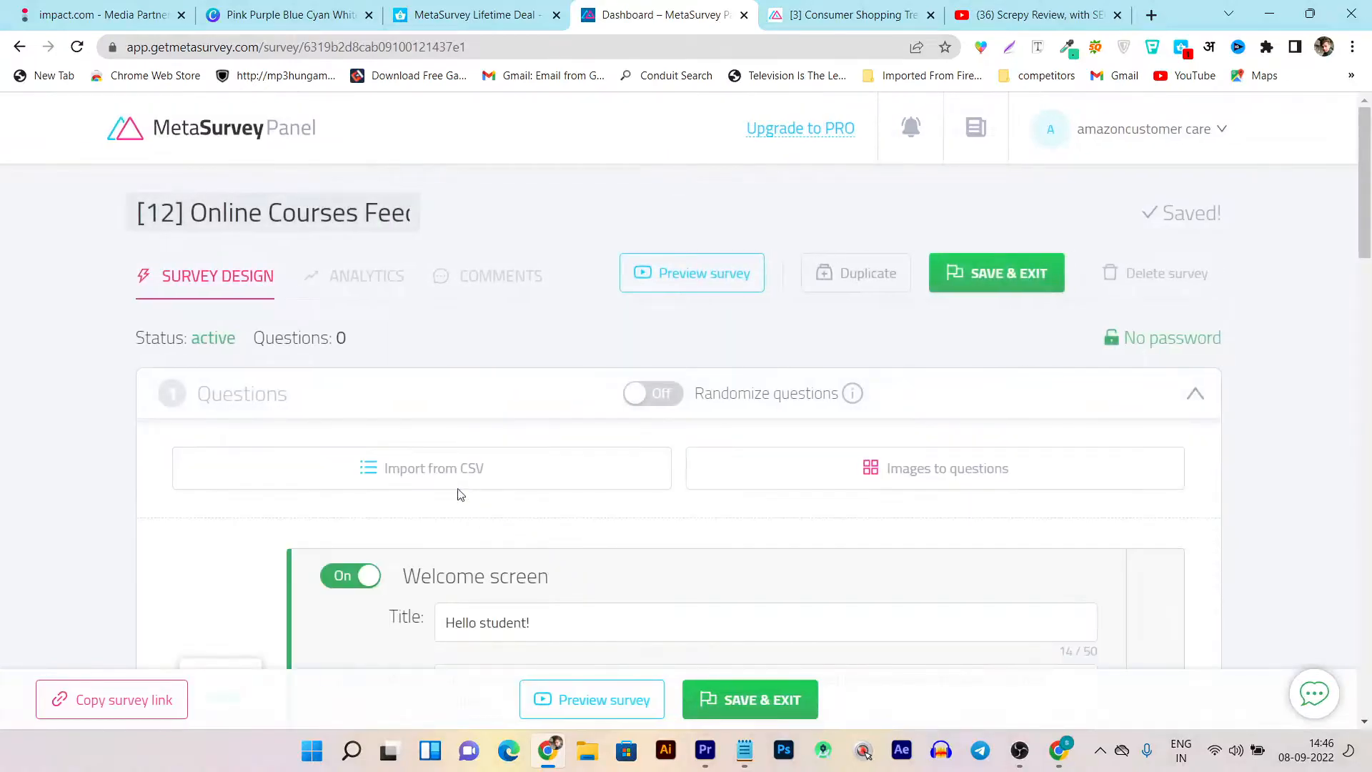
# - Scroll through the welcome screen and nine prefilled questions, then switch to the Dealify deal tab
pyautogui.scroll(-3)
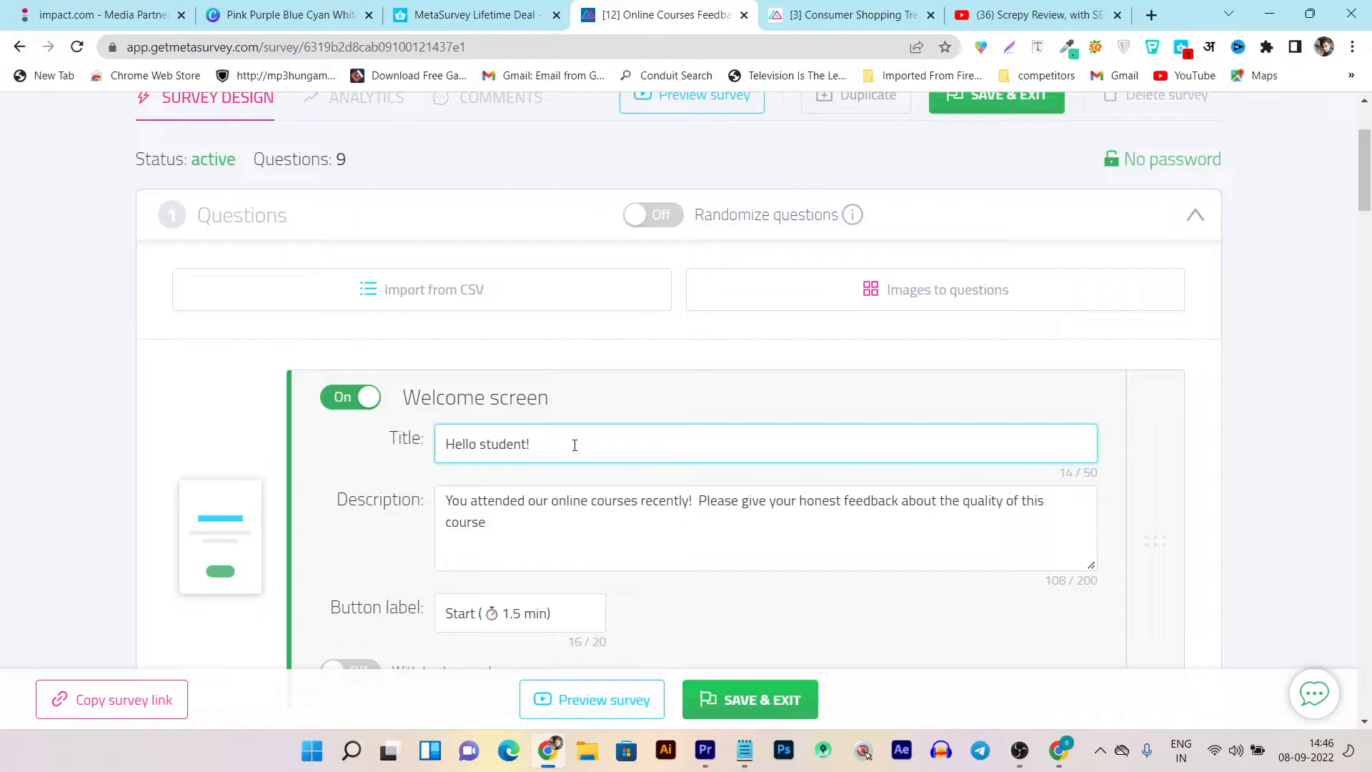
pyautogui.scroll(-3)
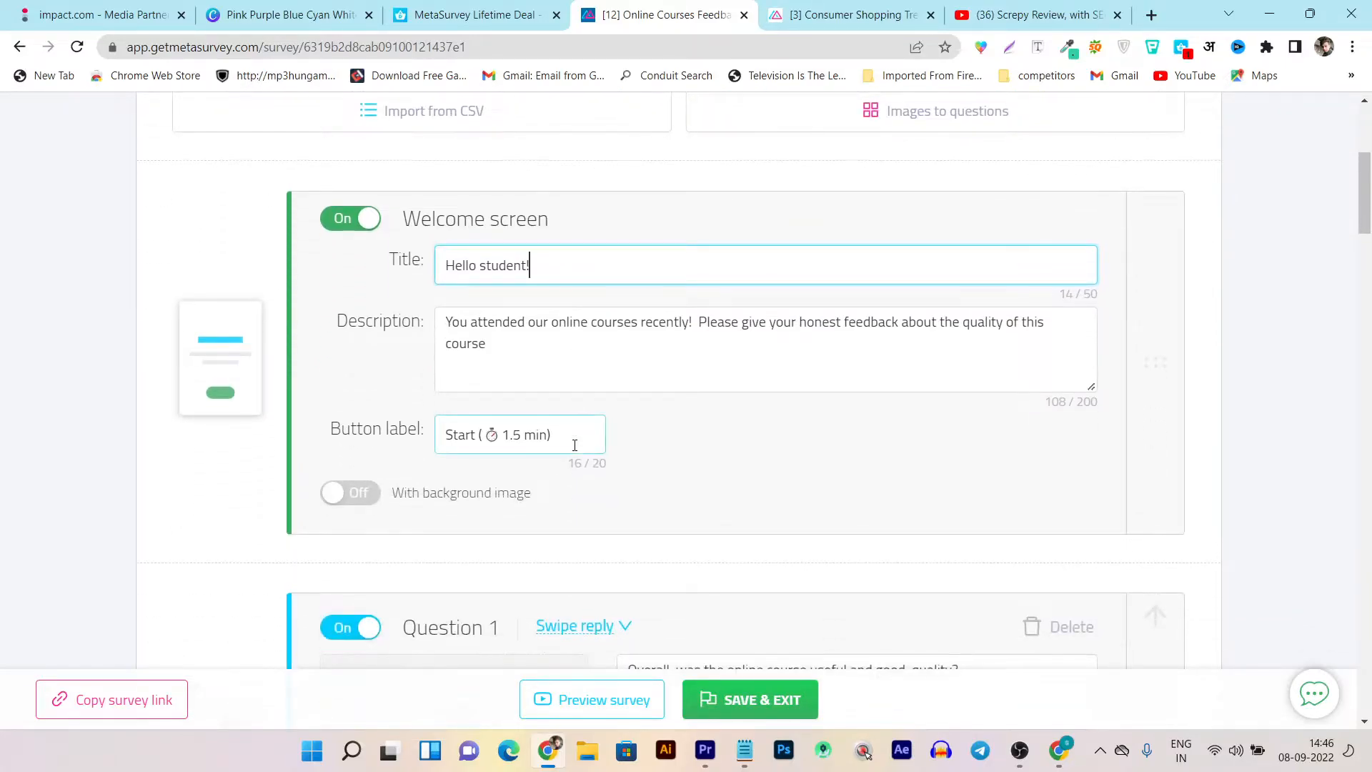
pyautogui.scroll(-3)
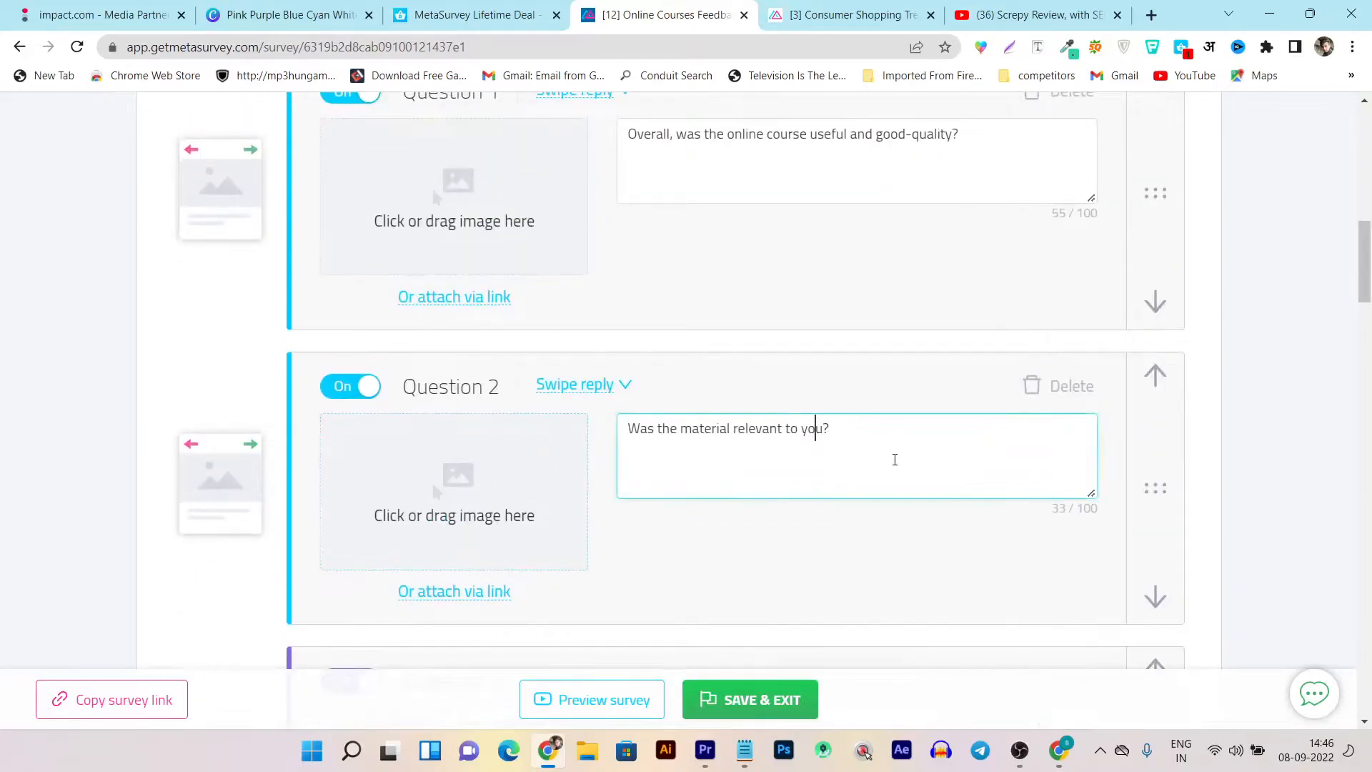
pyautogui.scroll(-3)
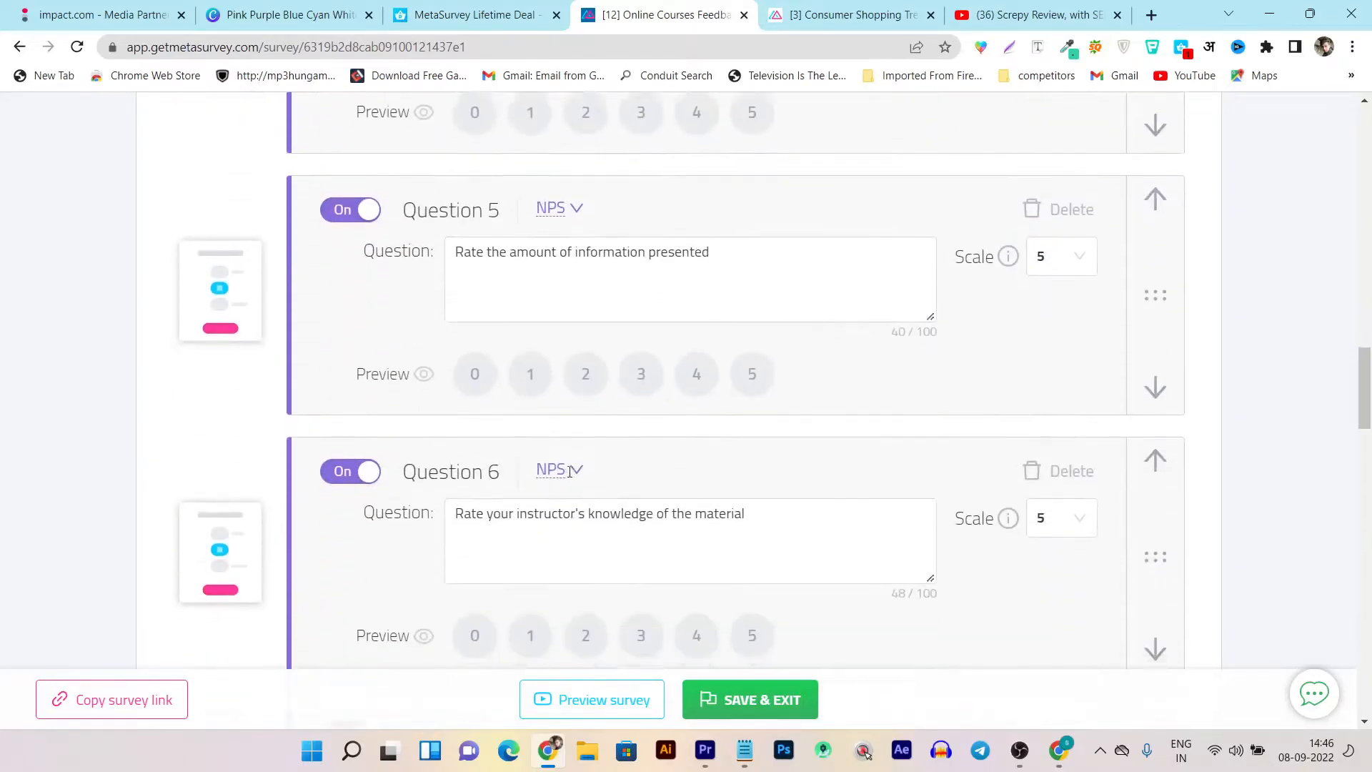
pyautogui.scroll(-3)
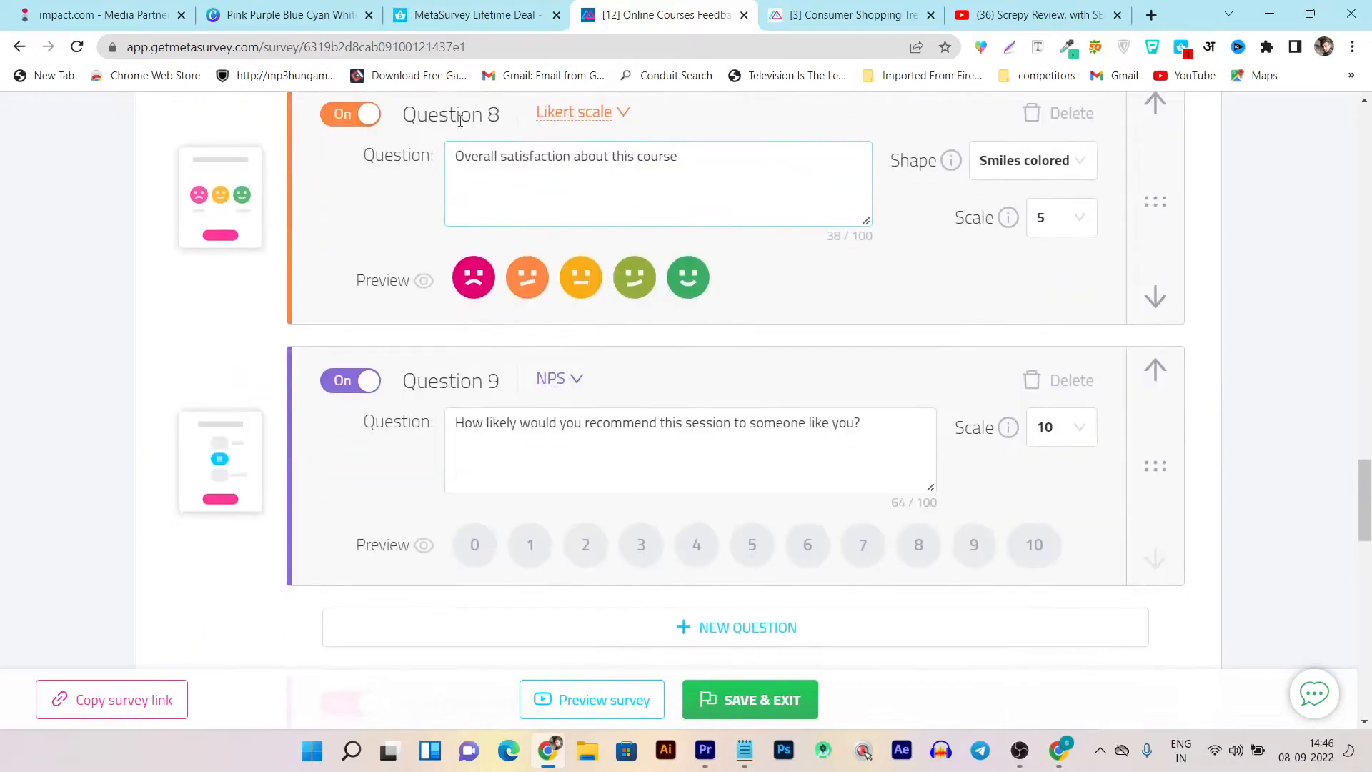
pyautogui.scroll(3)
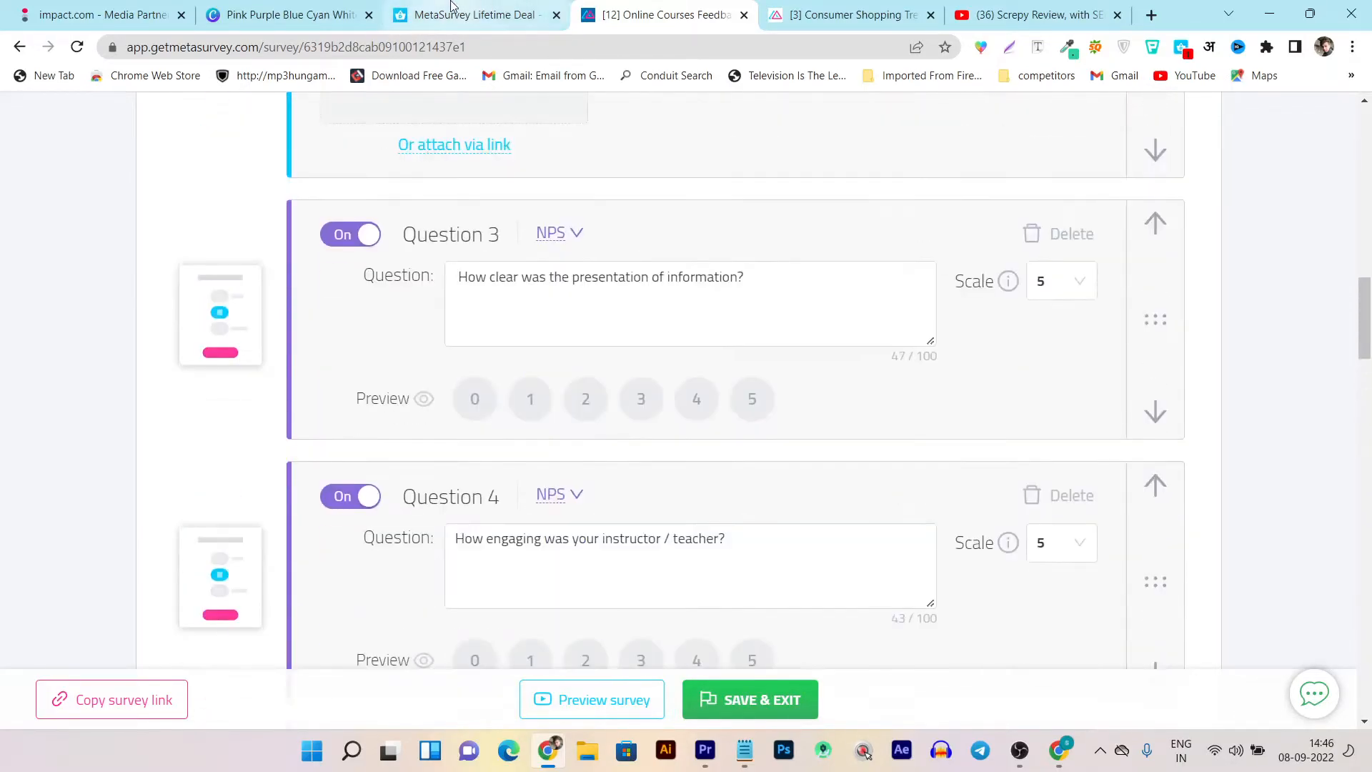
pyautogui.click(472, 15)
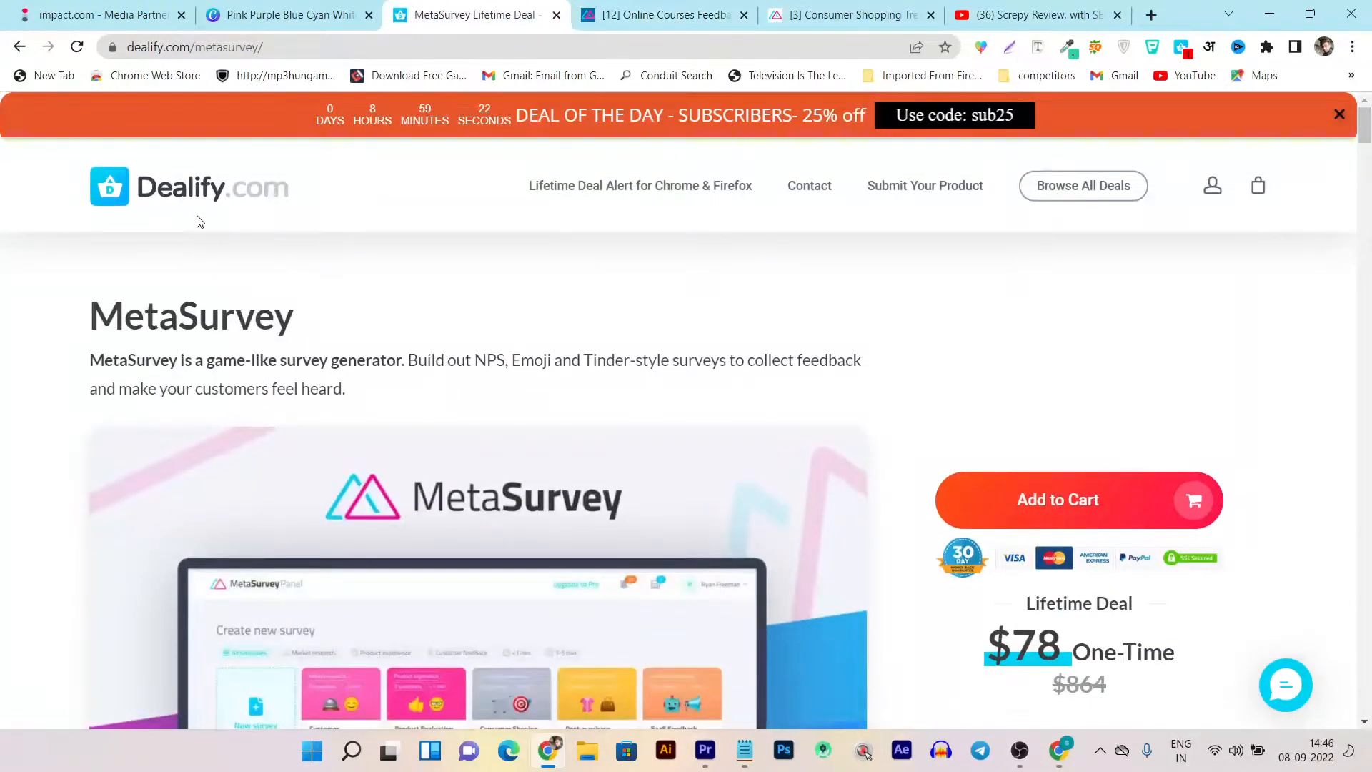
# - Read through Dealify's MetaSurvey customer reviews and feature descriptions
pyautogui.scroll(-3)
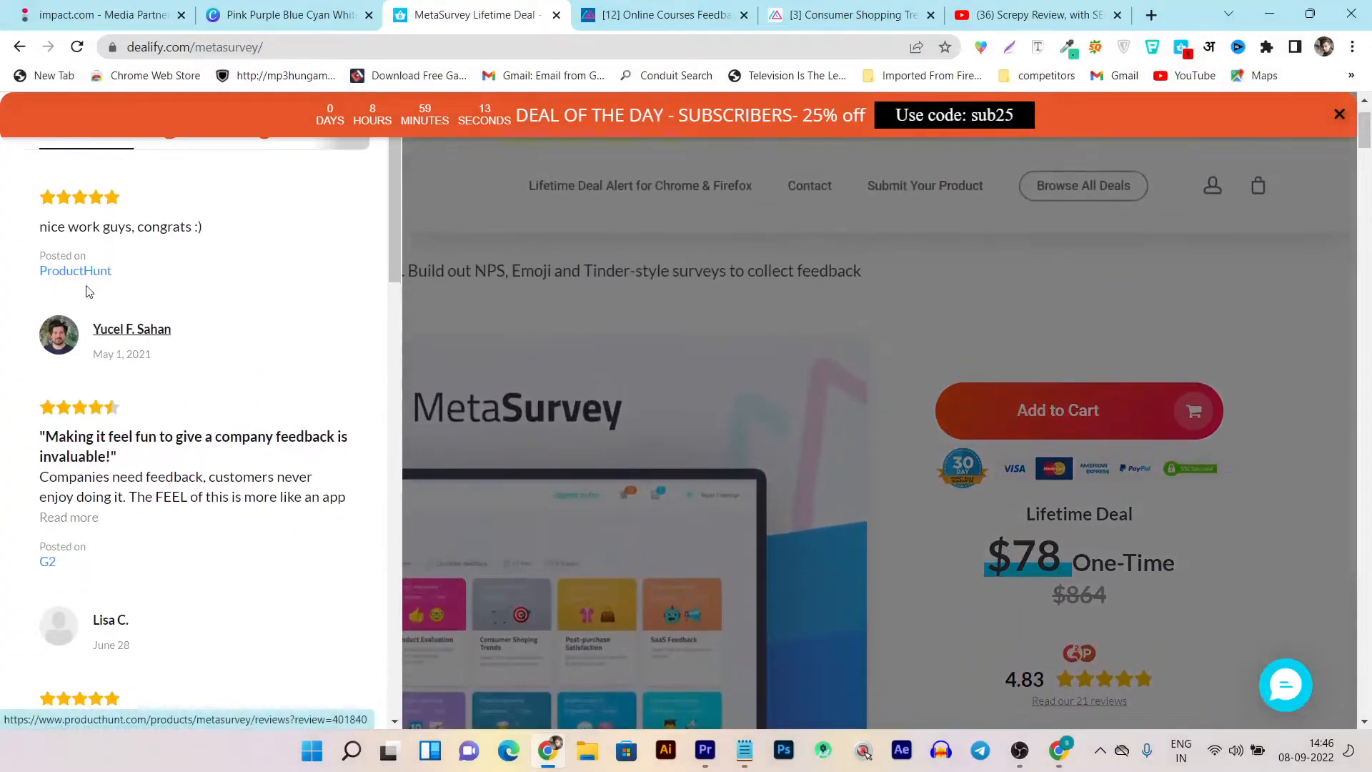
pyautogui.scroll(-3)
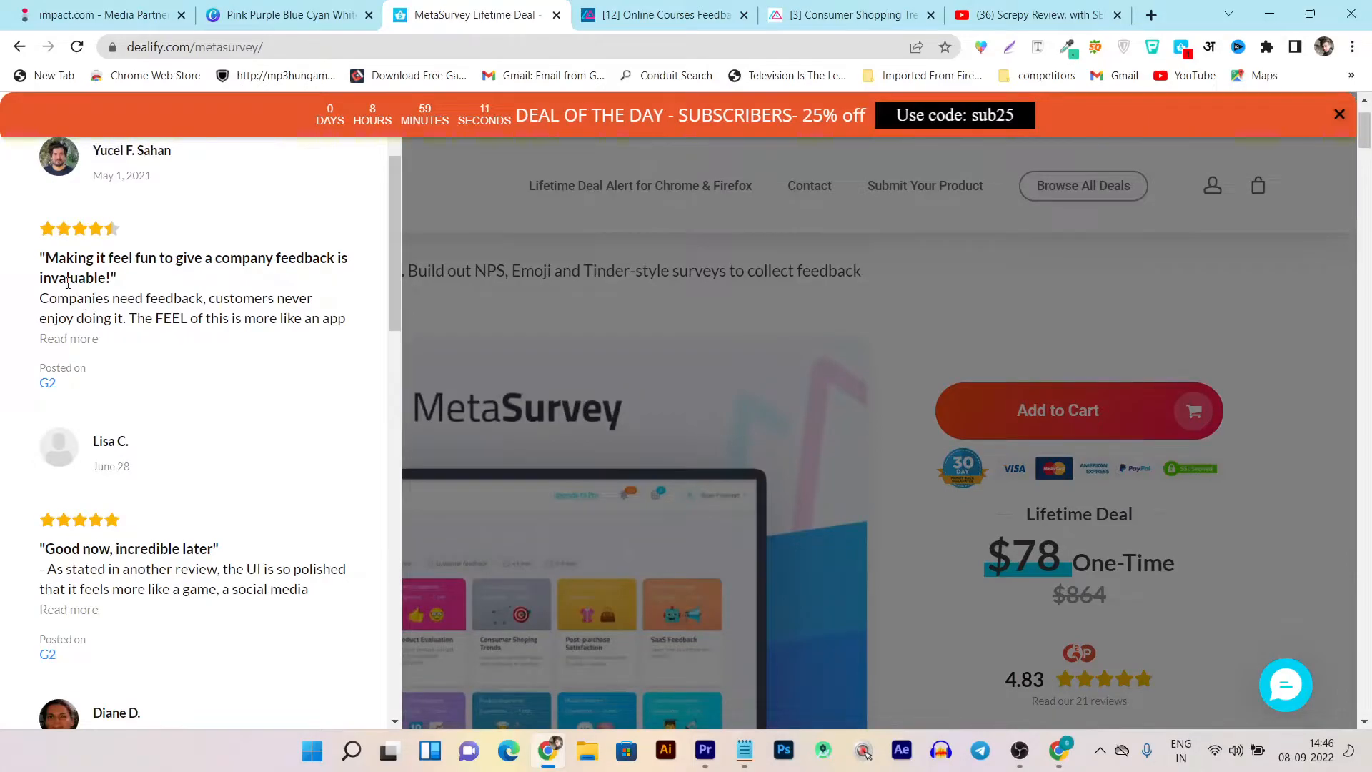
pyautogui.moveTo(210, 280)
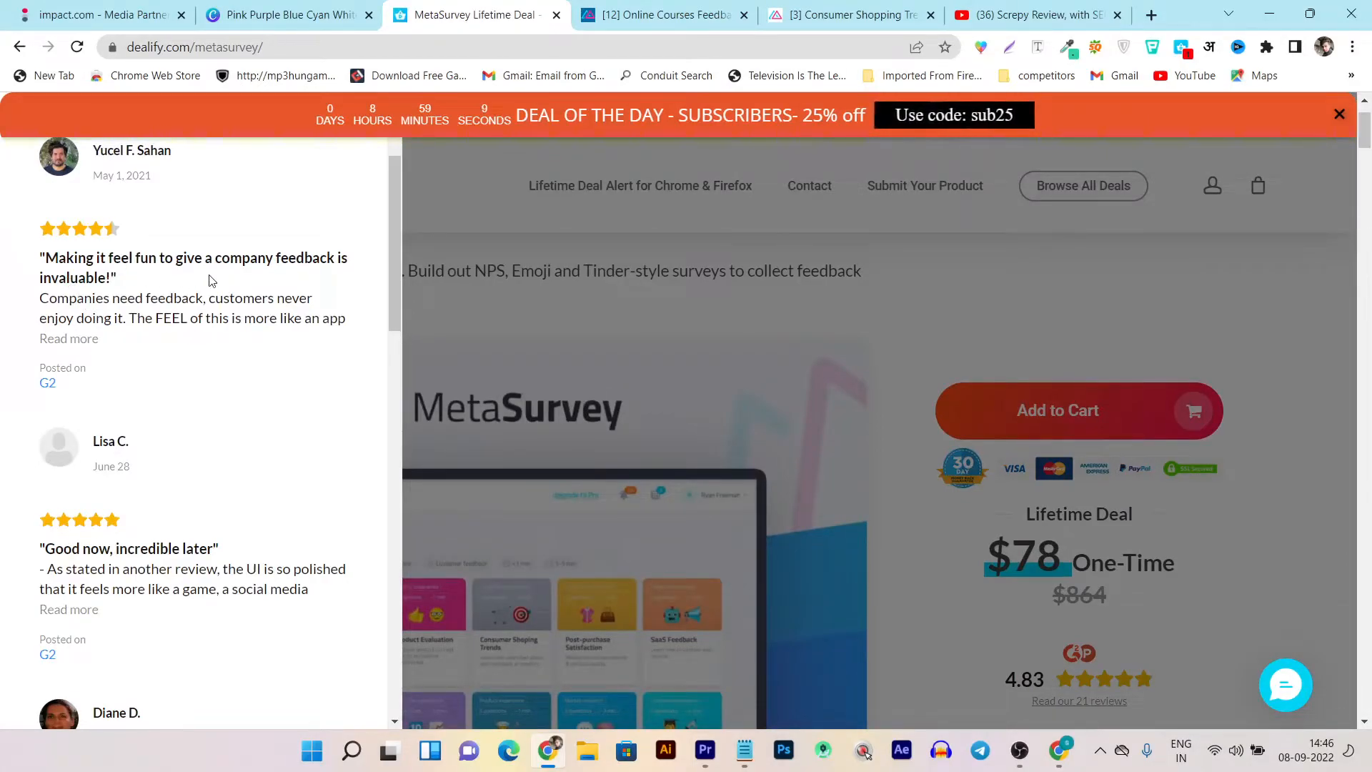
pyautogui.scroll(-3)
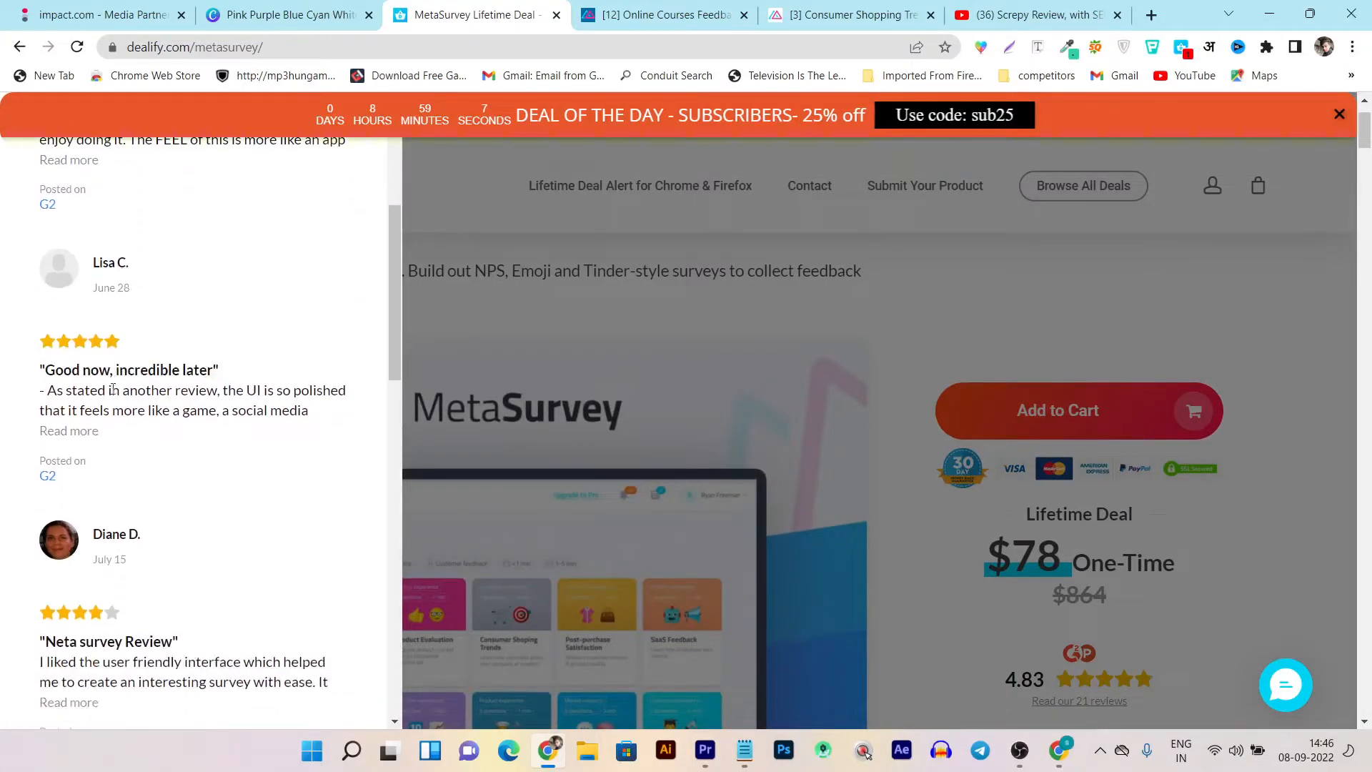
pyautogui.scroll(-3)
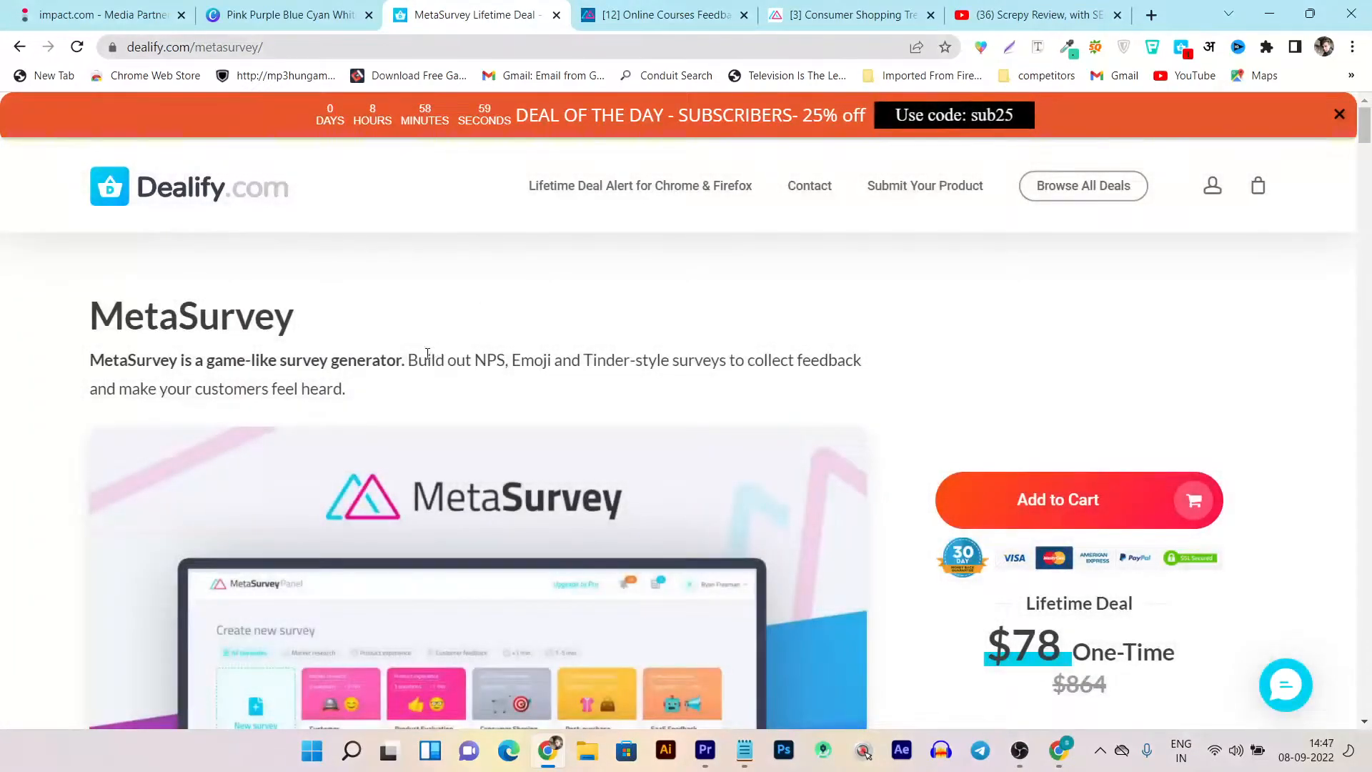
pyautogui.scroll(-3)
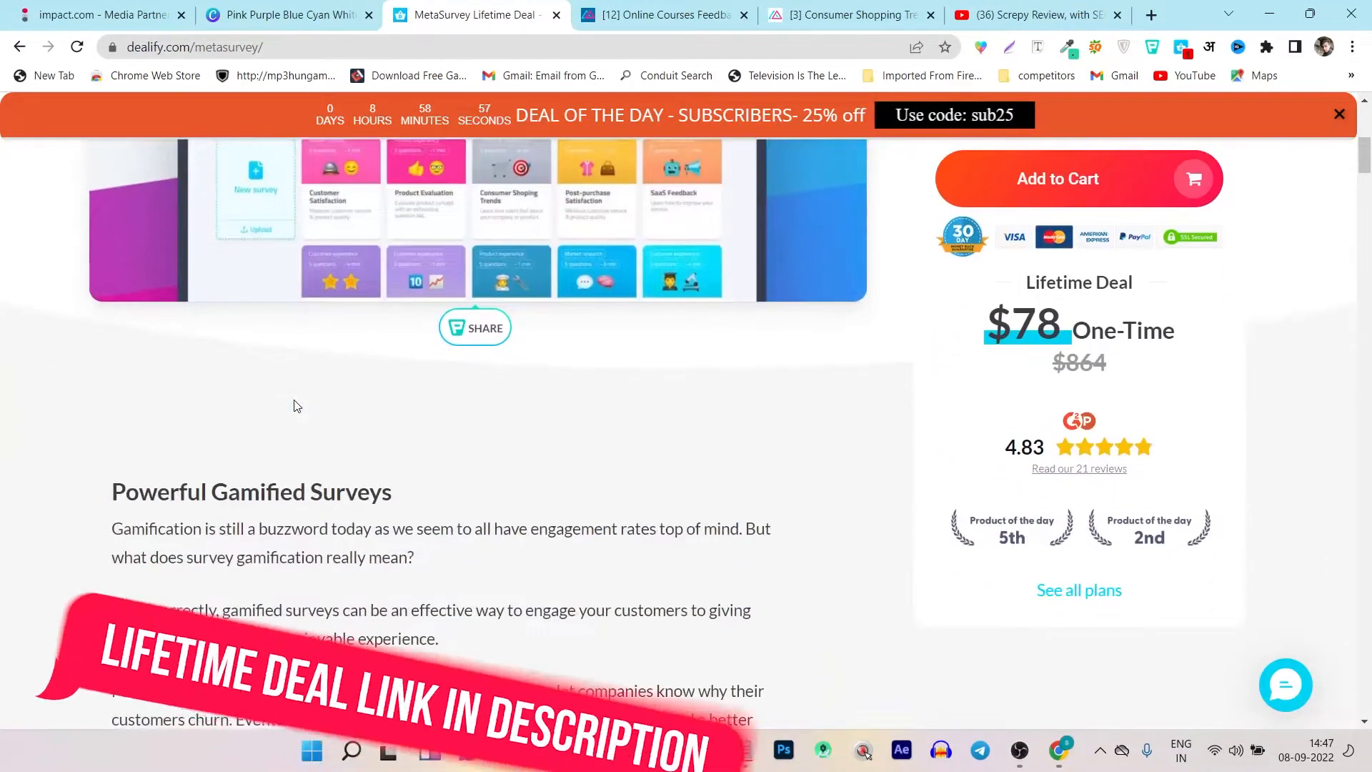
pyautogui.scroll(-3)
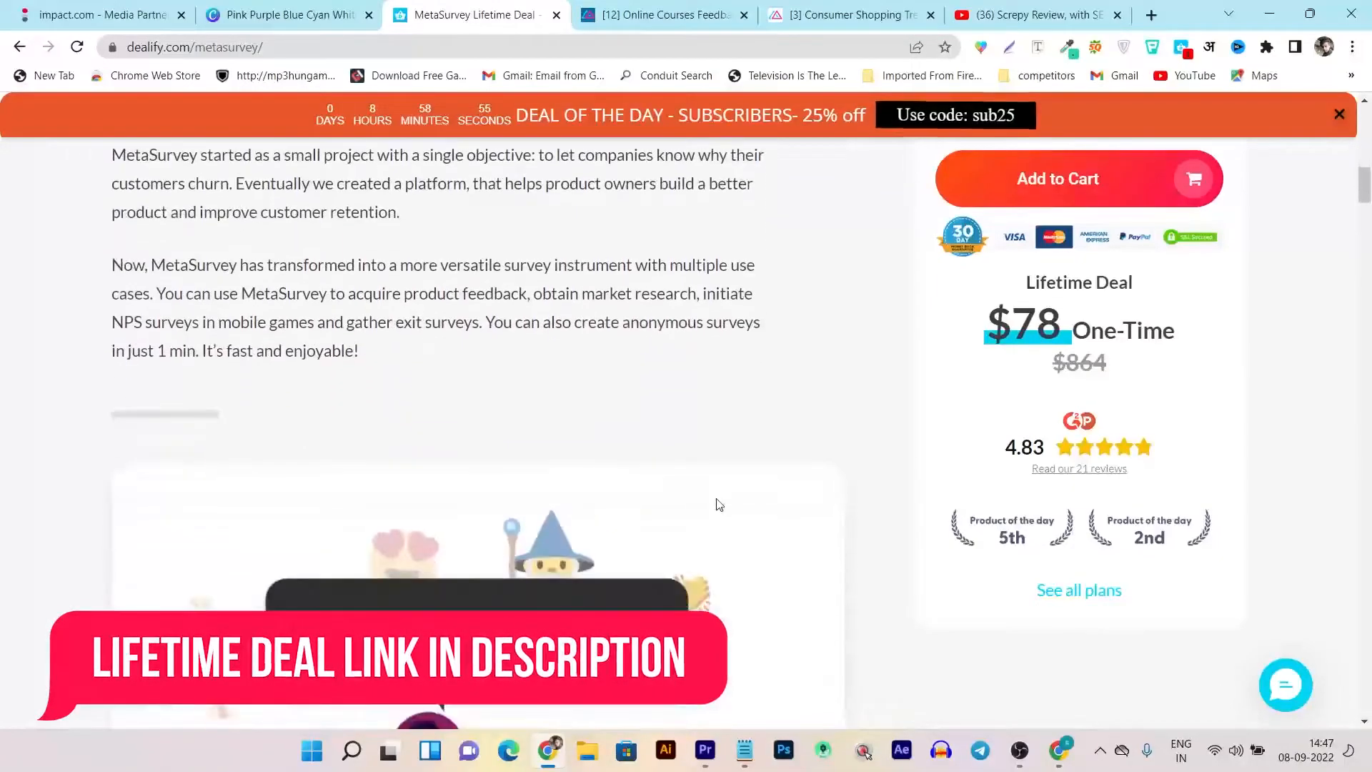
pyautogui.scroll(-3)
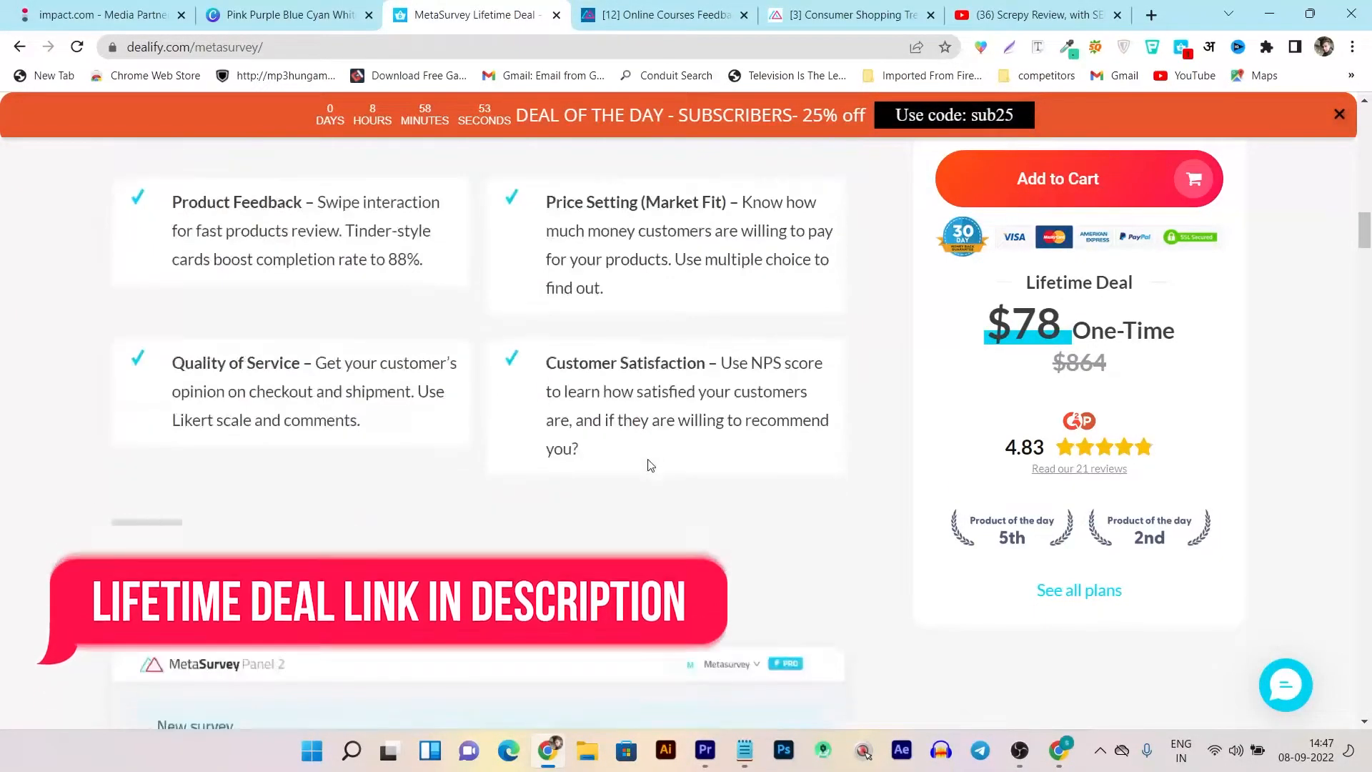
pyautogui.scroll(3)
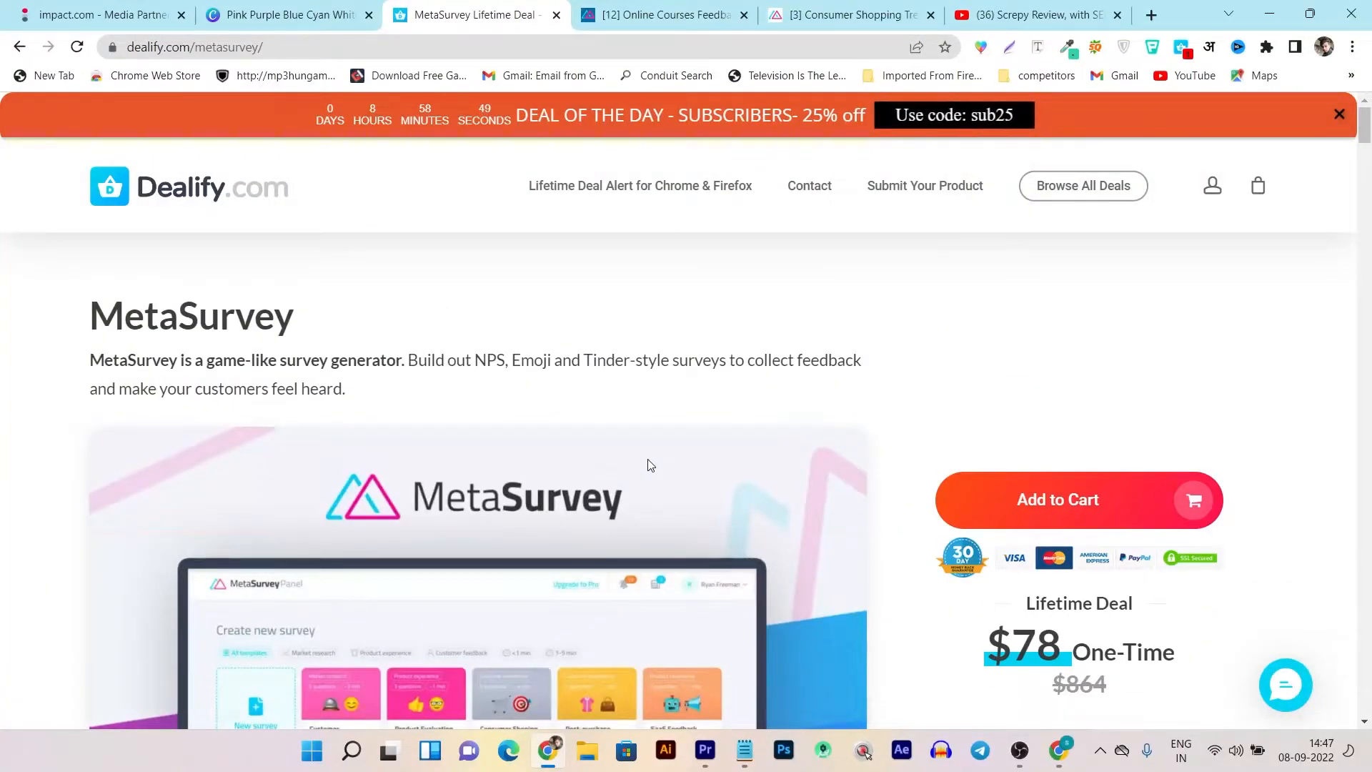
pyautogui.scroll(-3)
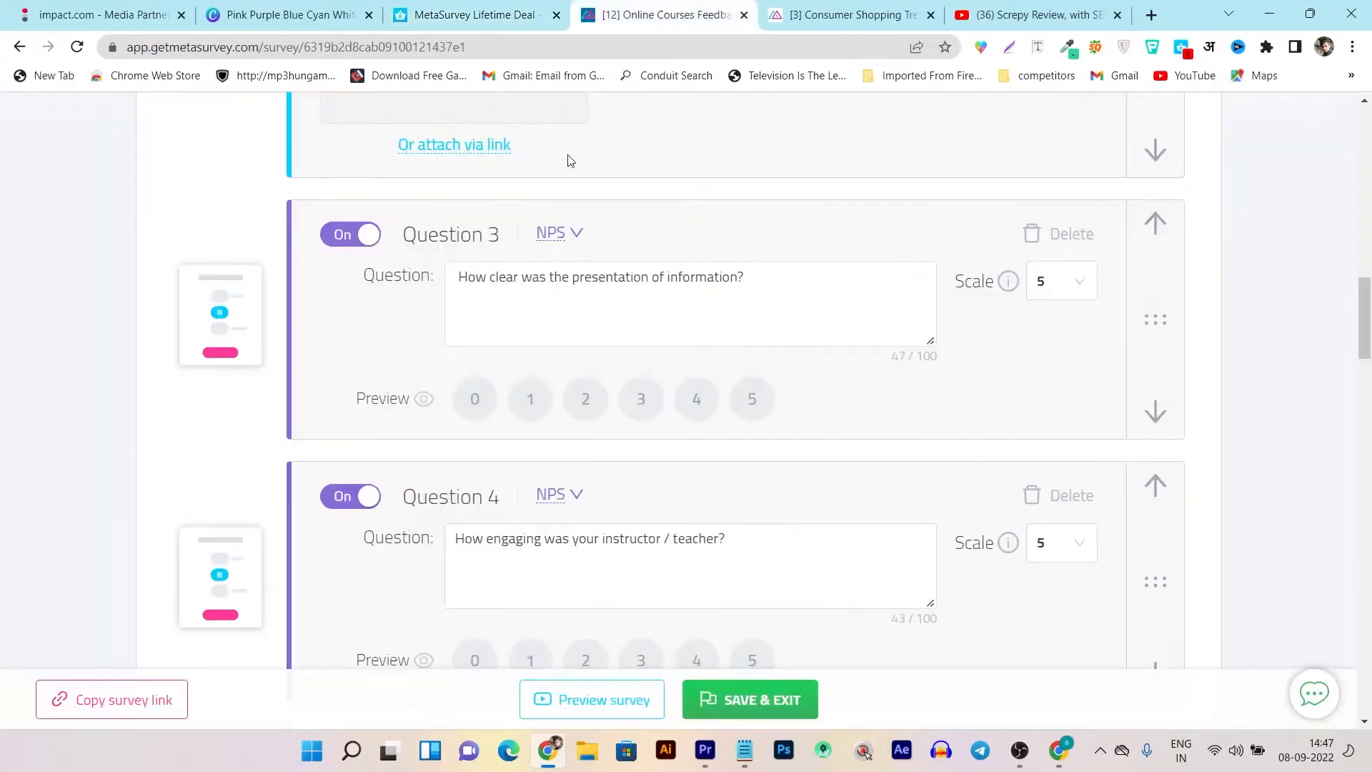
# - Save and exit the survey editor, then scroll the dashboard's template gallery
pyautogui.scroll(3)
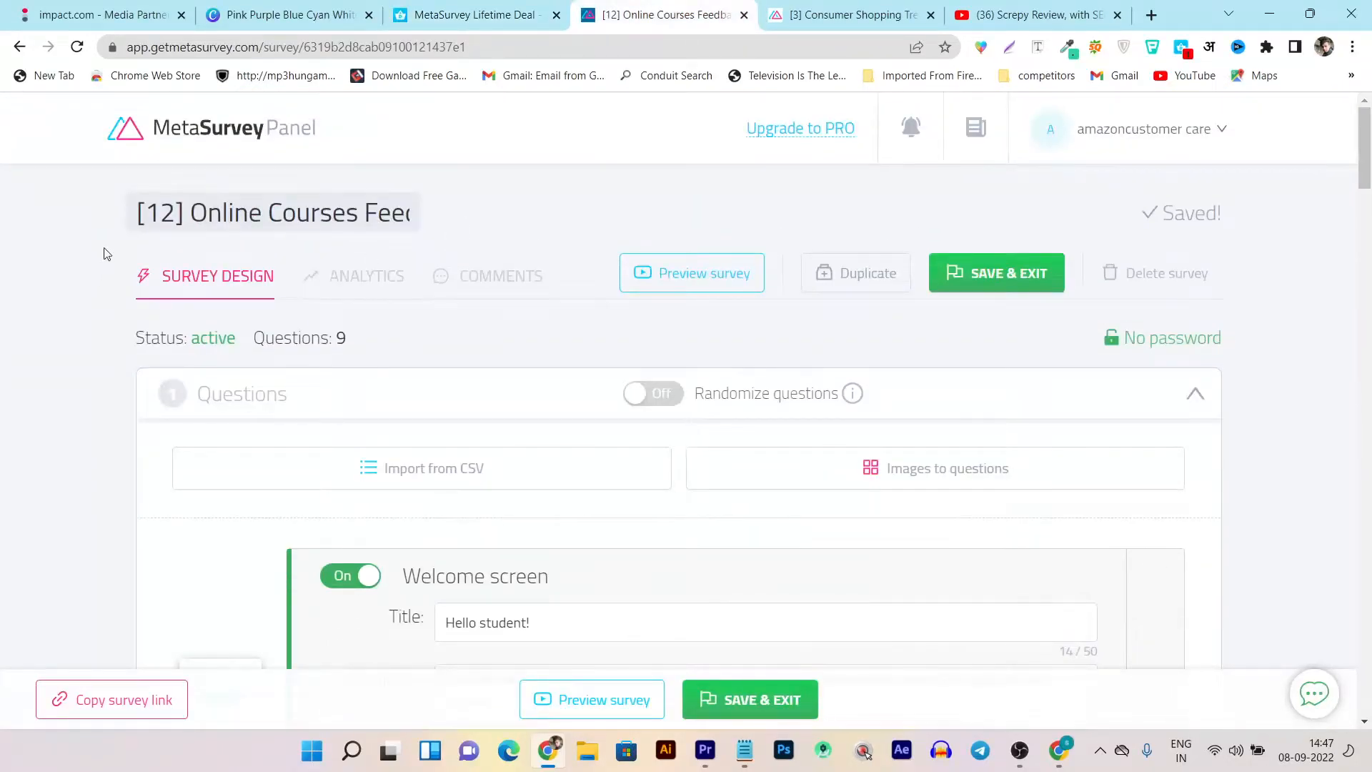
pyautogui.click(210, 128)
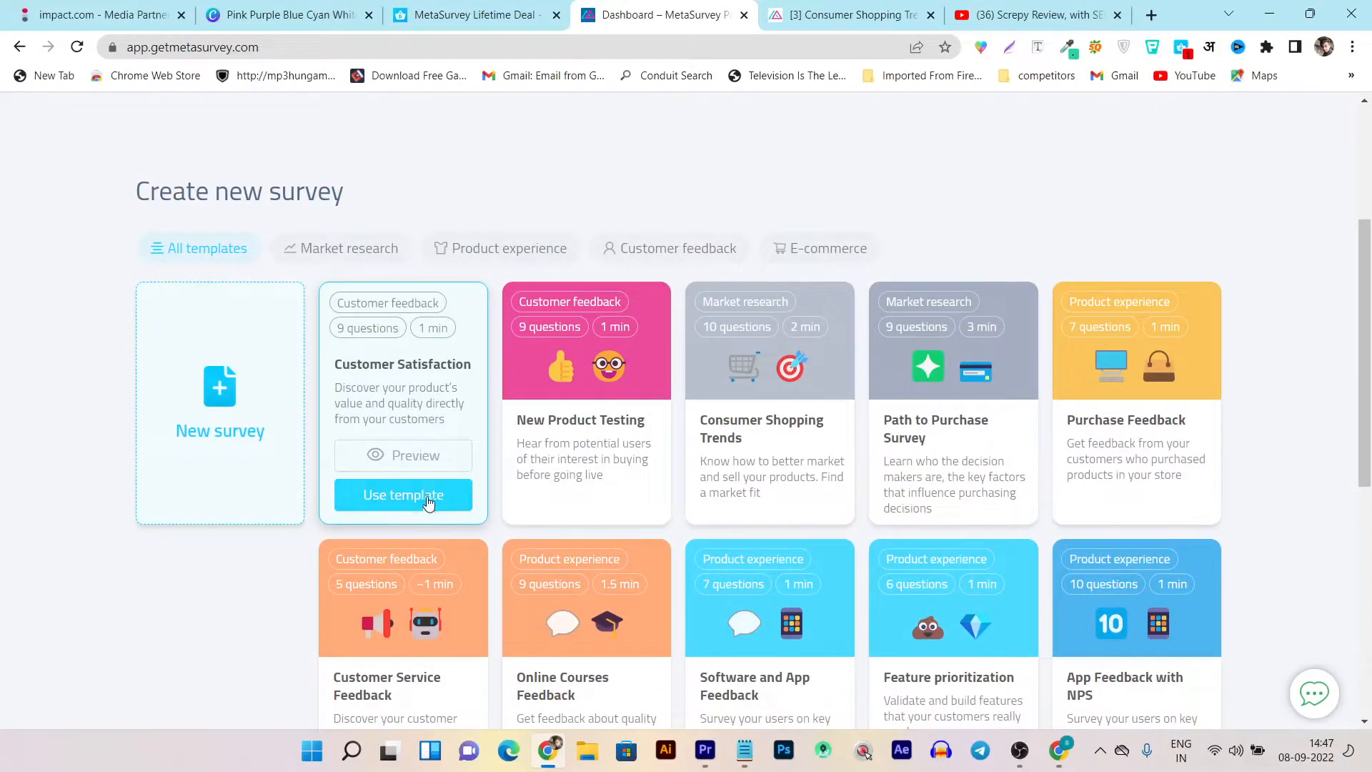
pyautogui.scroll(-3)
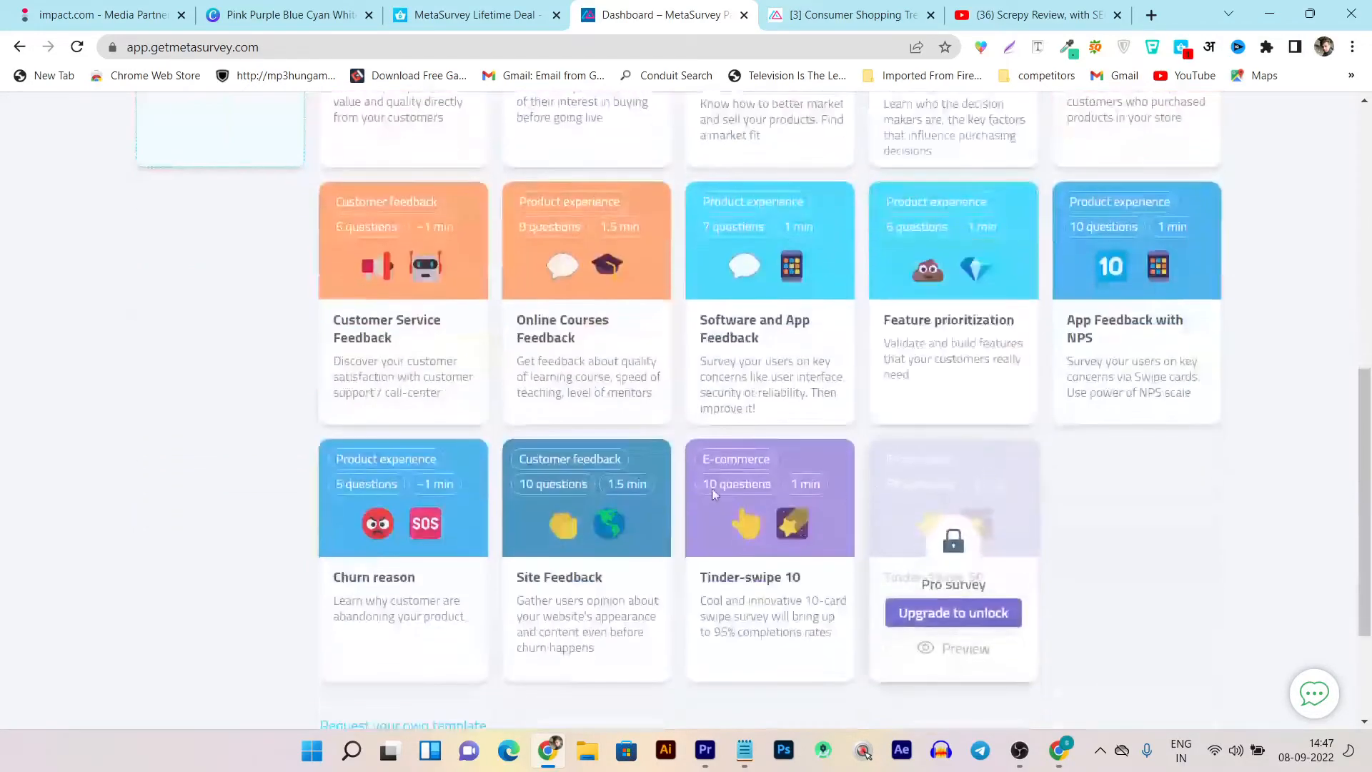
pyautogui.moveTo(769, 301)
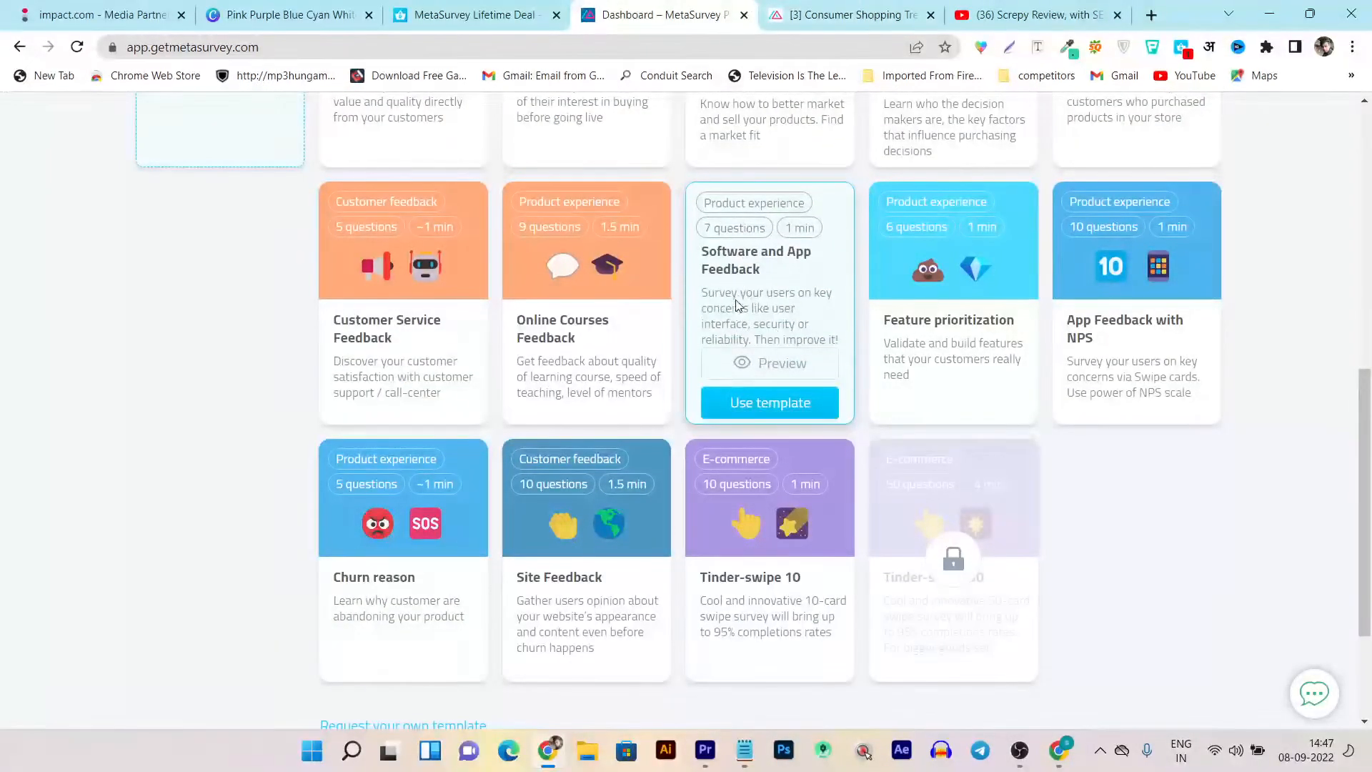
pyautogui.scroll(3)
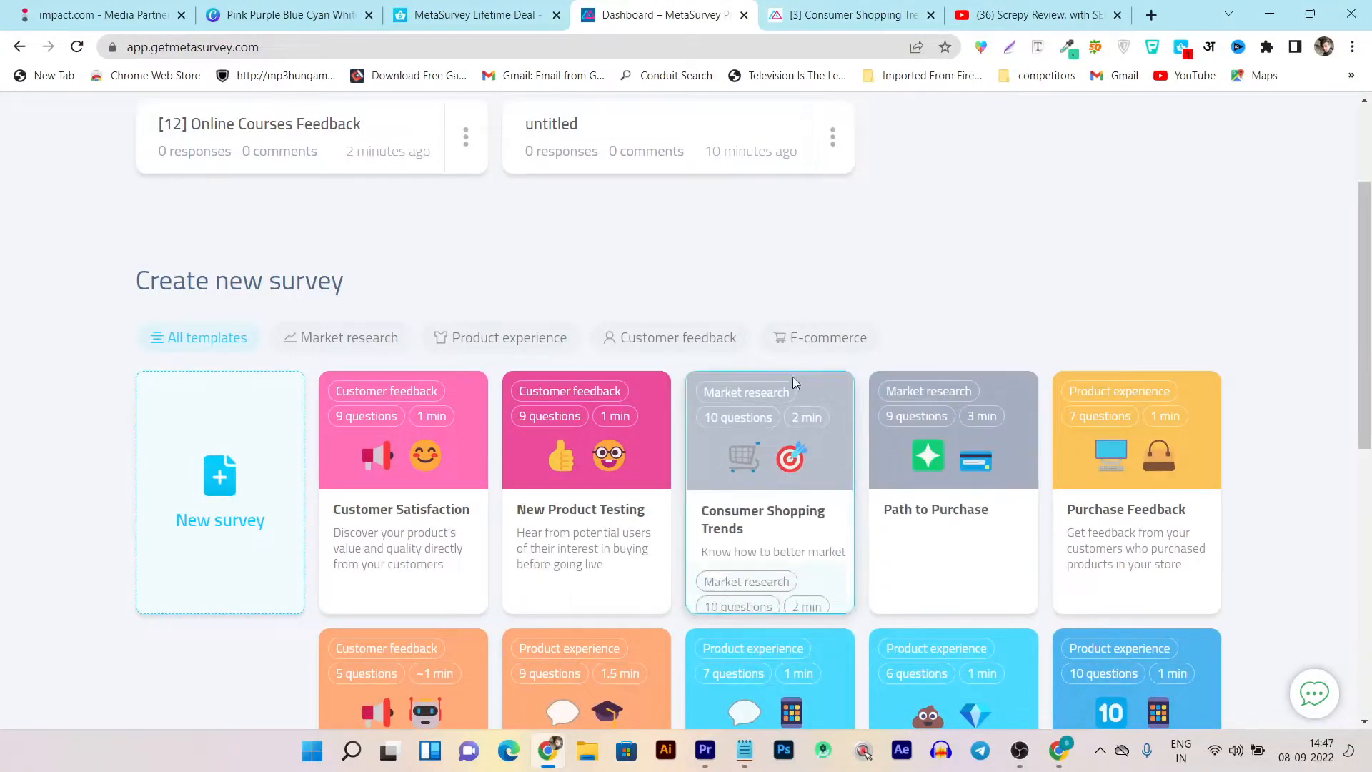
pyautogui.moveTo(342, 342)
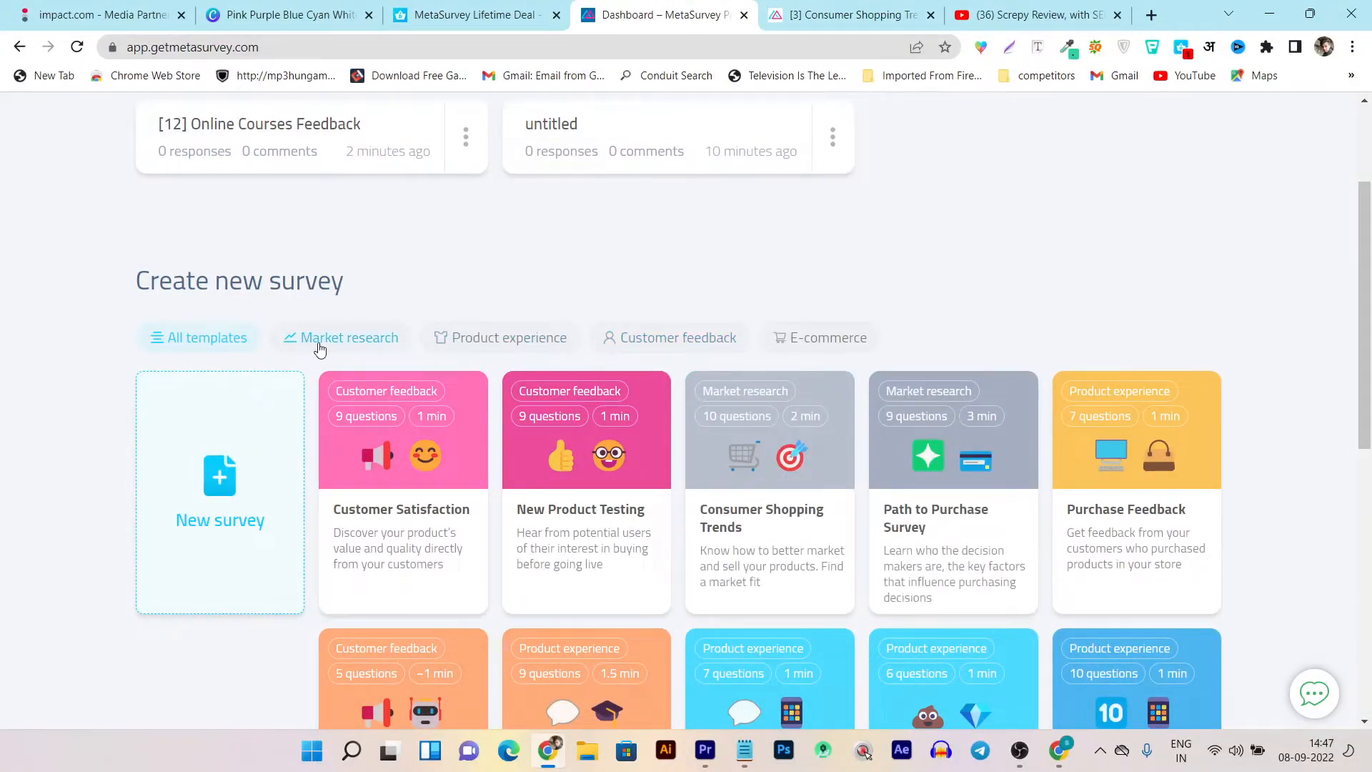
pyautogui.moveTo(363, 346)
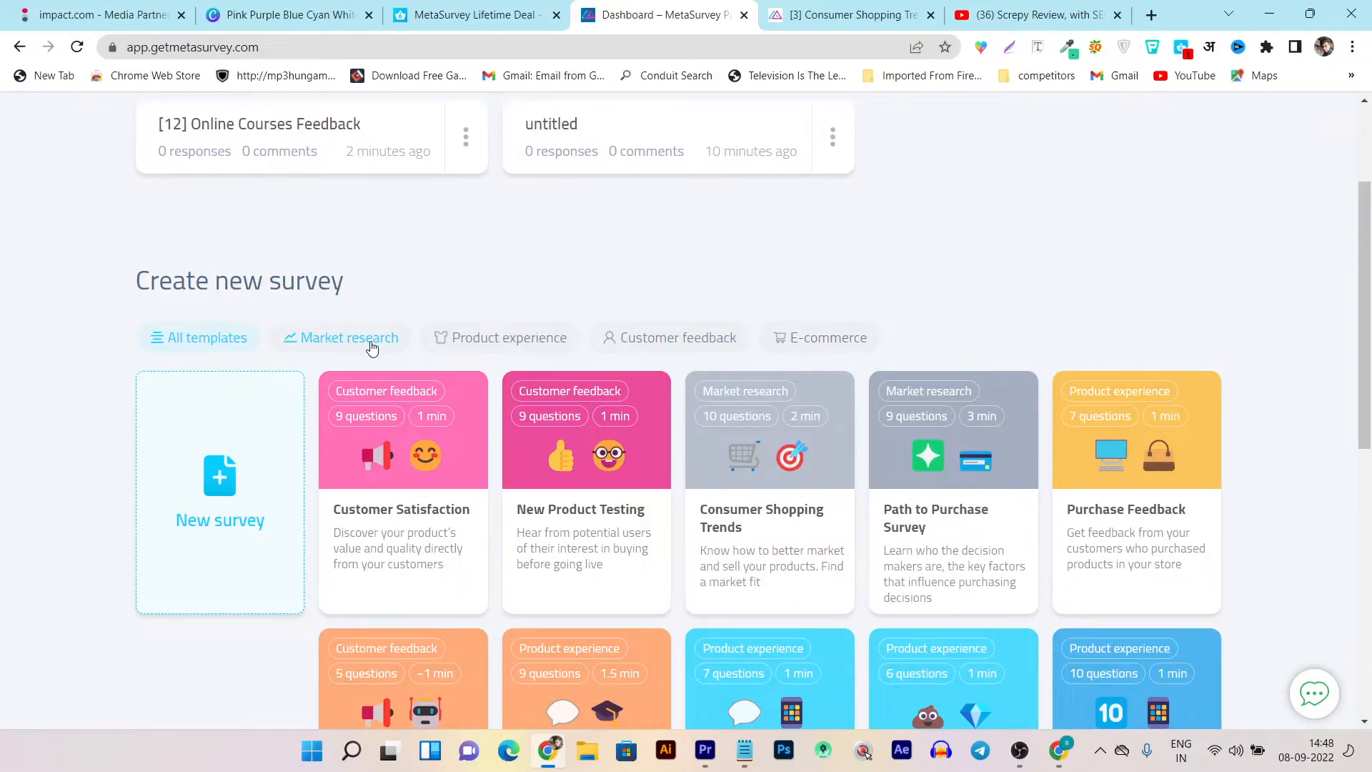
pyautogui.moveTo(328, 351)
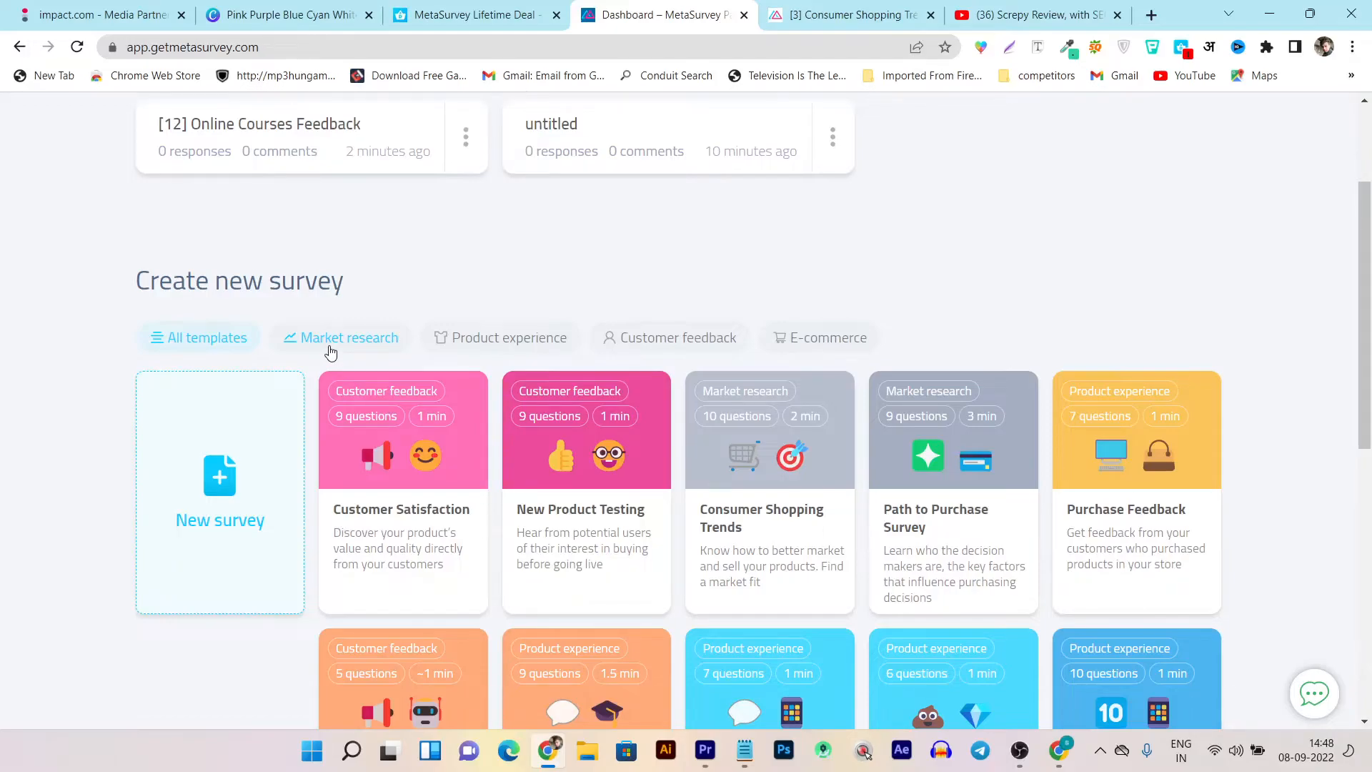
# - Filter templates by Market research, Product experience, then E-commerce, and switch to the Dealify tab
pyautogui.click(350, 336)
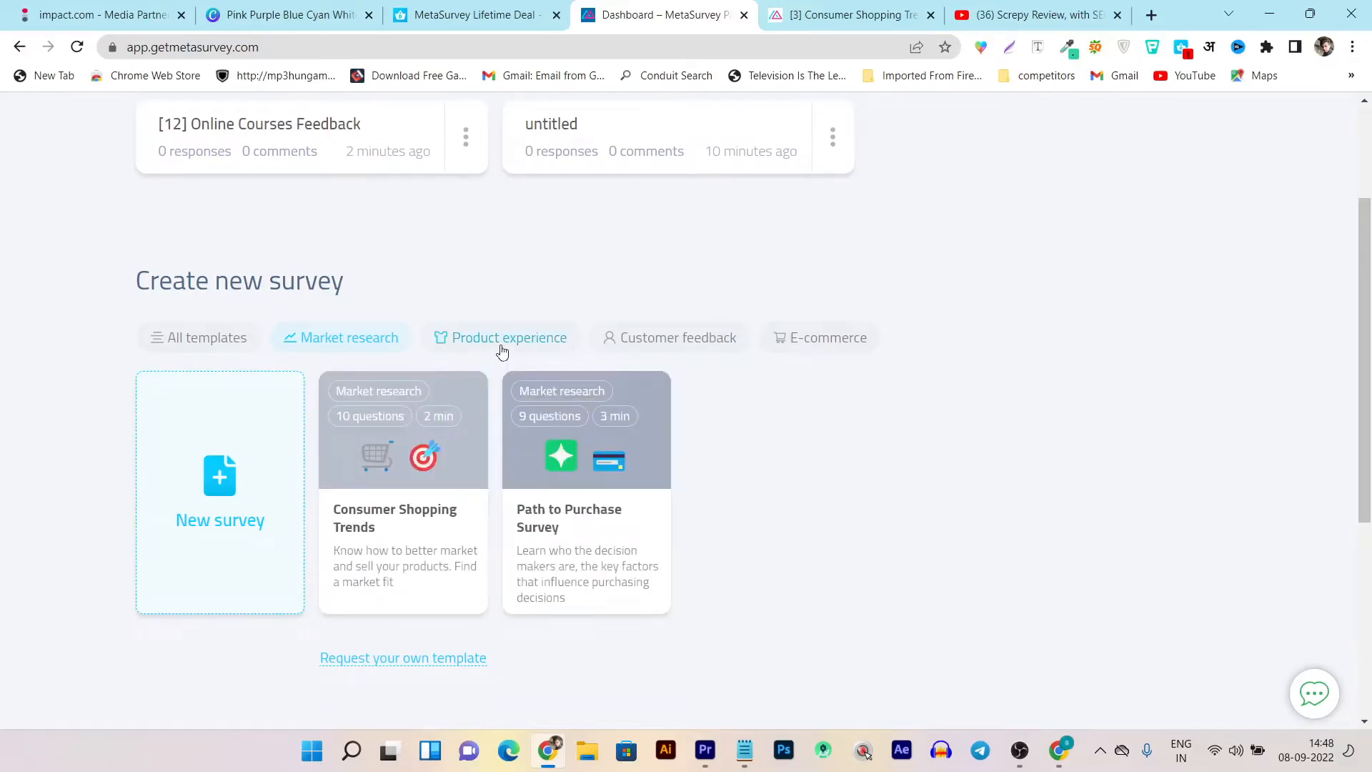
pyautogui.click(507, 336)
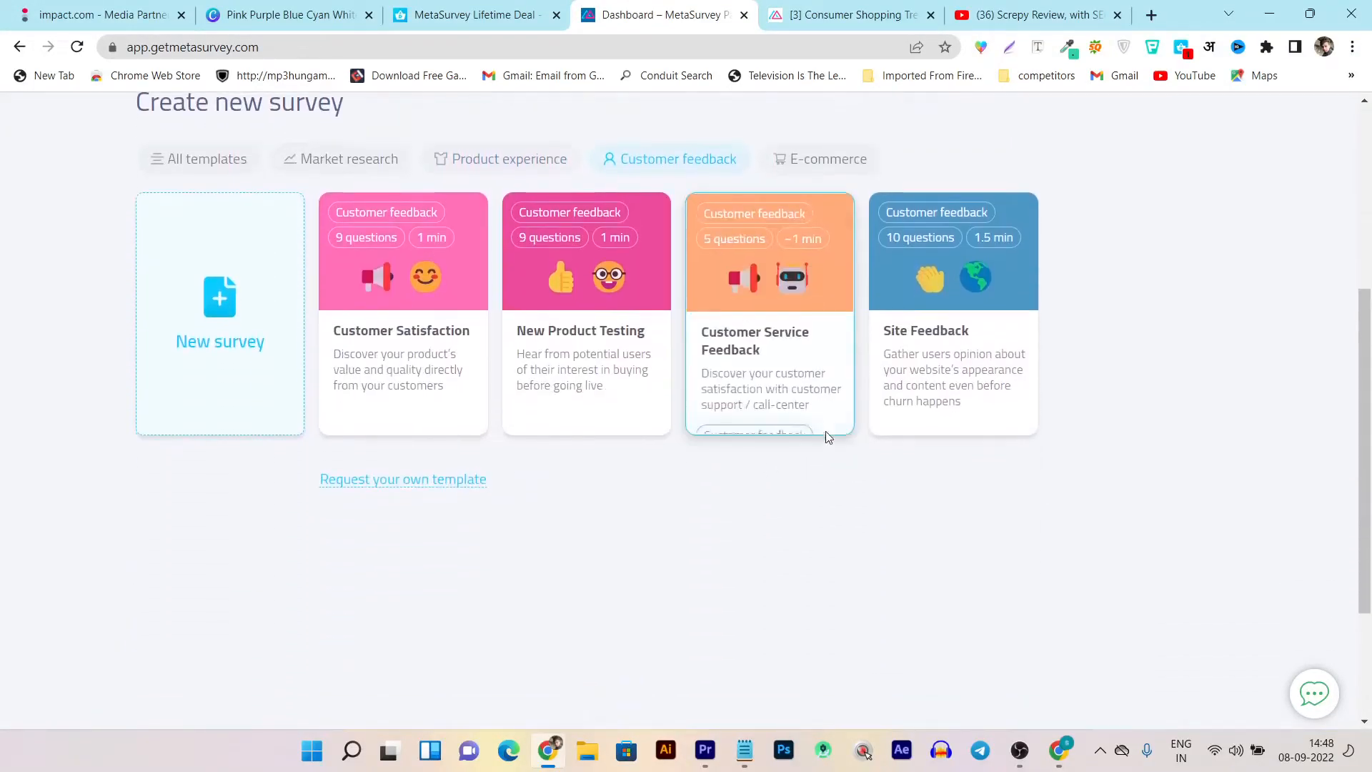
pyautogui.click(819, 158)
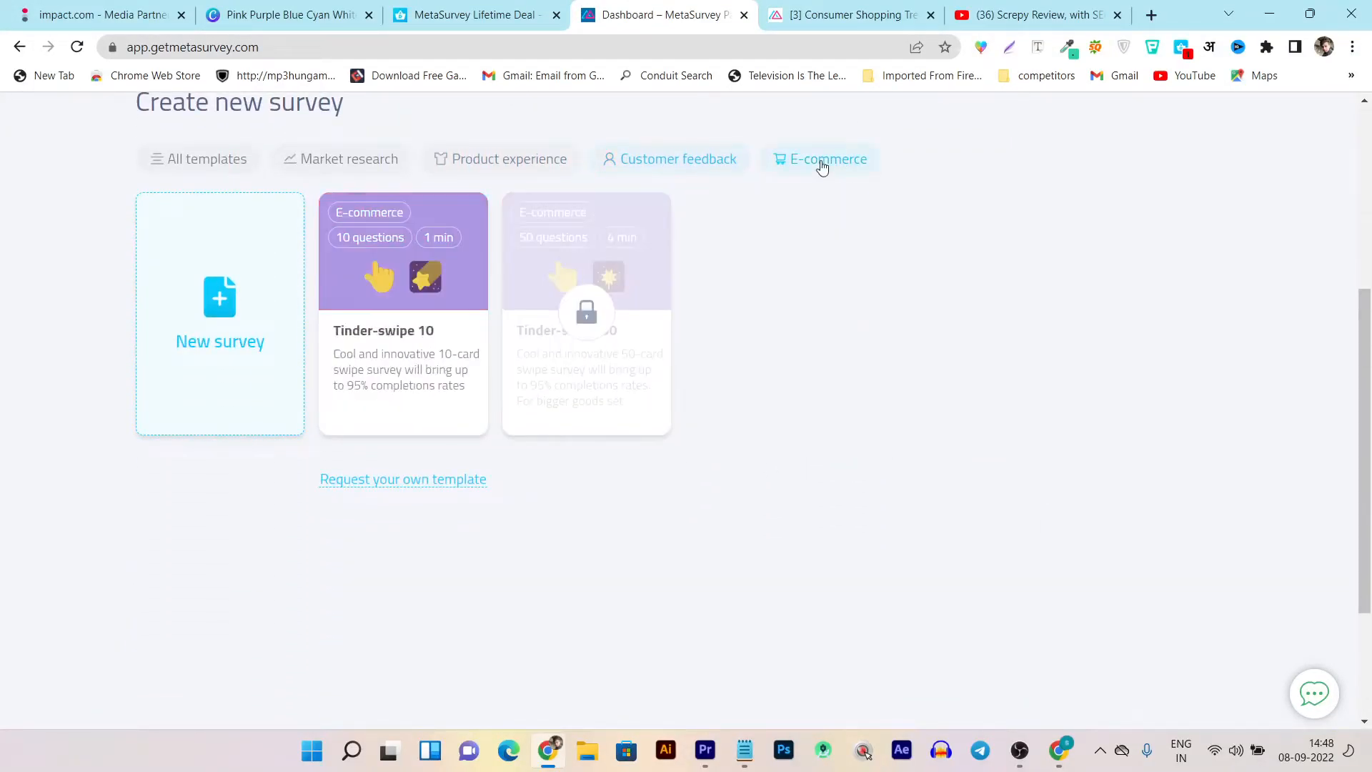
pyautogui.moveTo(381, 322)
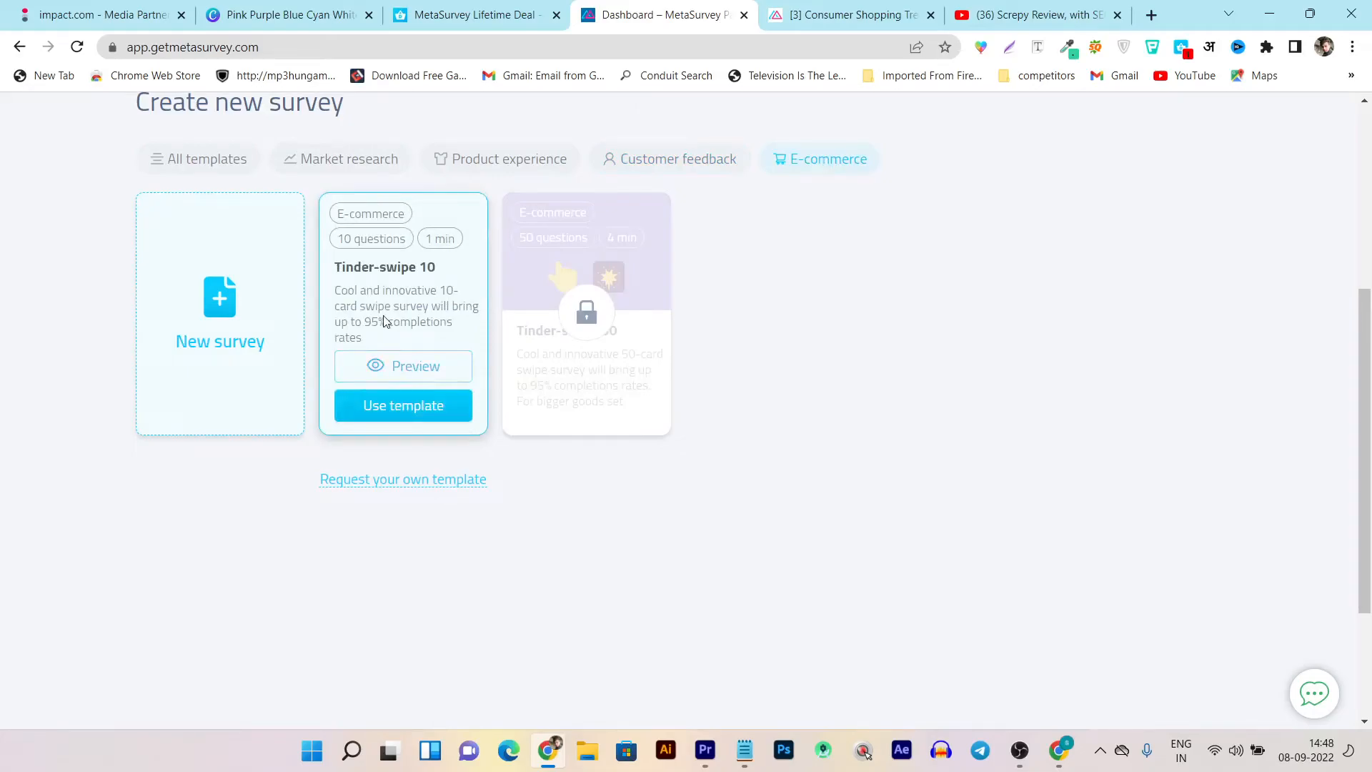
pyautogui.scroll(3)
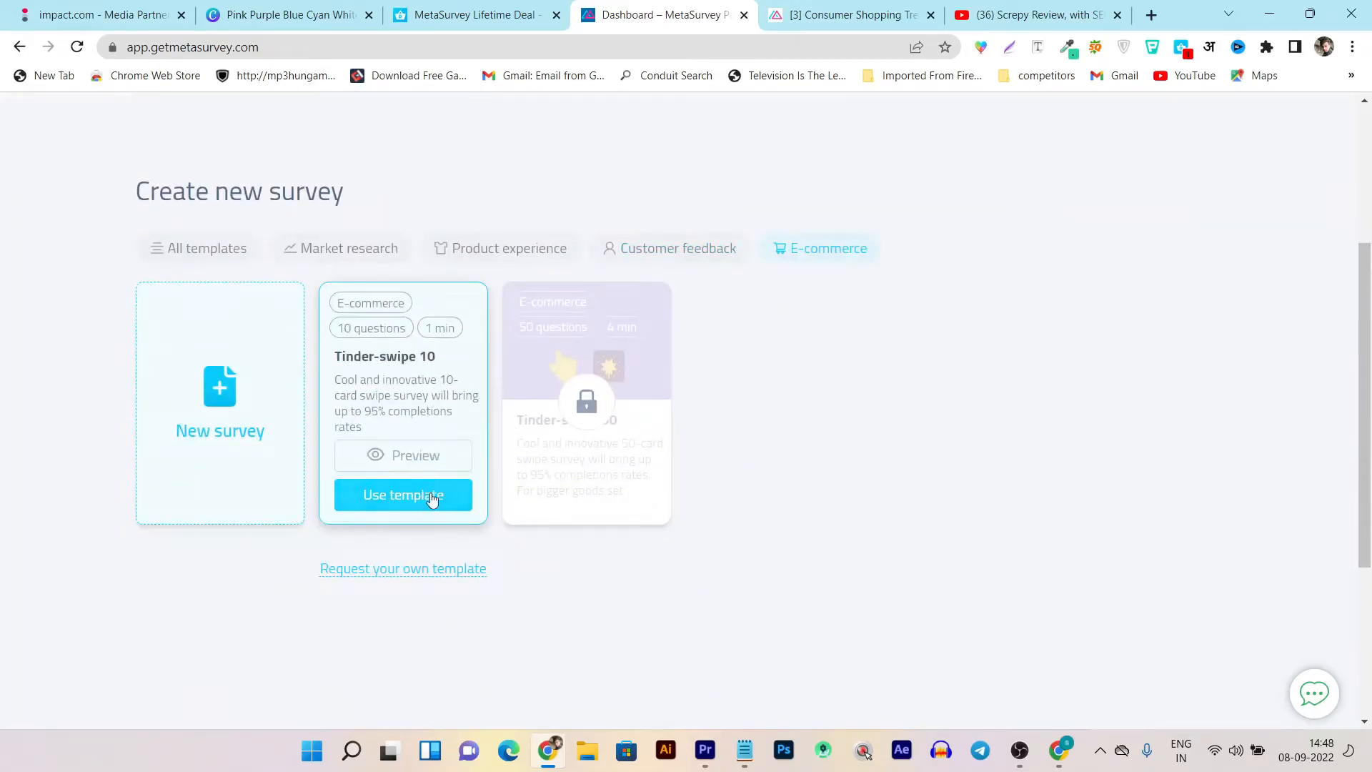
pyautogui.moveTo(914, 342)
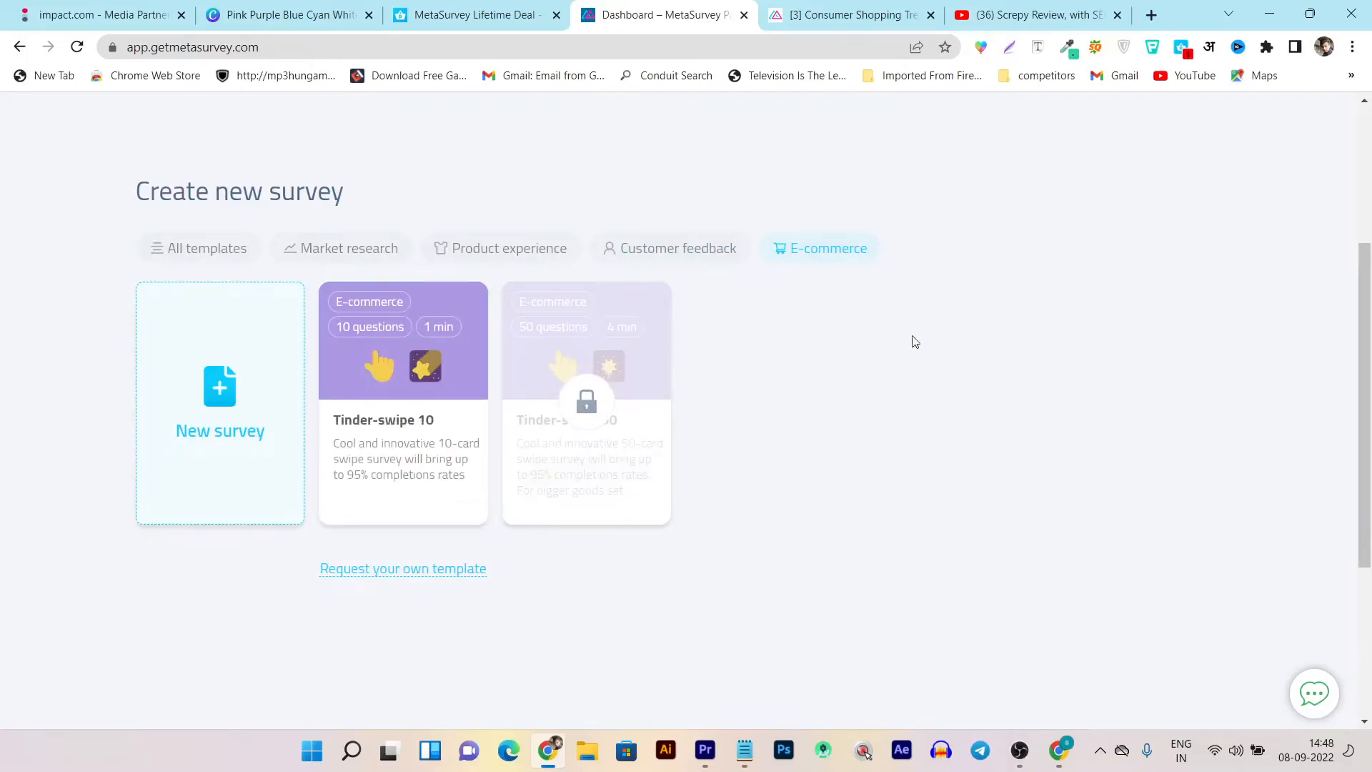
pyautogui.click(473, 15)
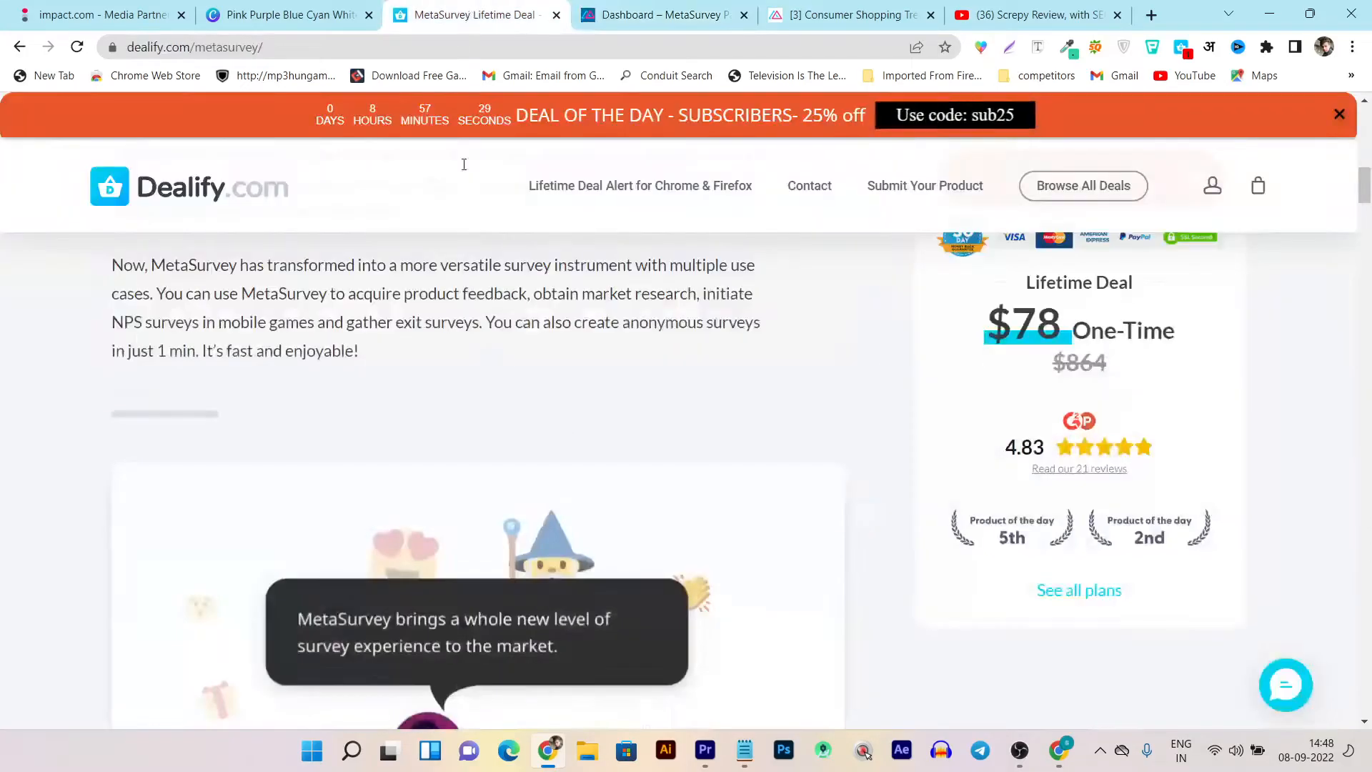
pyautogui.scroll(-3)
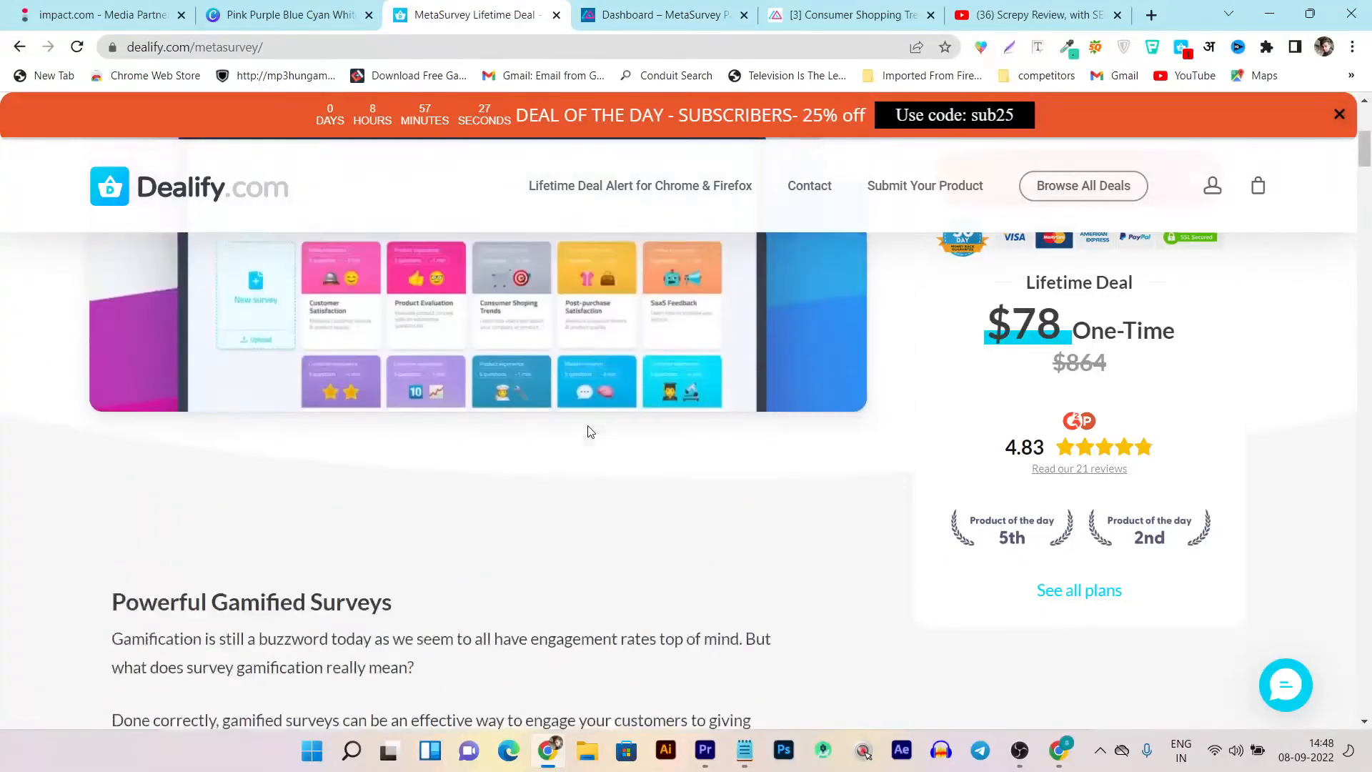
pyautogui.scroll(3)
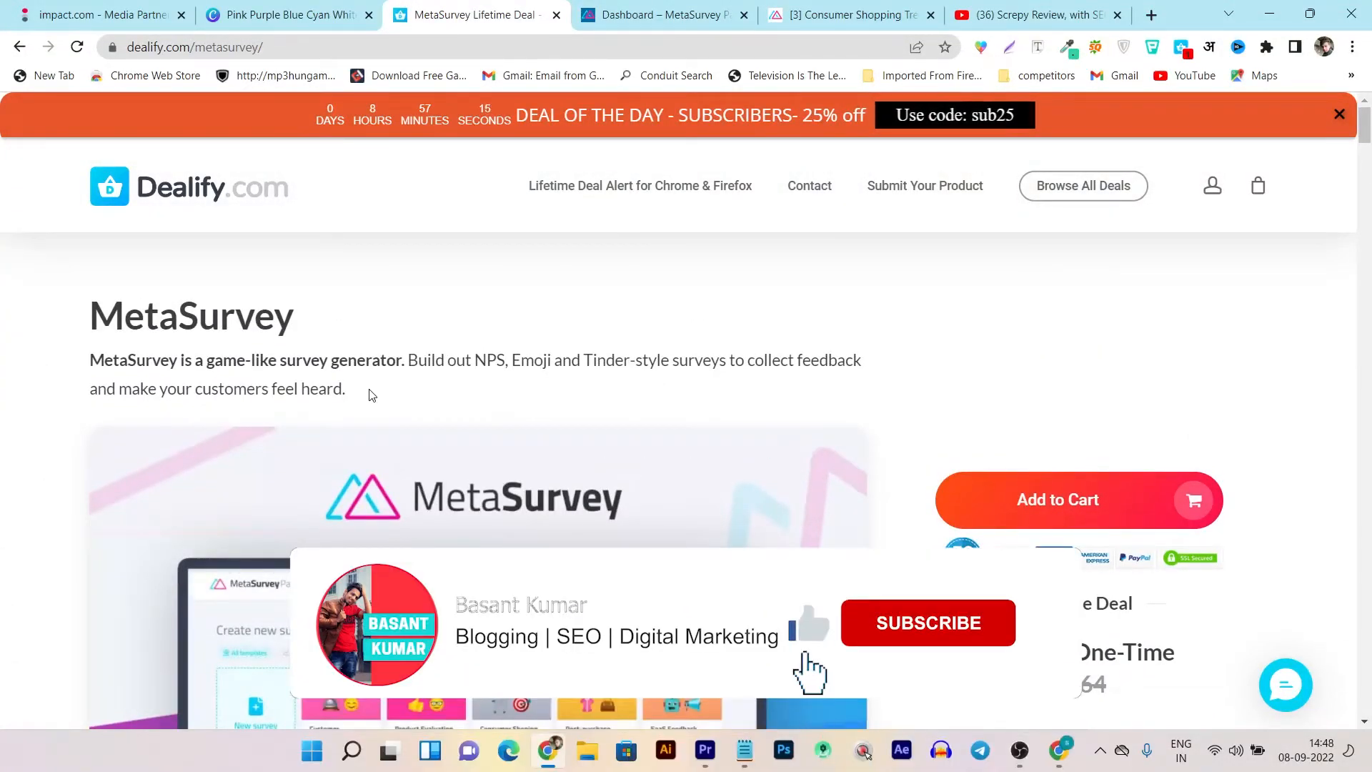
pyautogui.scroll(-3)
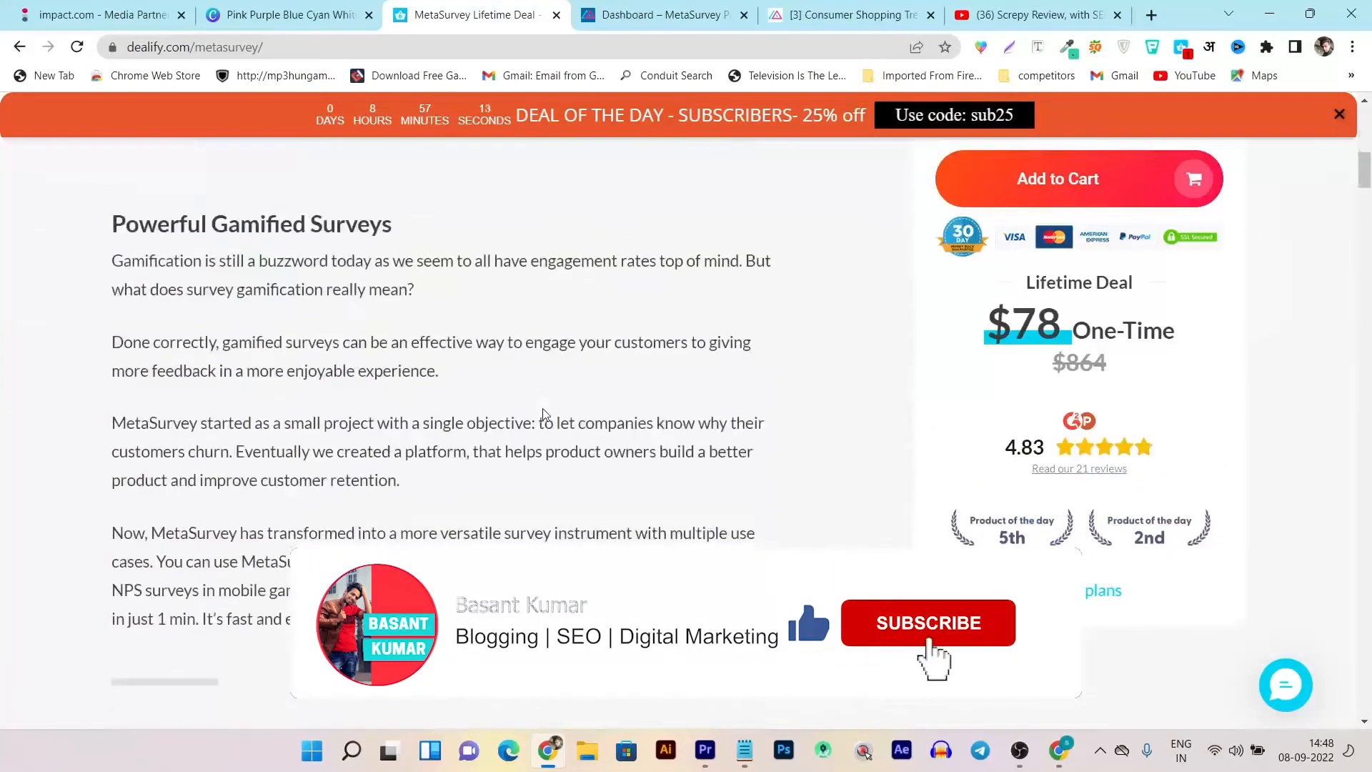
pyautogui.scroll(-3)
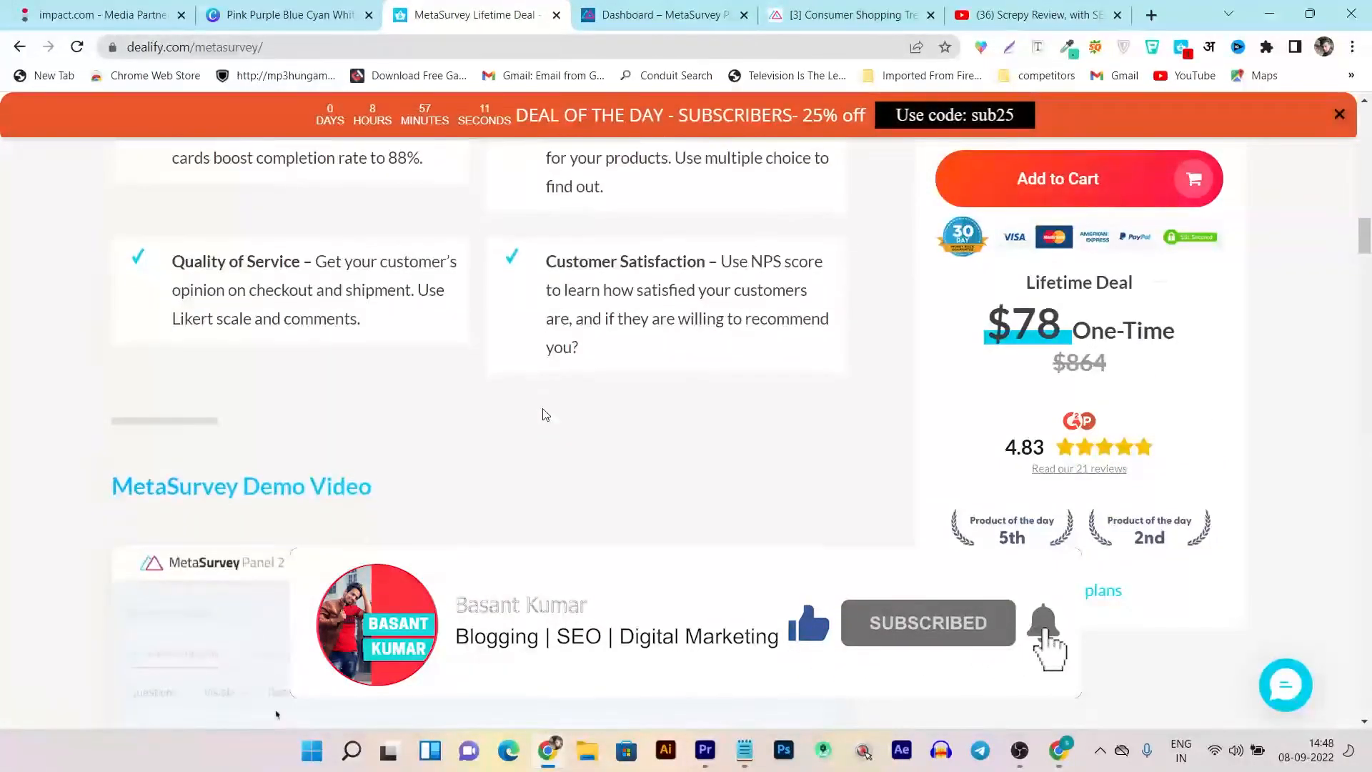